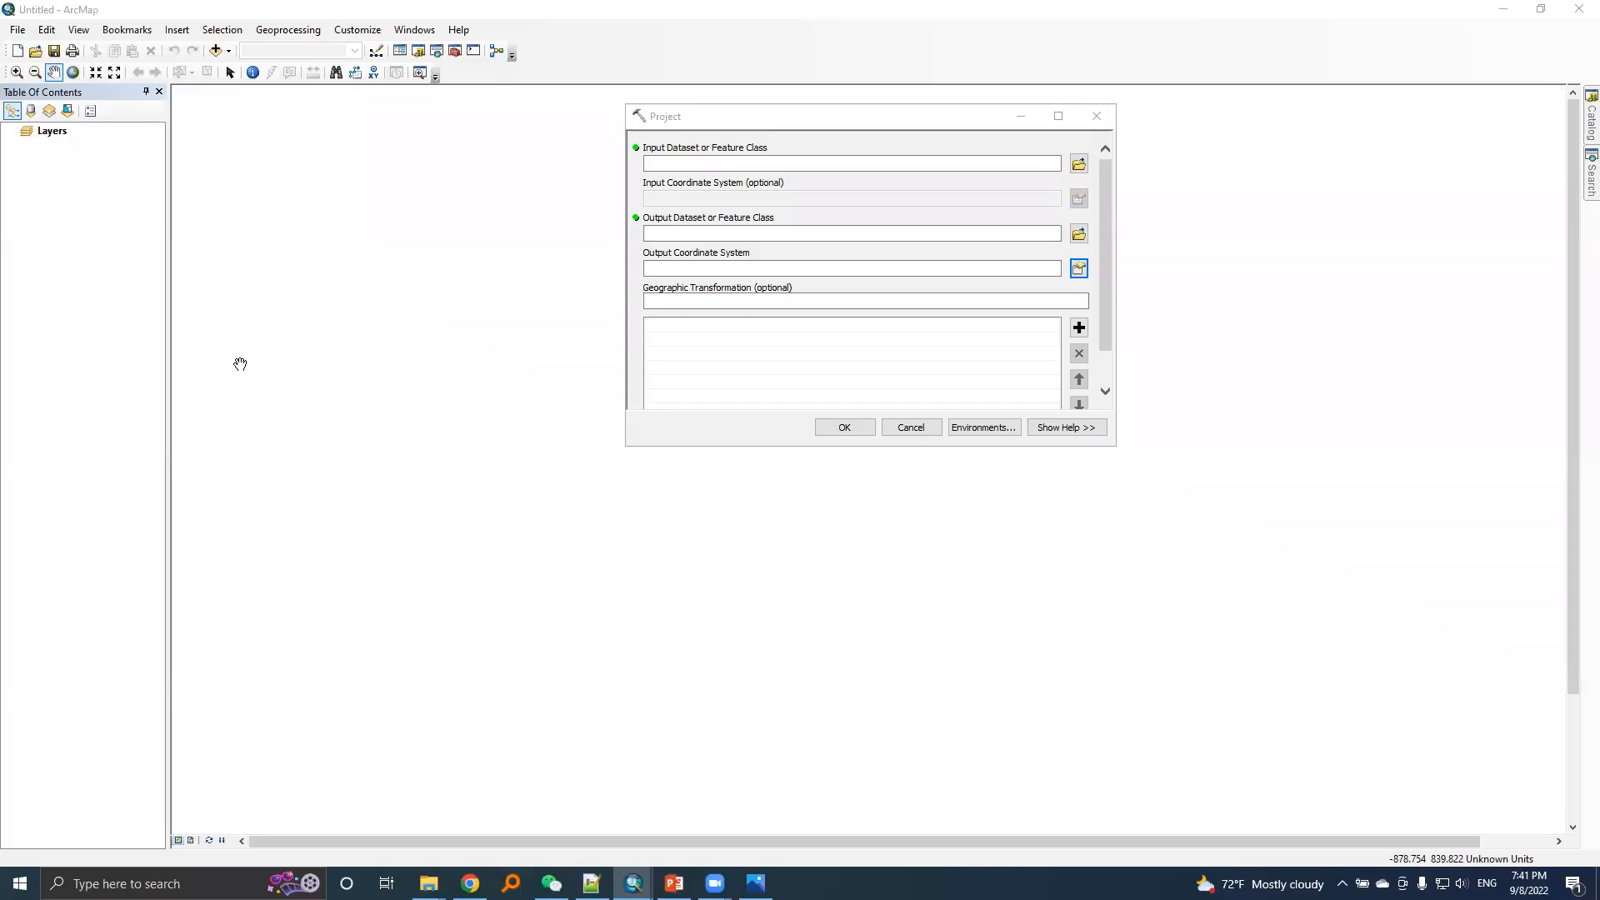
pyautogui.moveTo(277, 252)
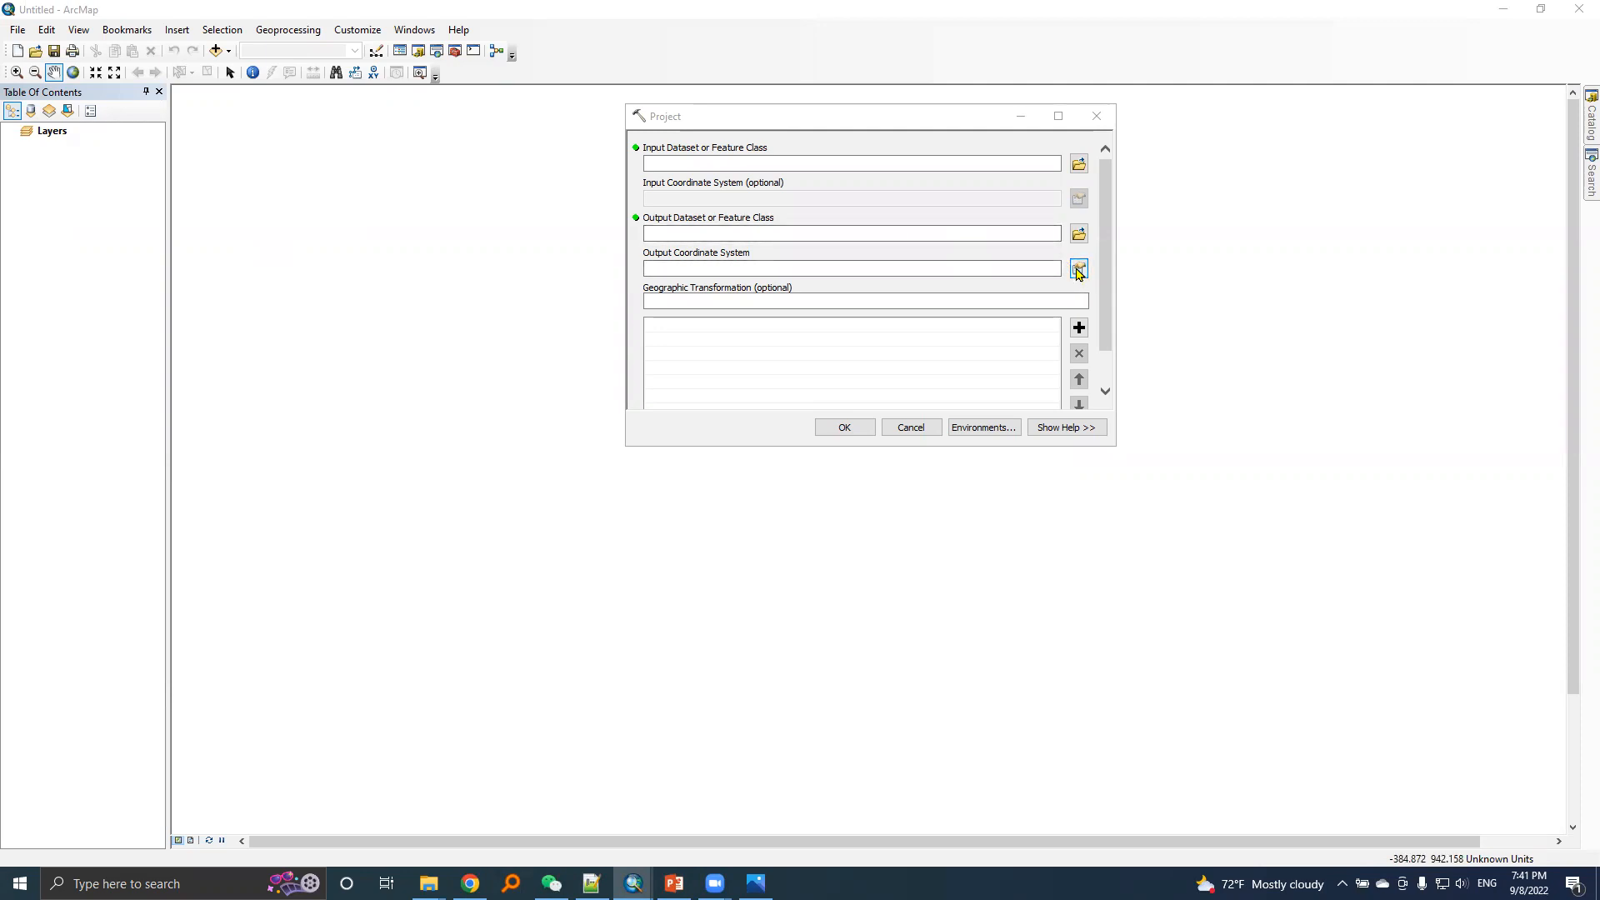
# Import WGS 1984 UTM Zone 44N.prj from the project folder as the output coordinate system.
pyautogui.click(1078, 266)
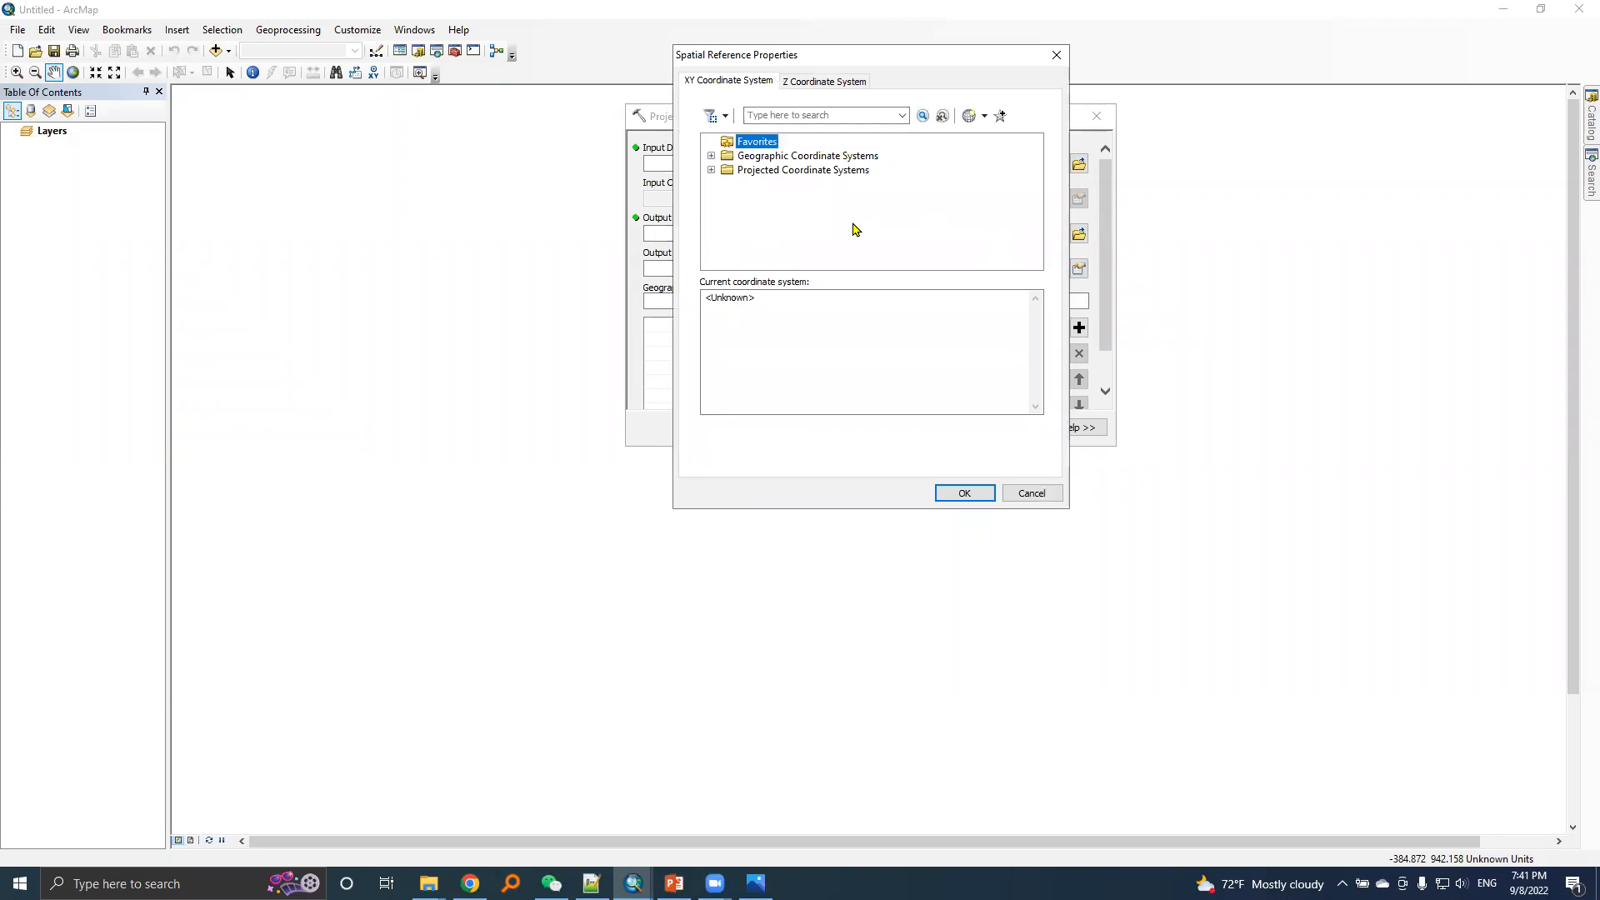
pyautogui.moveTo(985, 125)
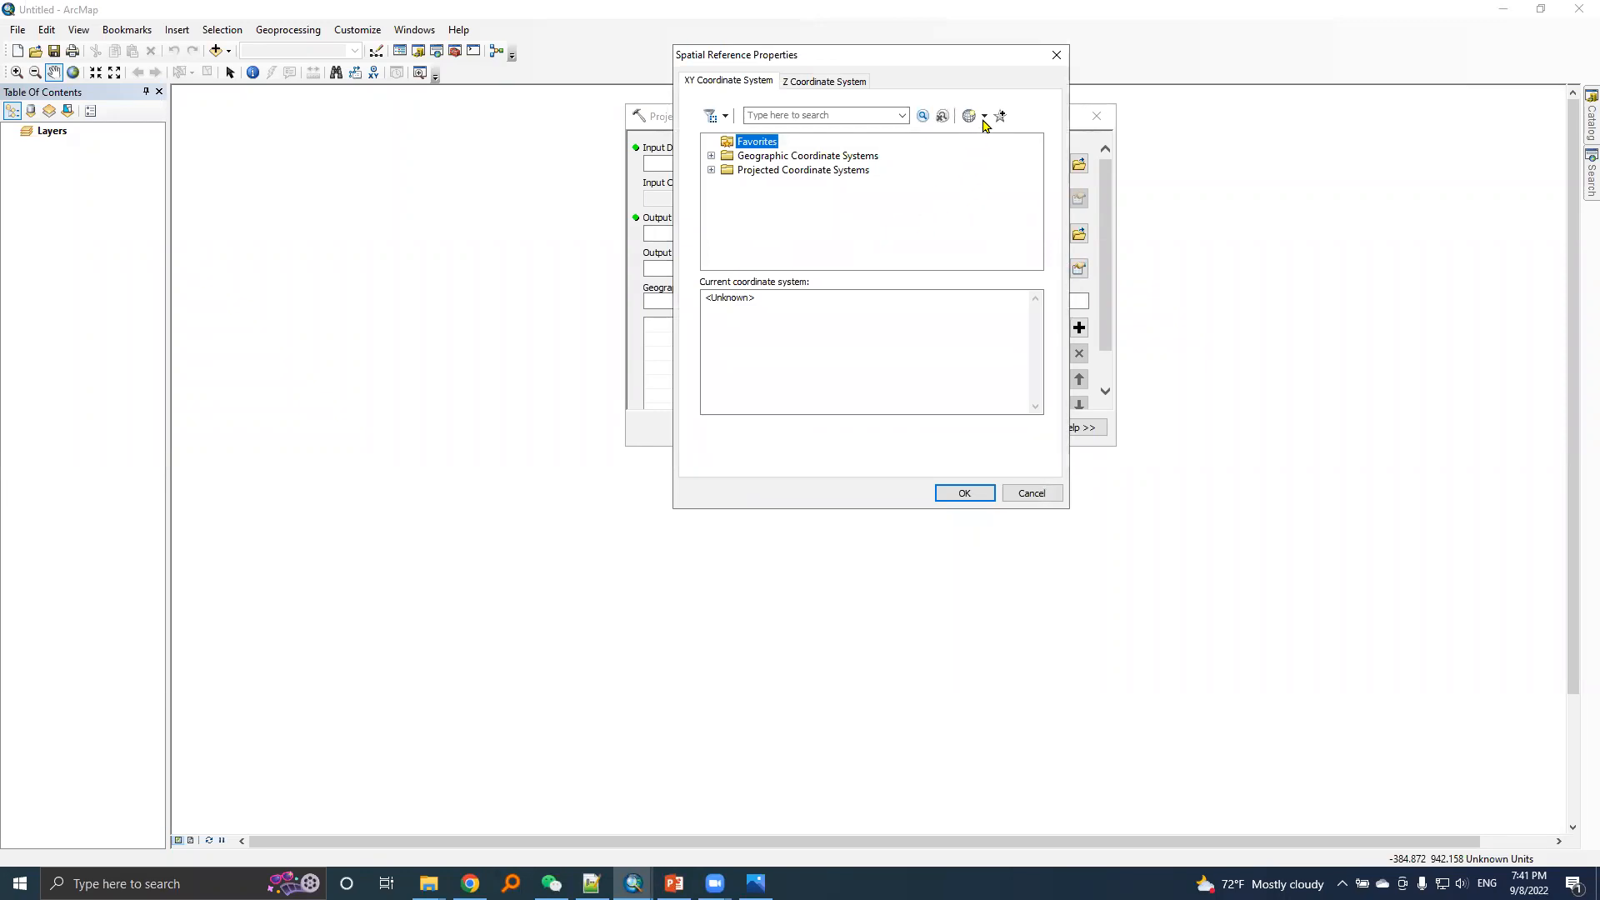
pyautogui.click(966, 115)
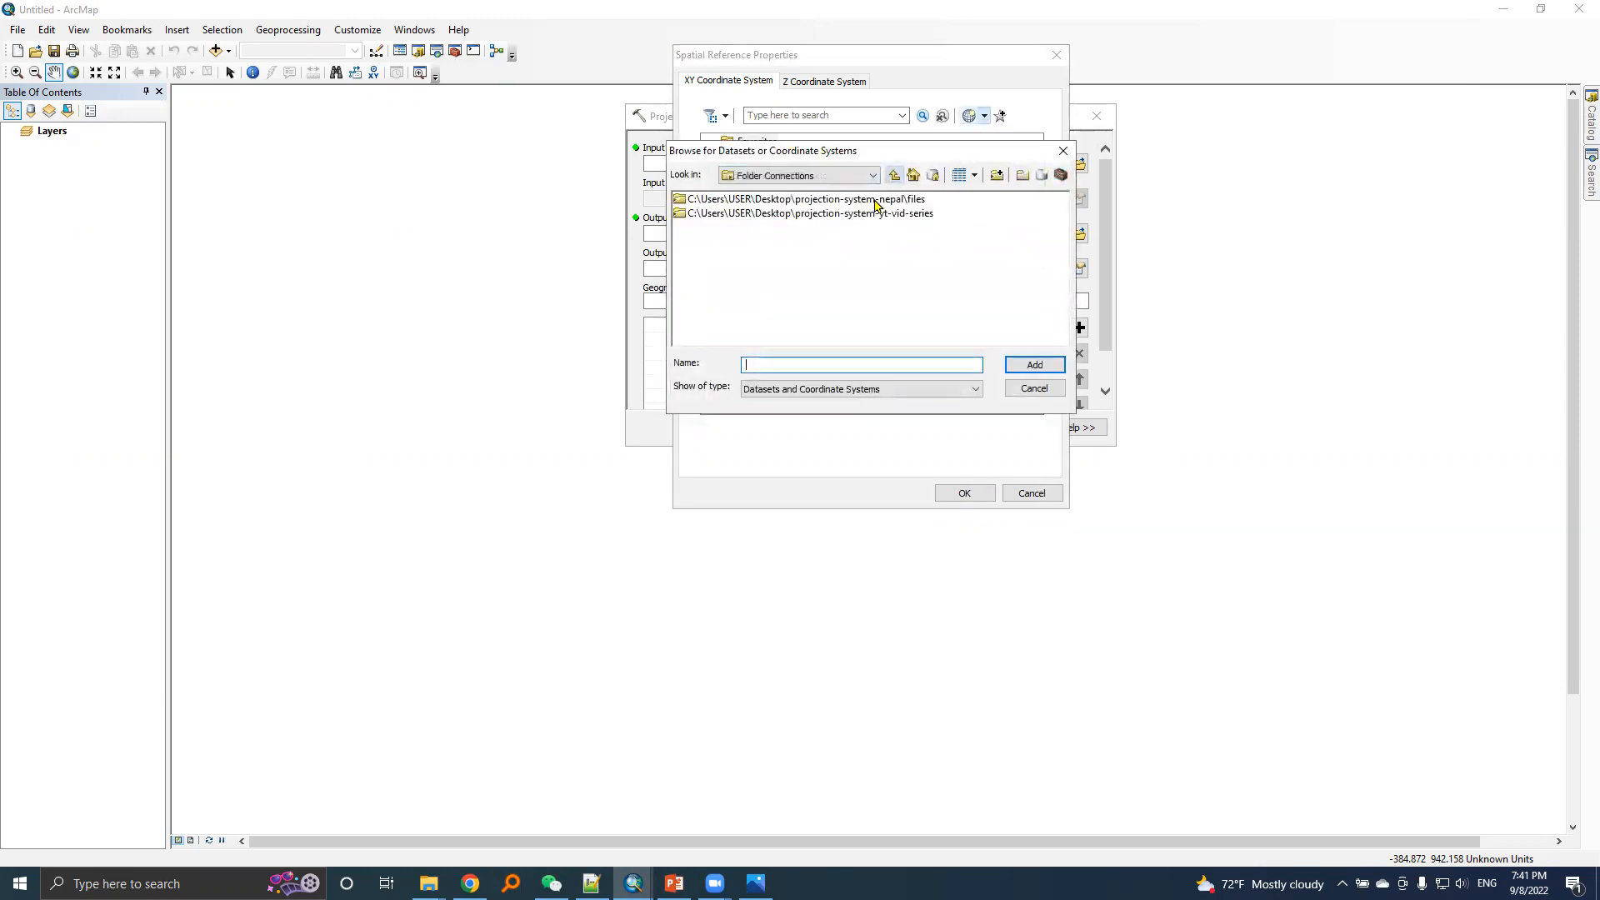
pyautogui.doubleClick(805, 199)
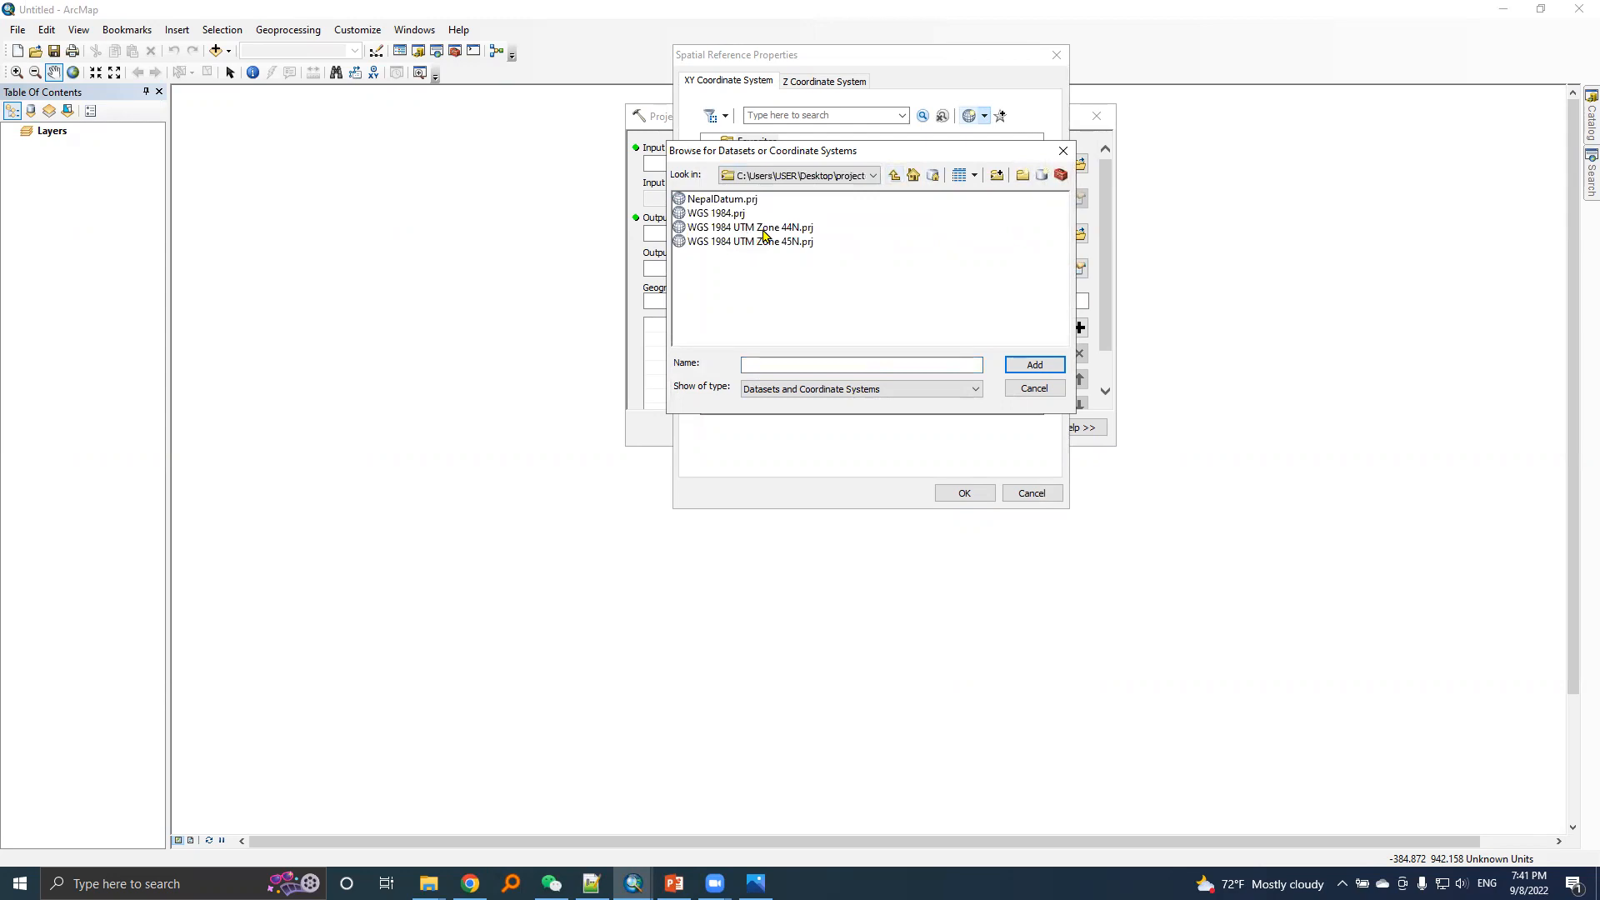
pyautogui.click(748, 227)
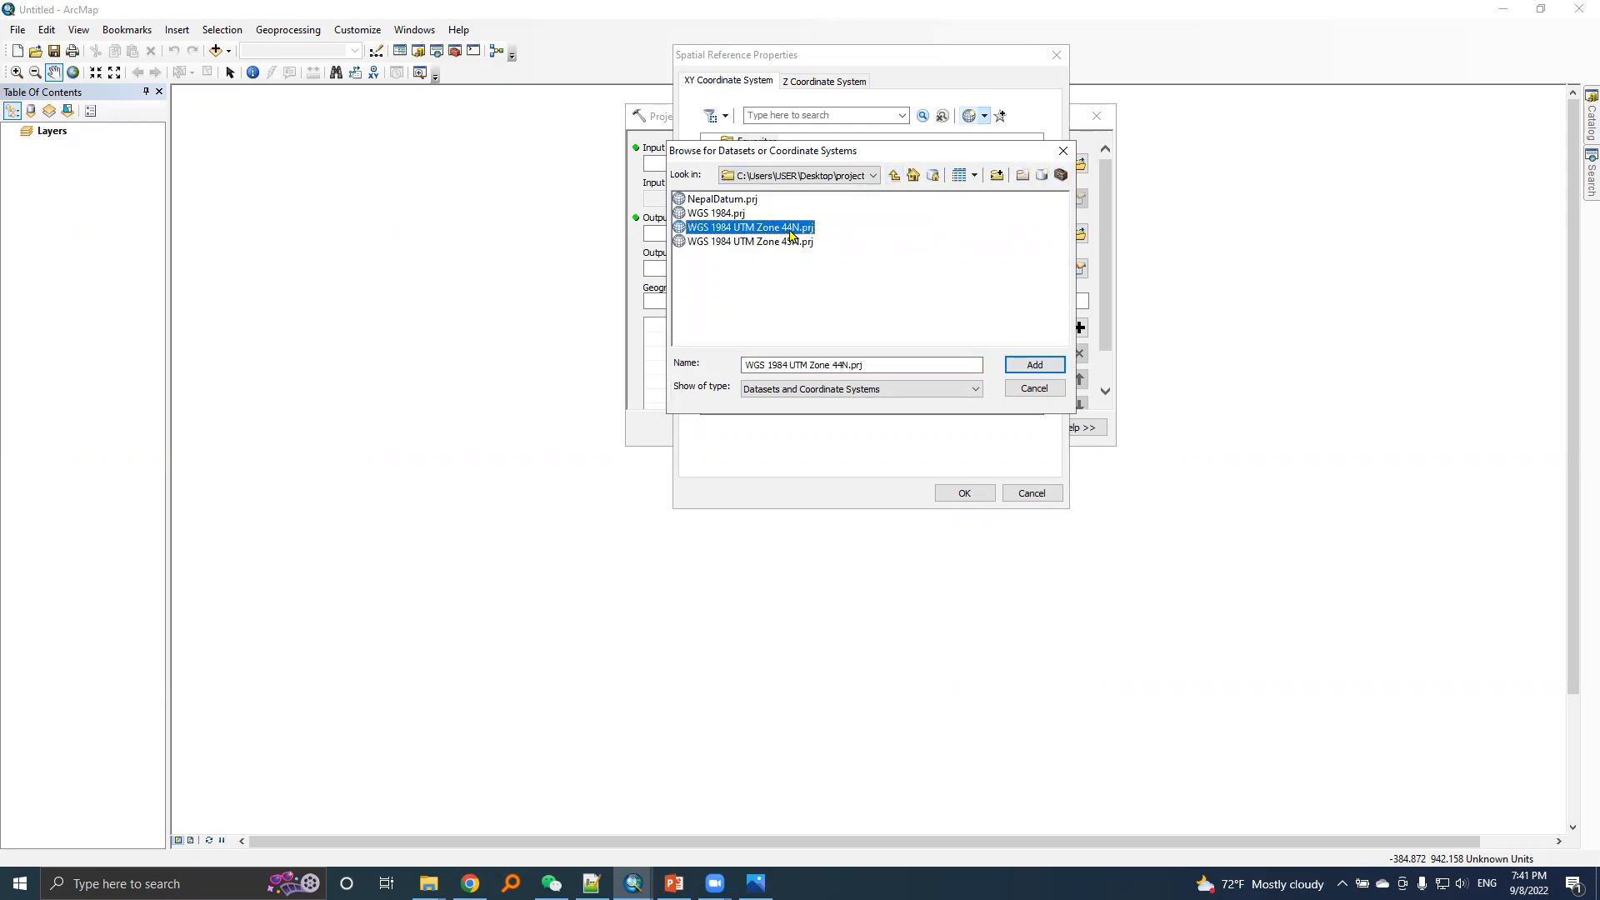
pyautogui.moveTo(1052, 388)
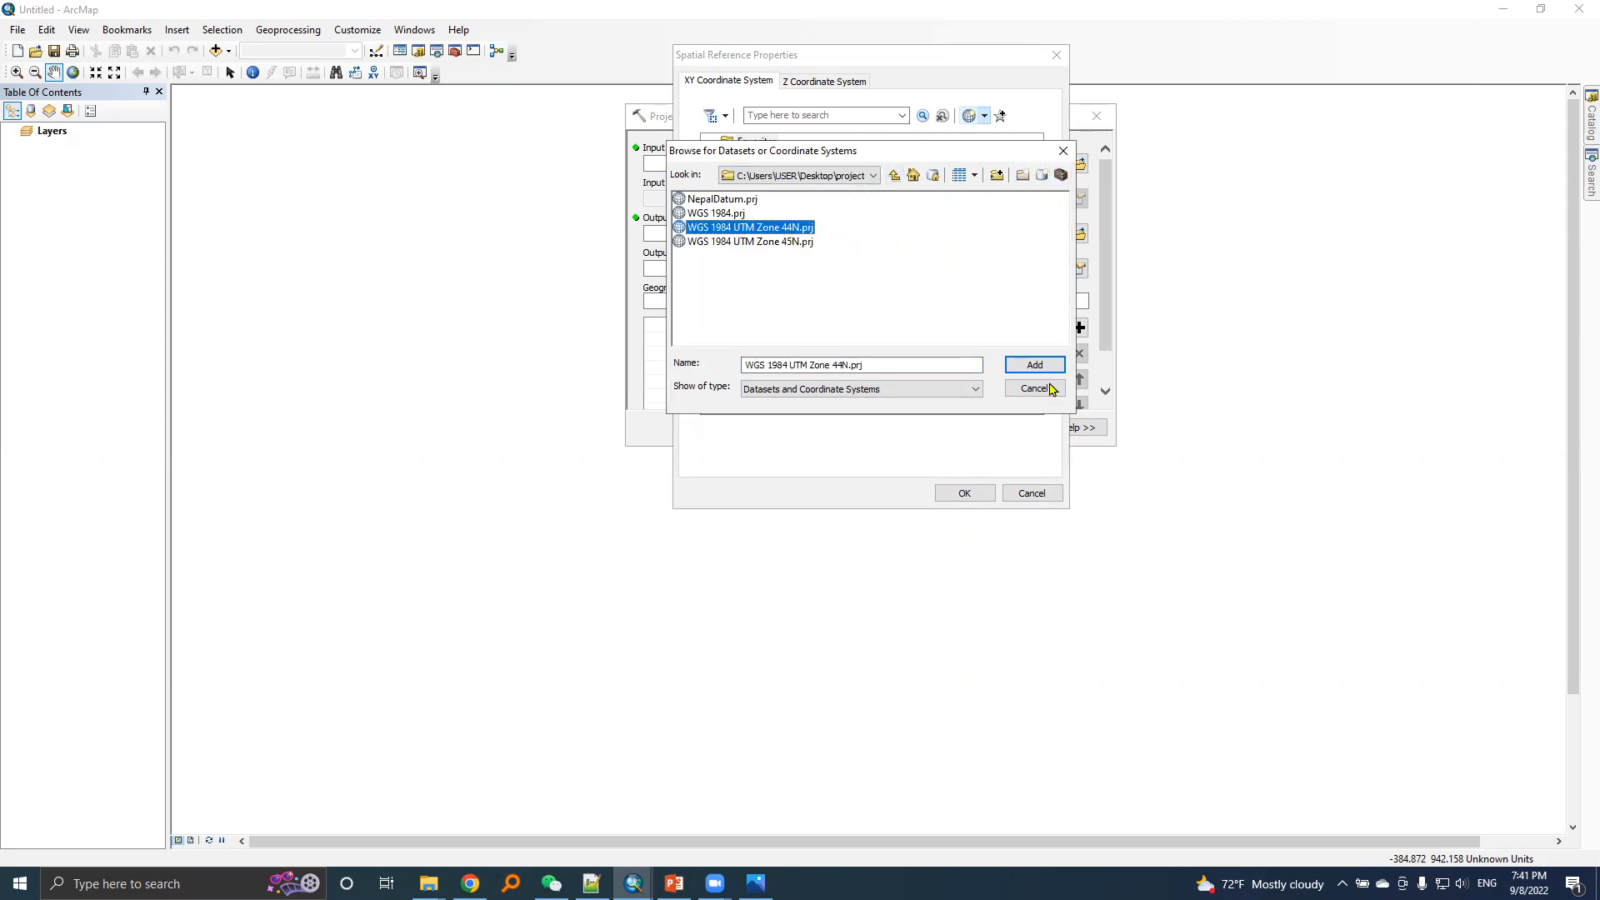
pyautogui.click(1034, 365)
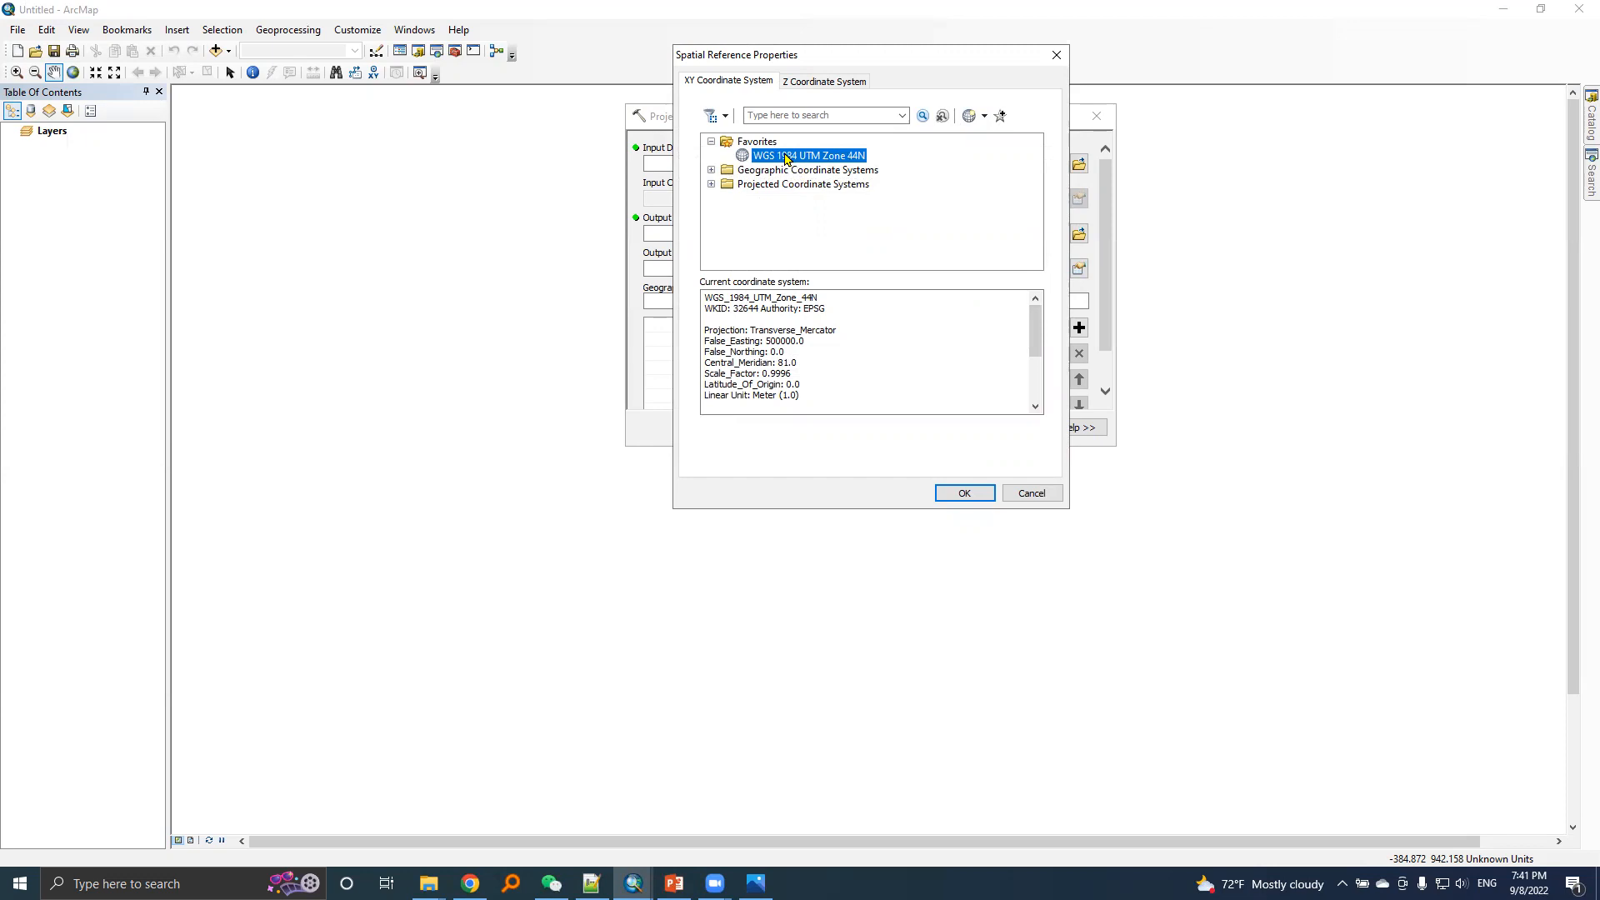
# Copy and modify UTM Zone 44N, renaming the copy MUTM-81CM.
pyautogui.rightClick(809, 155)
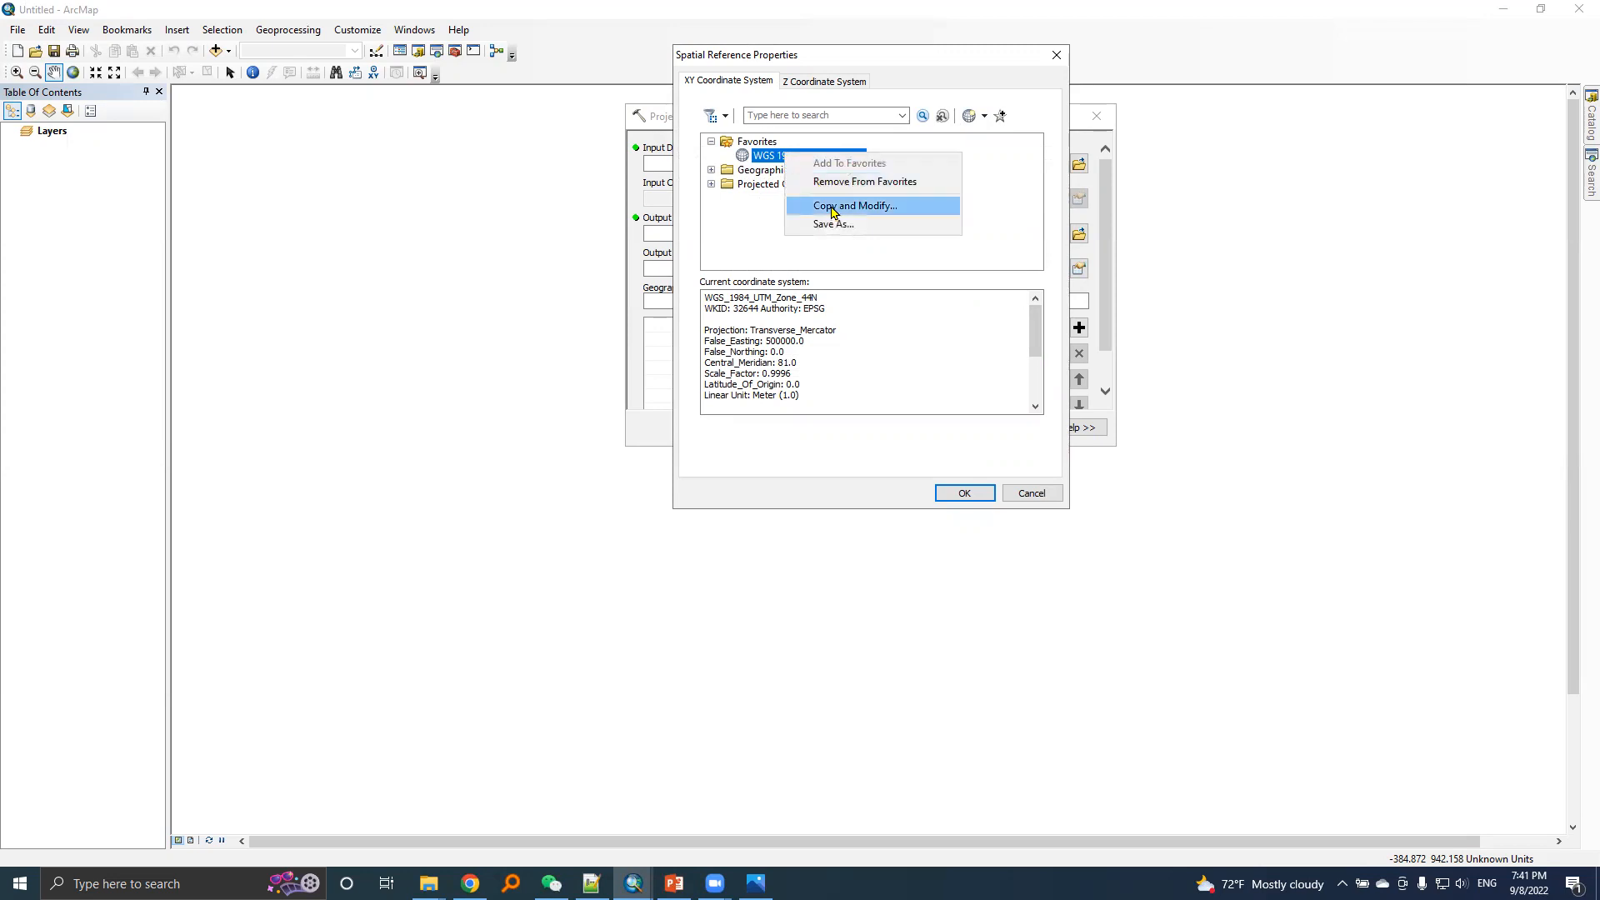
pyautogui.click(853, 205)
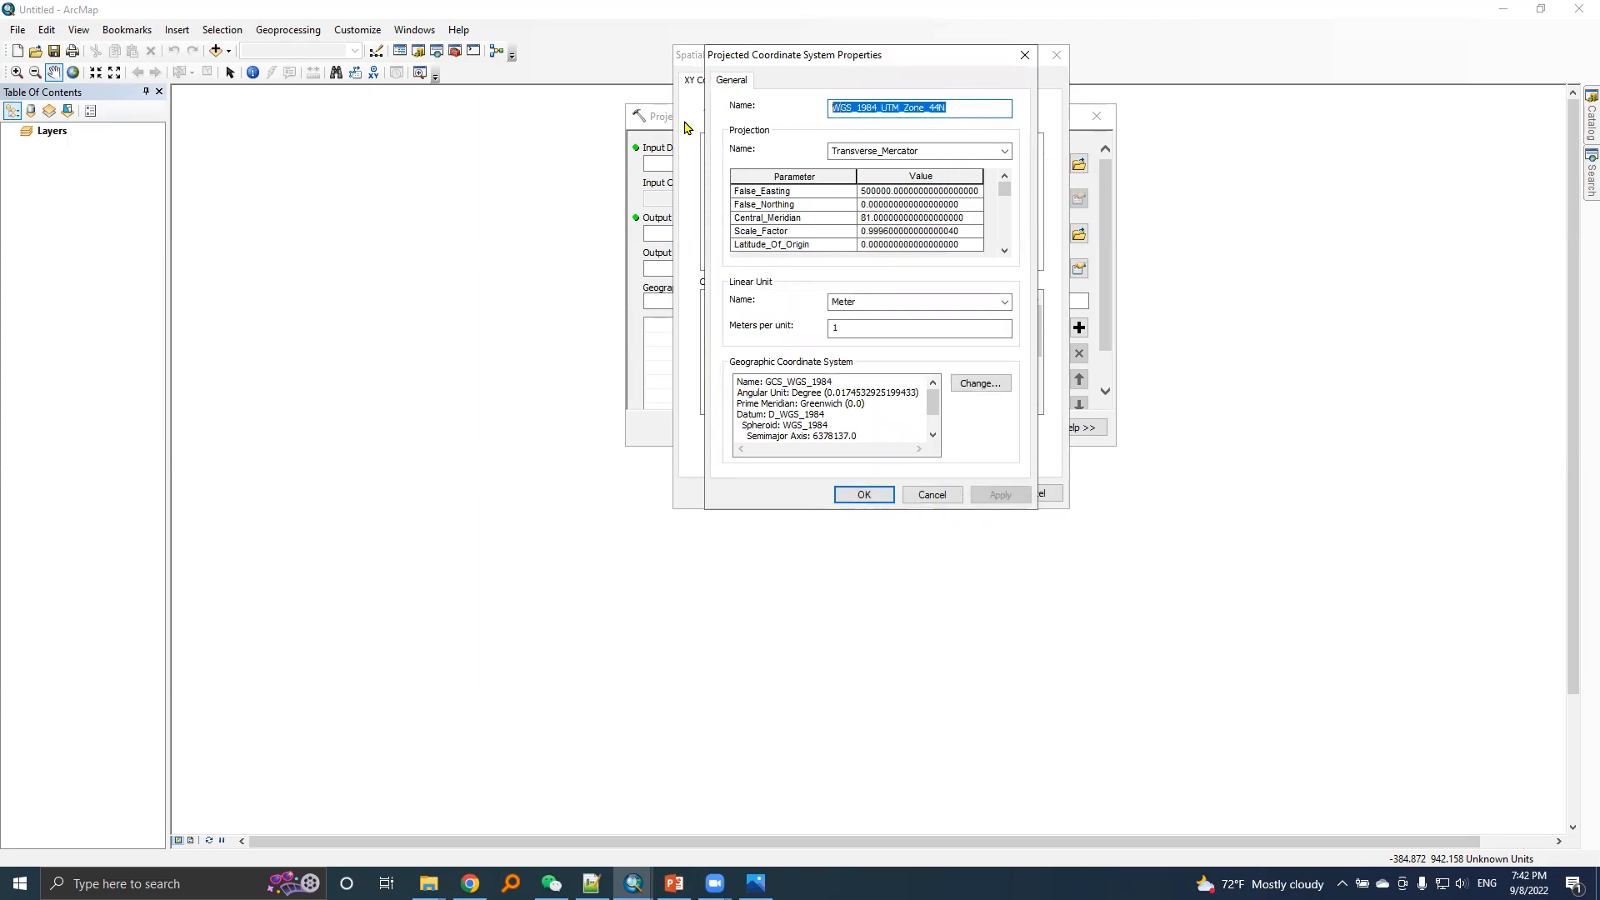
pyautogui.write('MUTM')
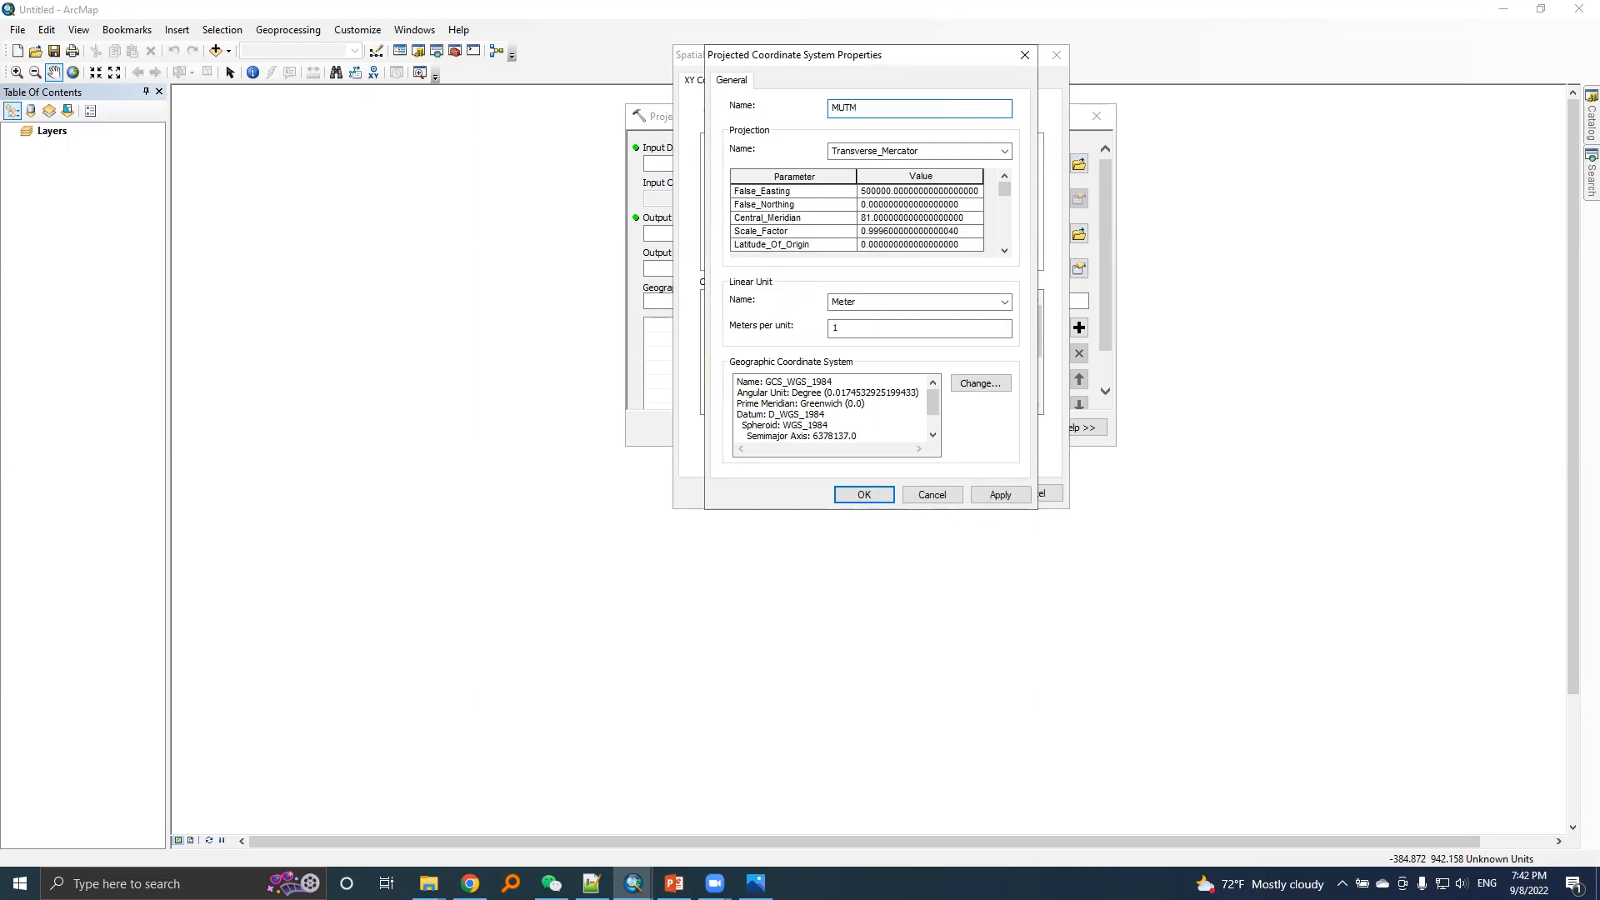
pyautogui.write('-81C')
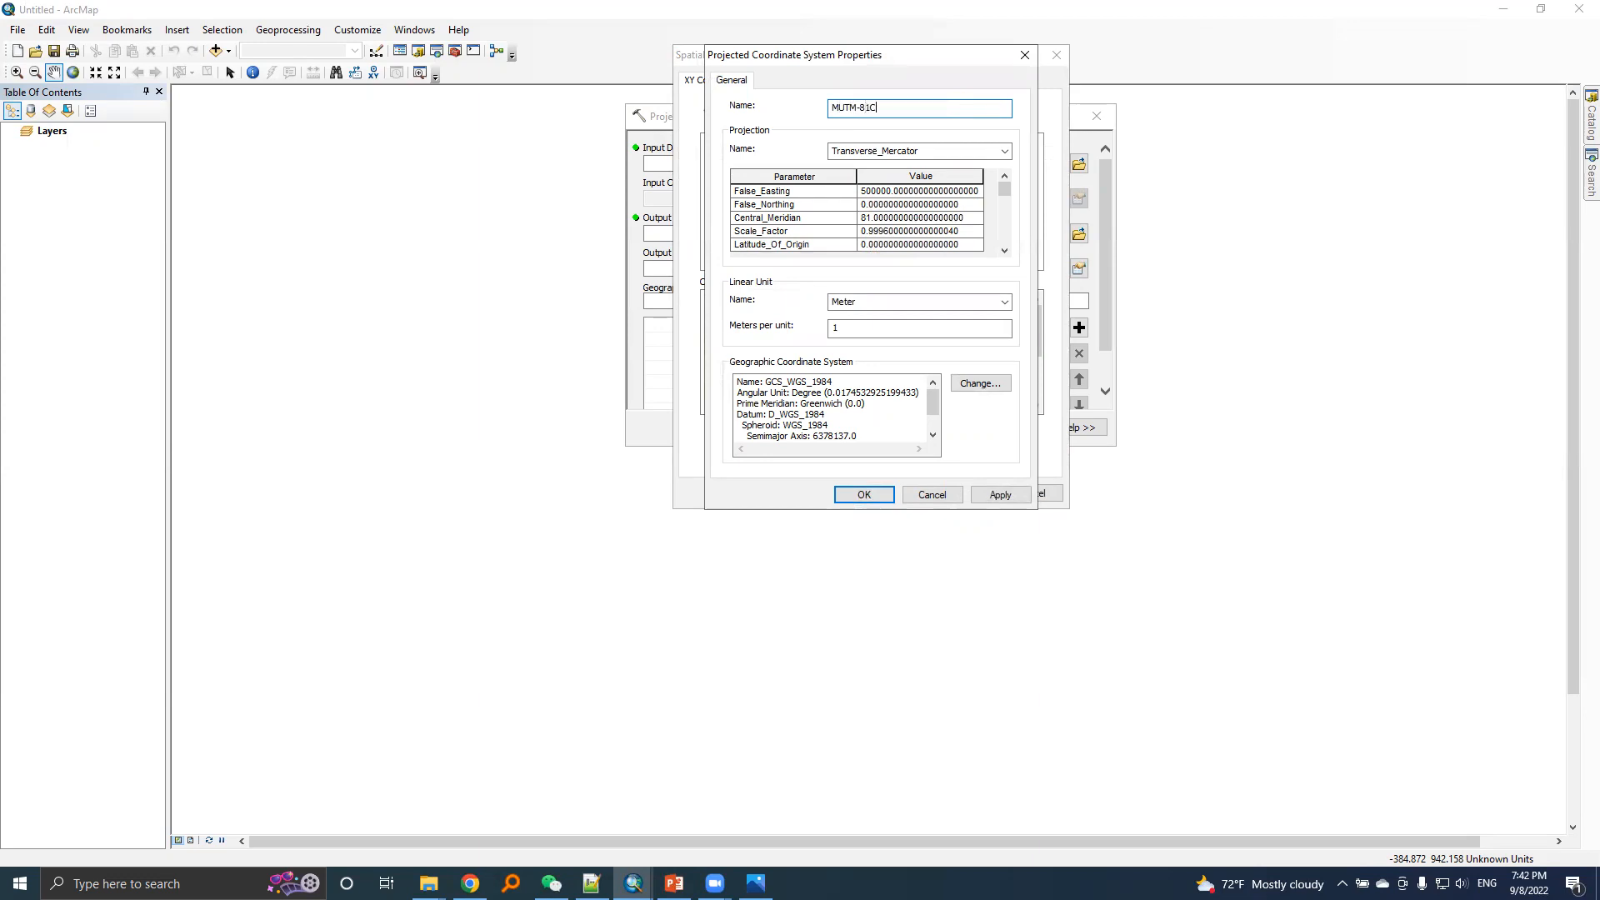
pyautogui.write('M')
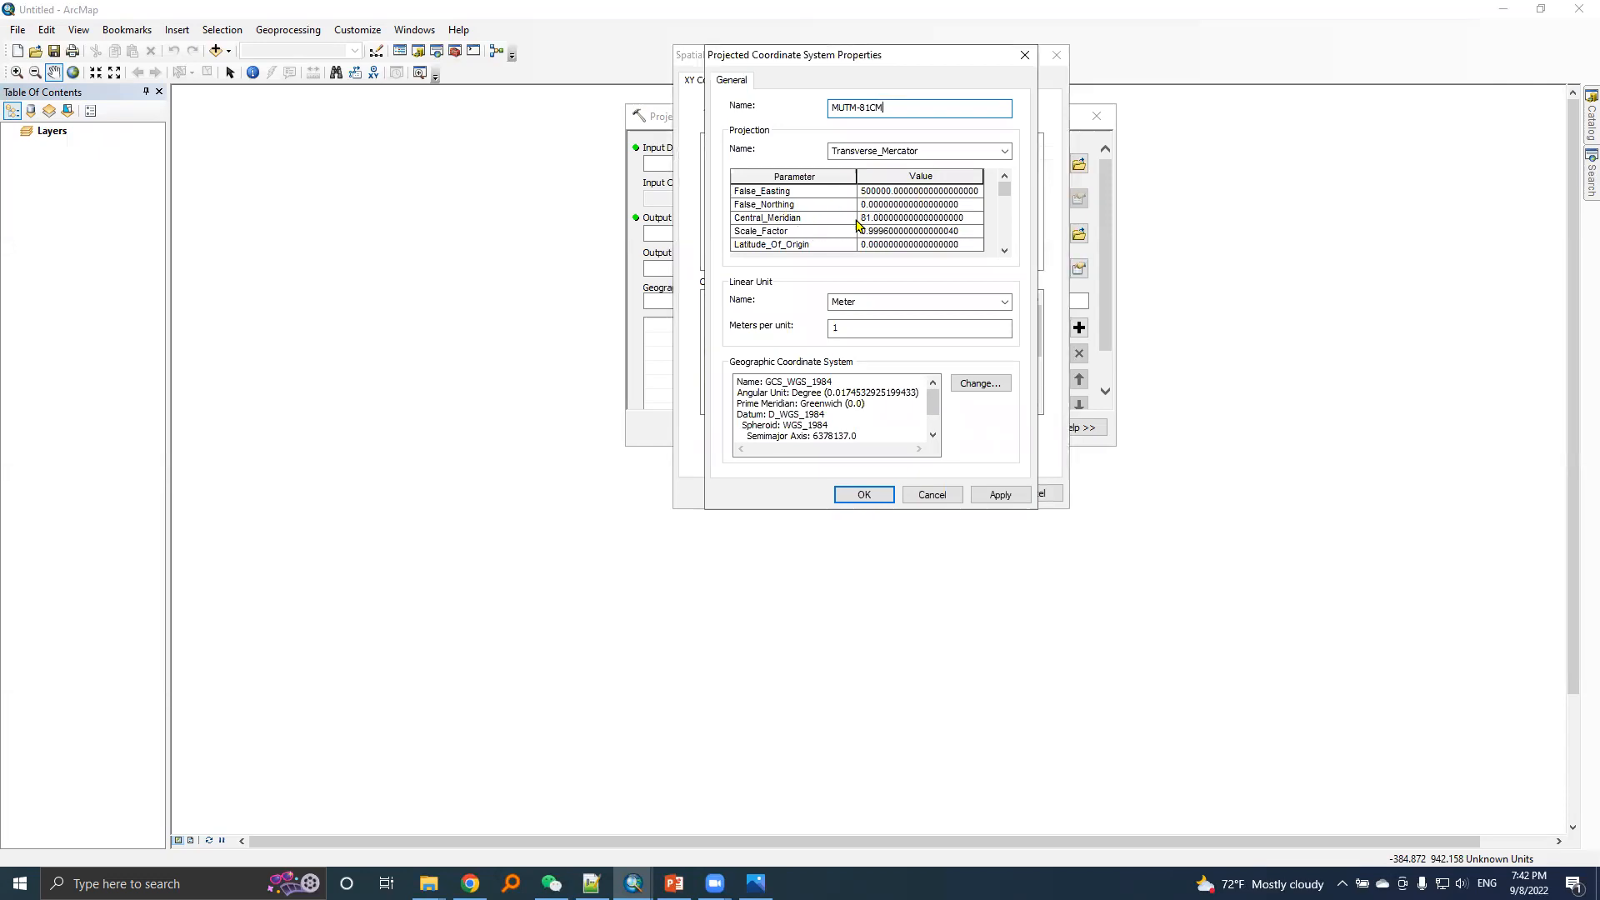
pyautogui.moveTo(869, 217)
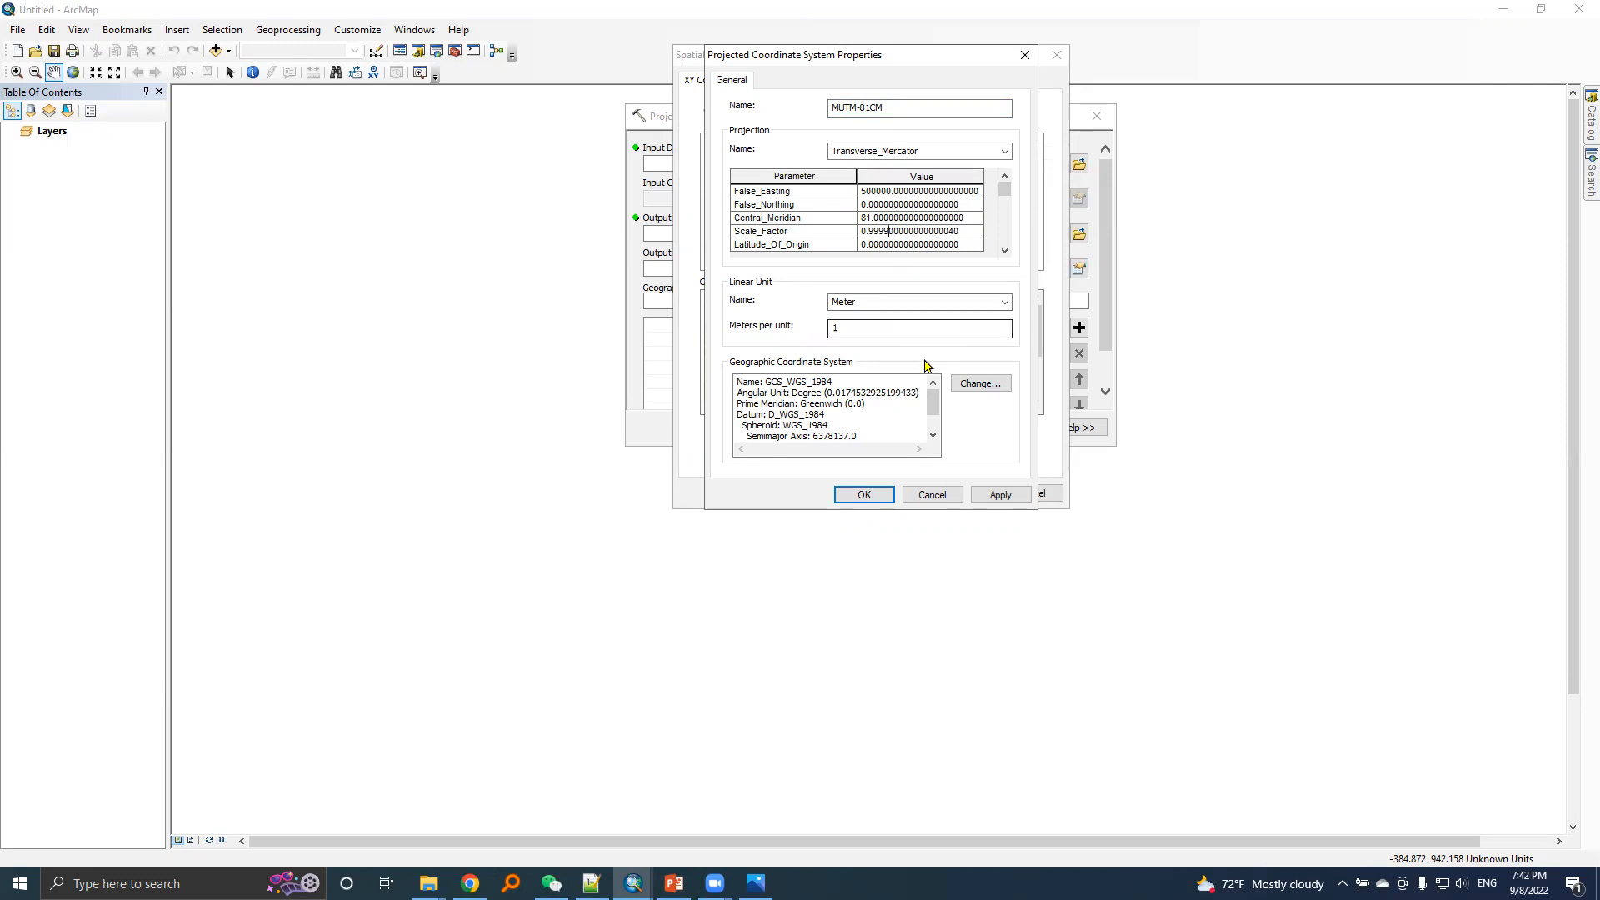
pyautogui.moveTo(730, 371)
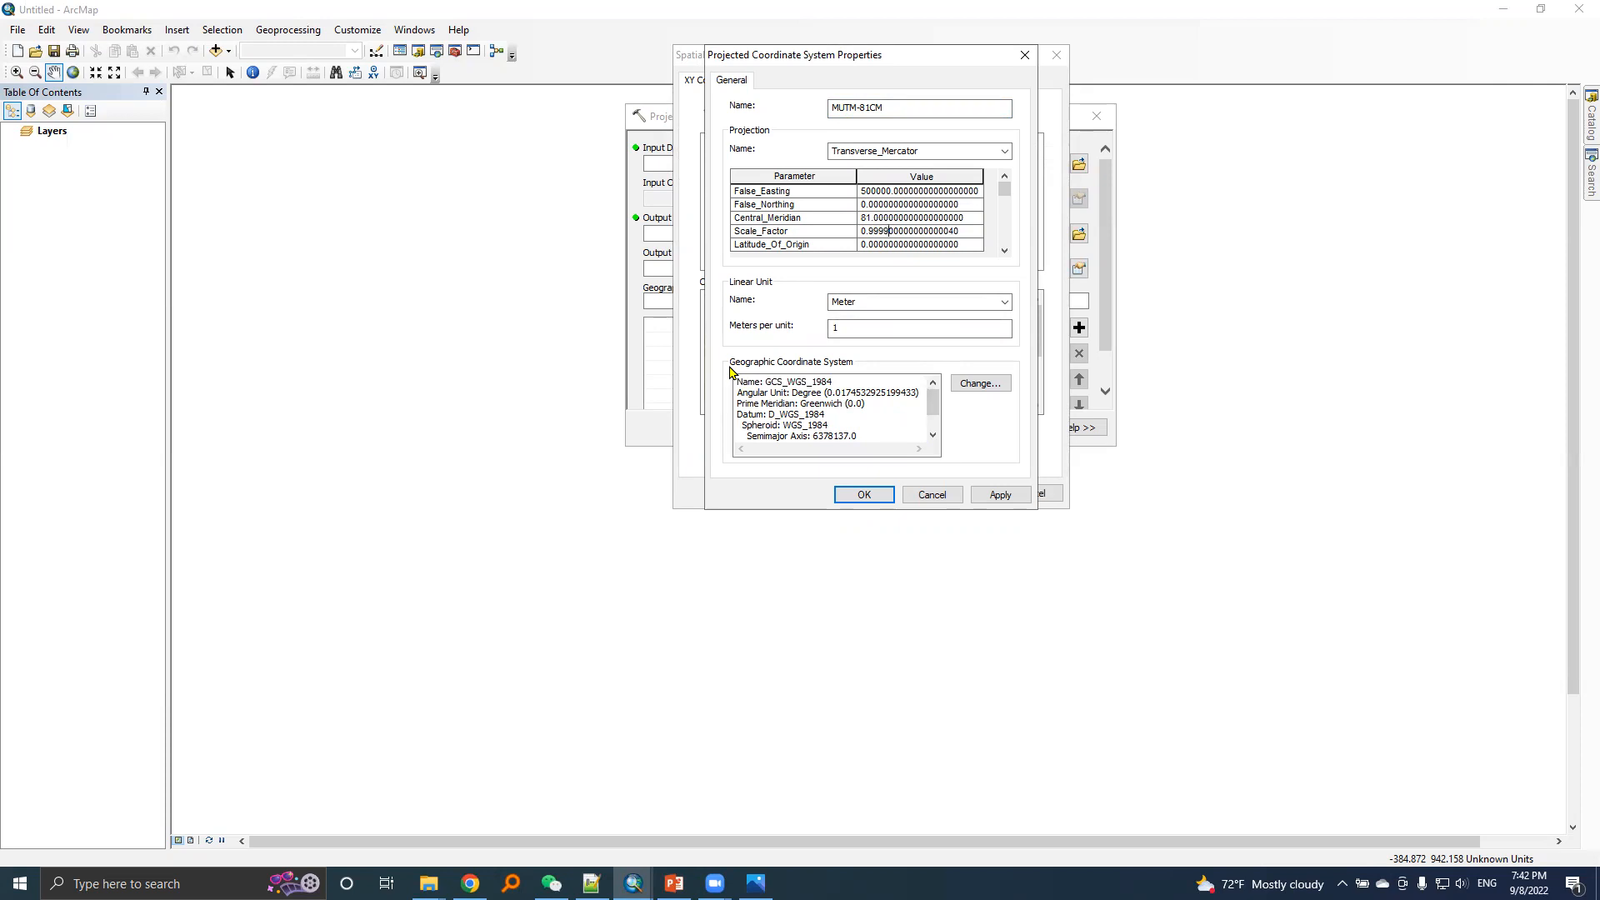
pyautogui.moveTo(930, 395)
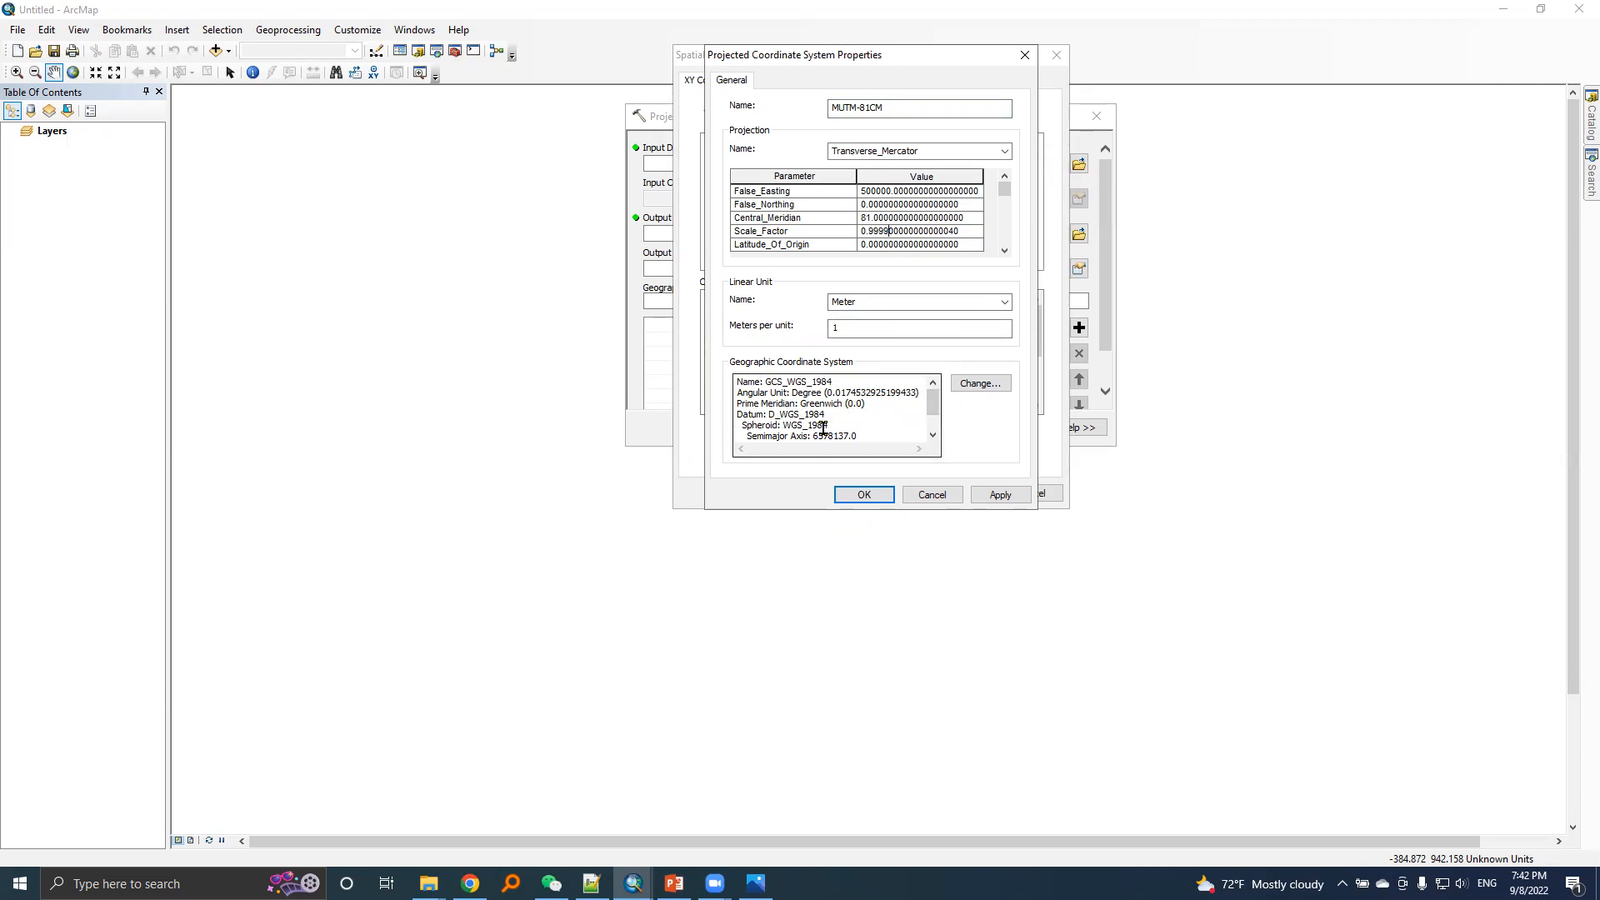
# Replace the geographic coordinate system with NepalDatum.prj (Everest Adjustment 1937) from the project folder.
pyautogui.click(978, 383)
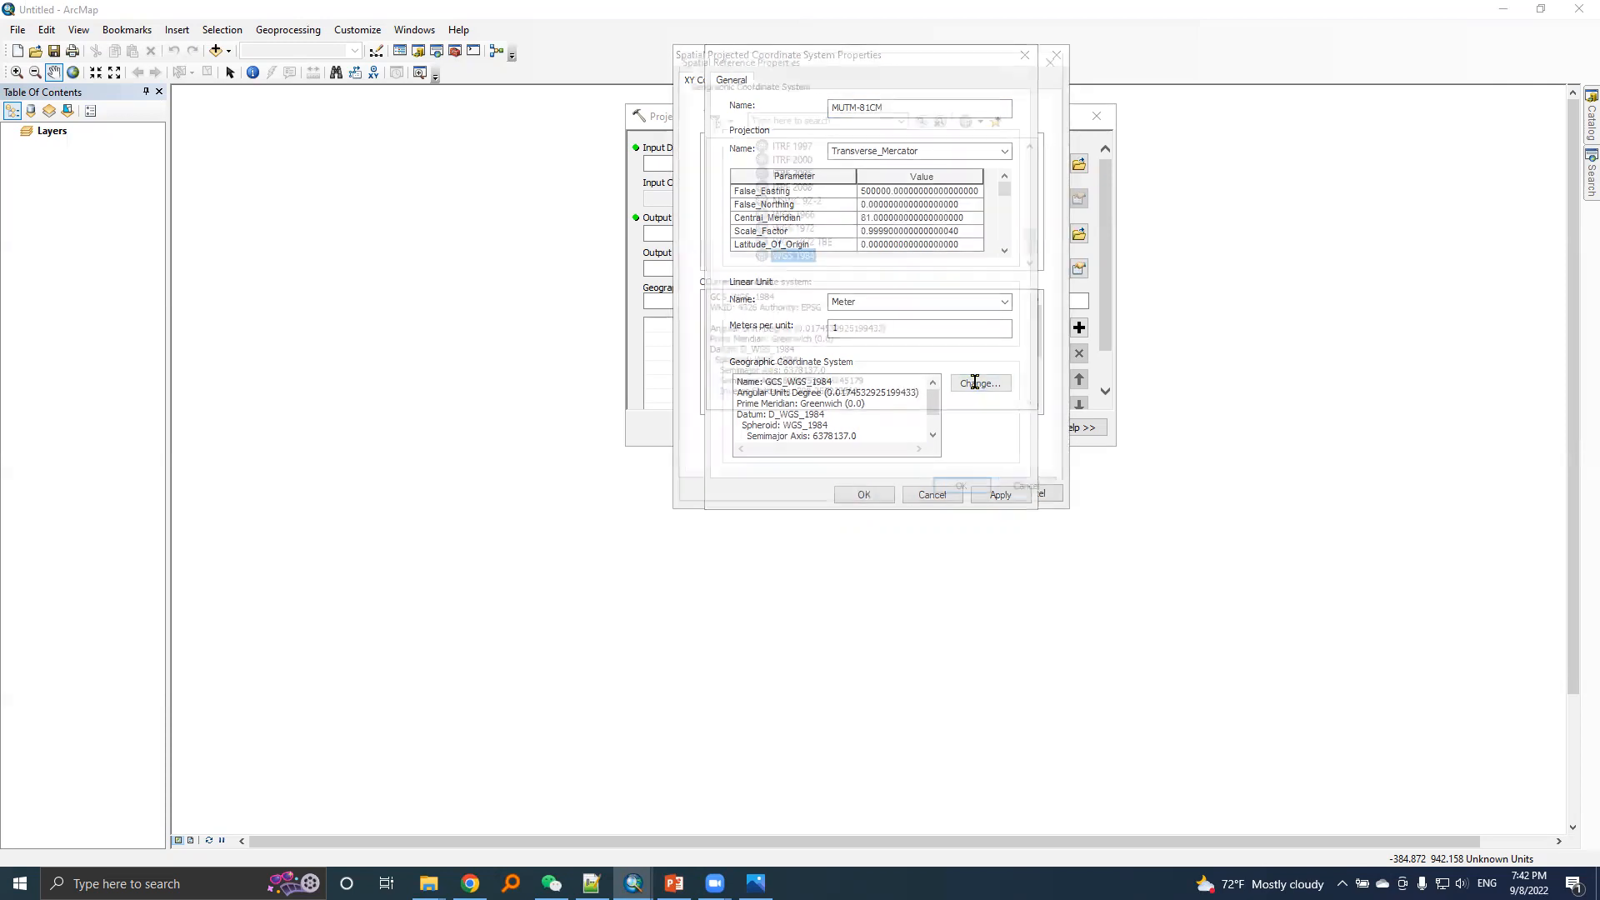
pyautogui.click(978, 384)
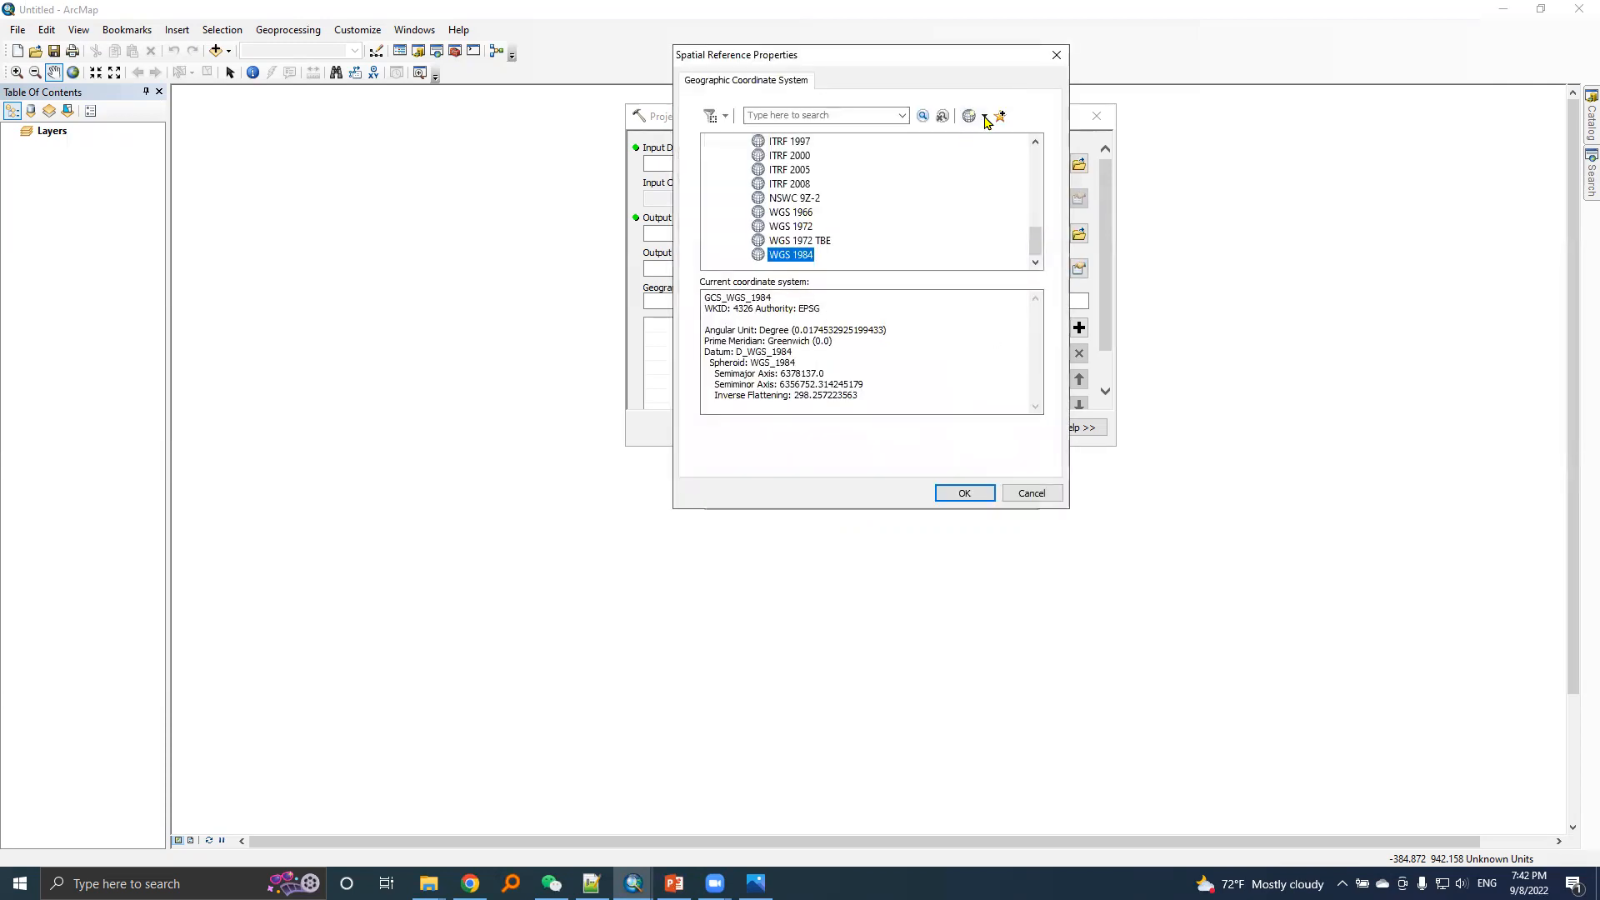
pyautogui.click(983, 115)
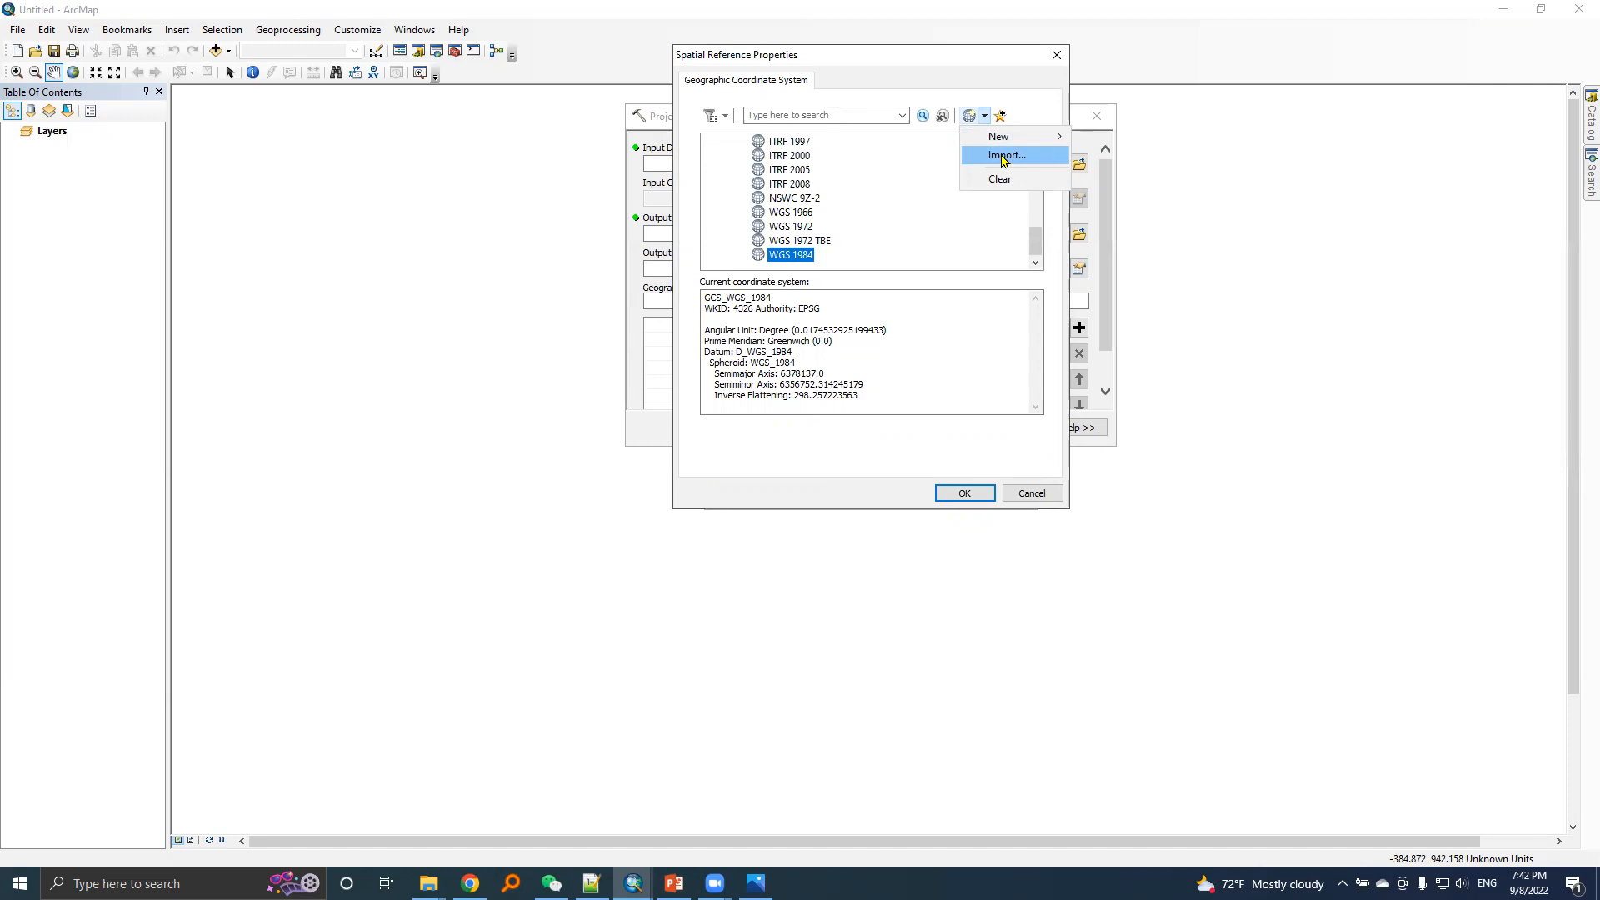
pyautogui.click(1007, 155)
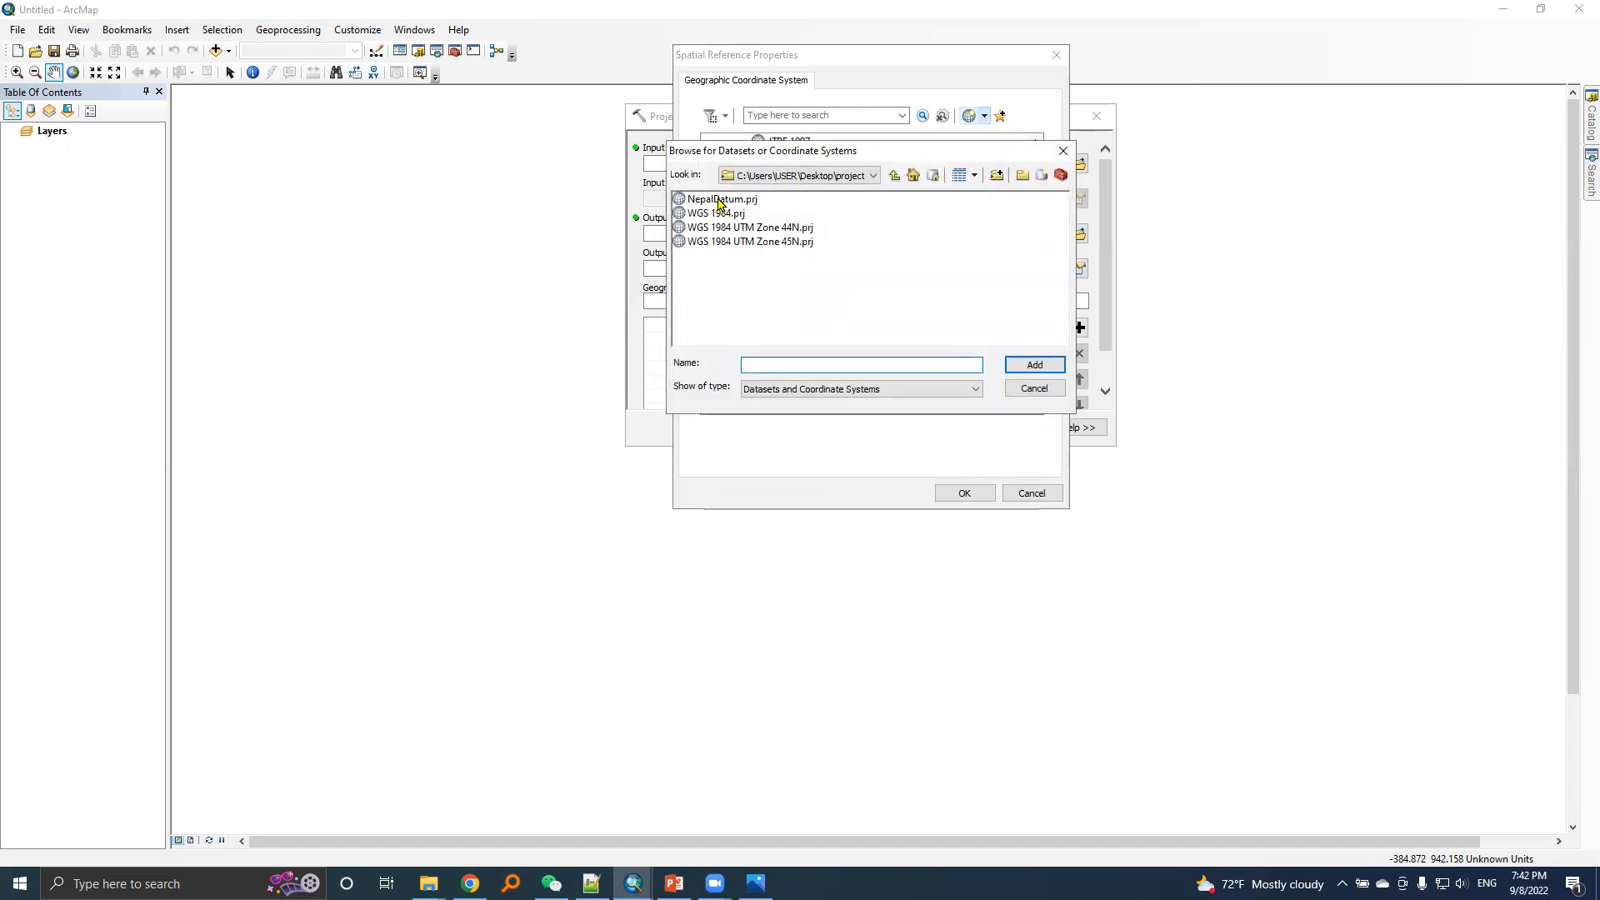
pyautogui.click(720, 198)
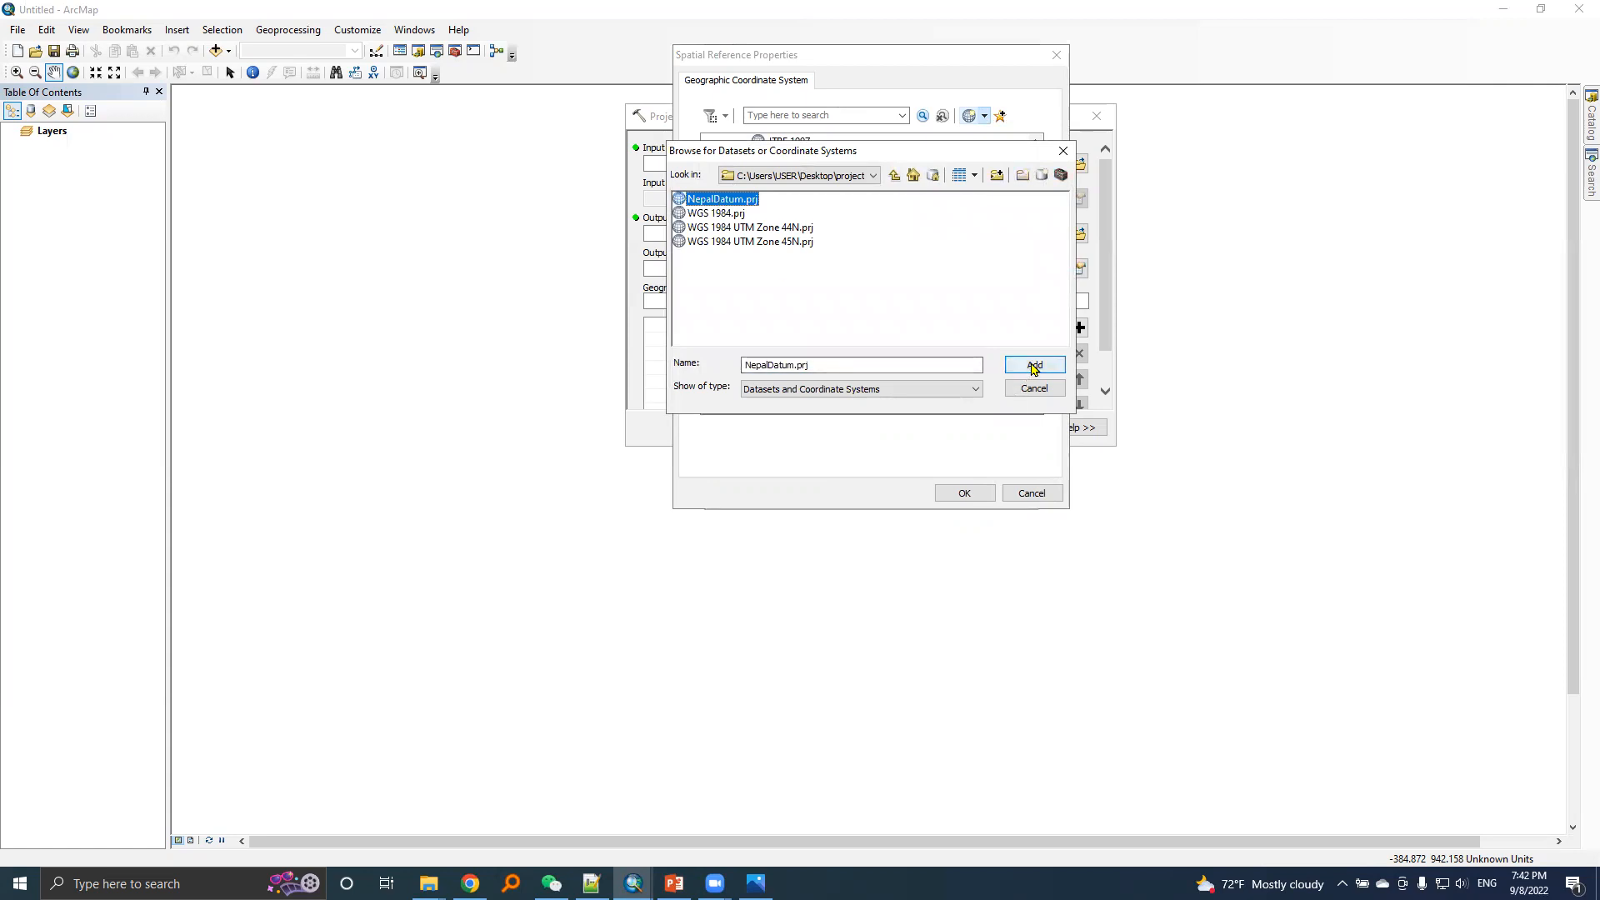
pyautogui.click(1034, 366)
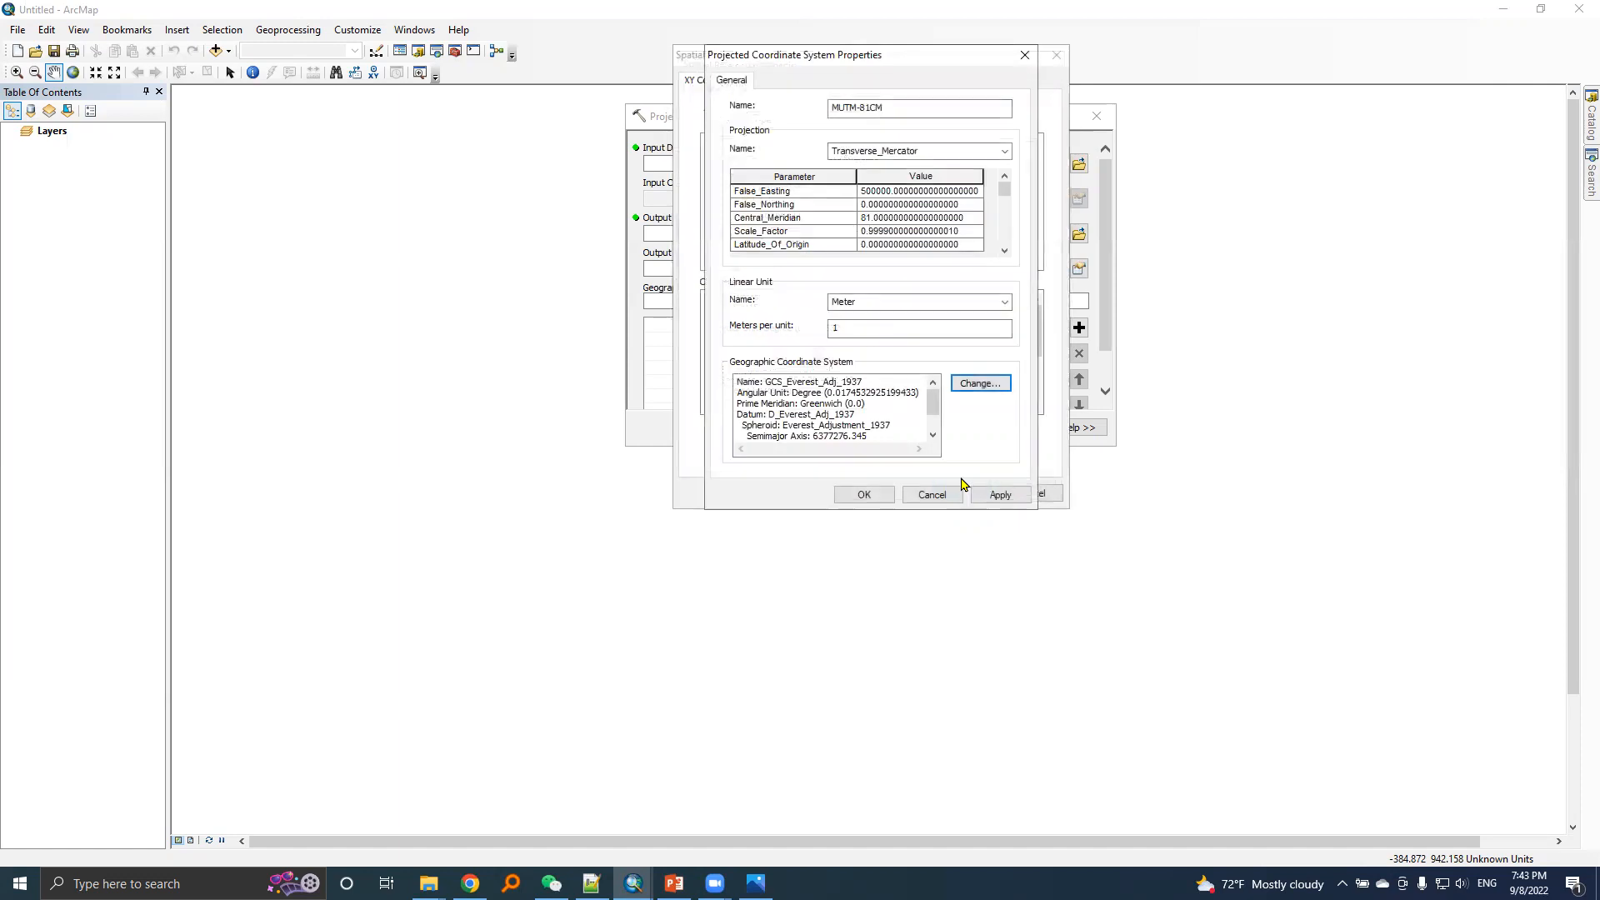
pyautogui.moveTo(788, 362)
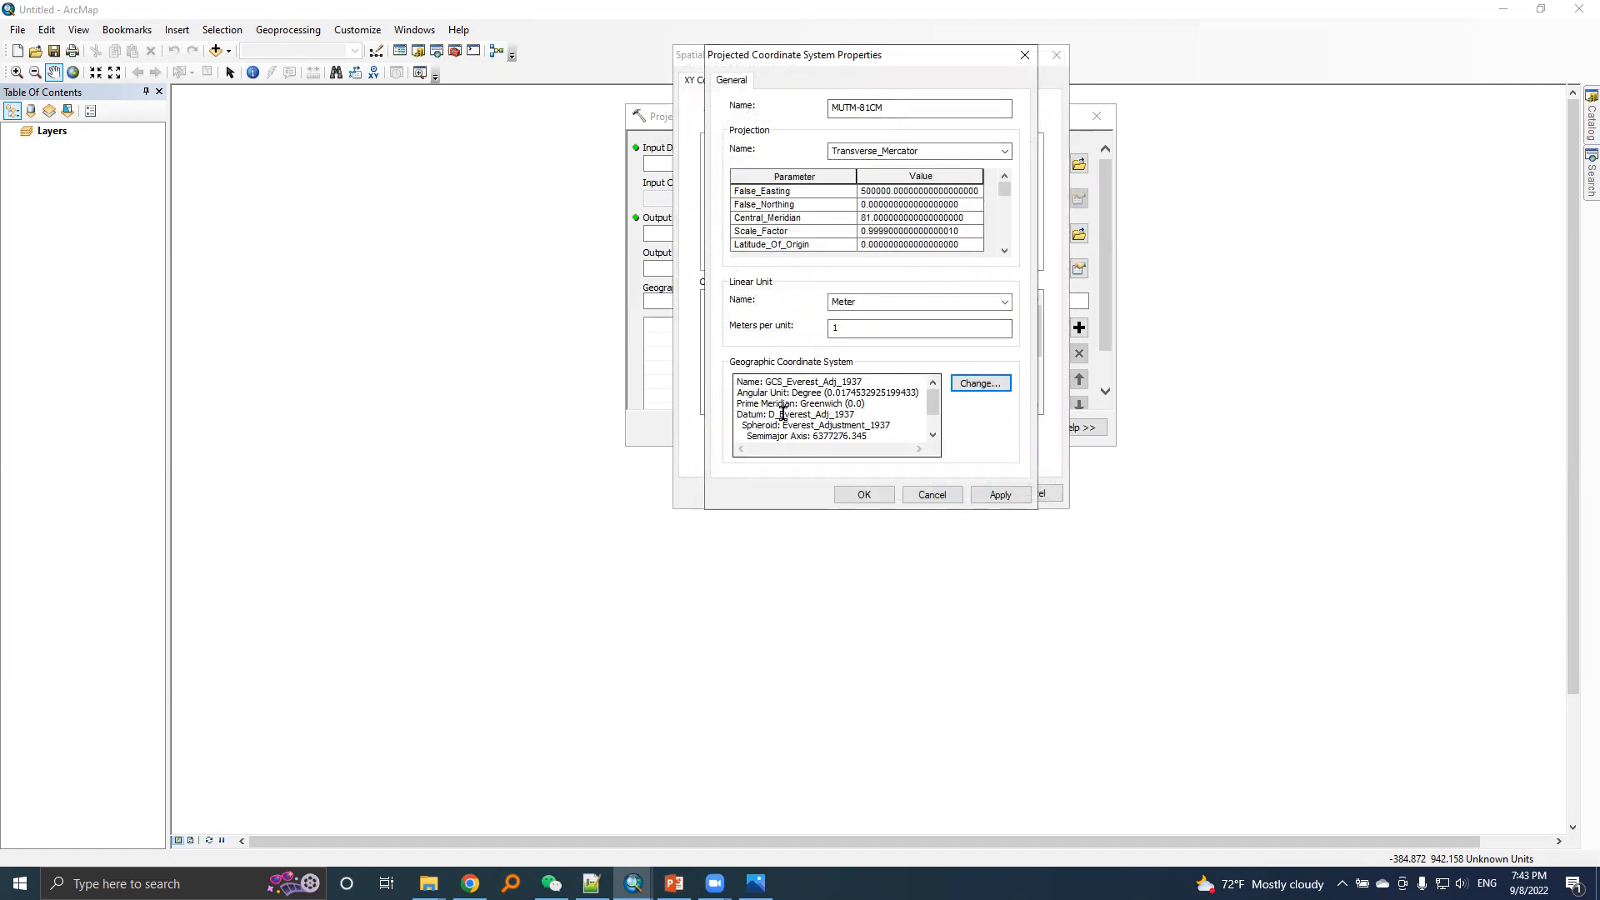
pyautogui.moveTo(847, 425)
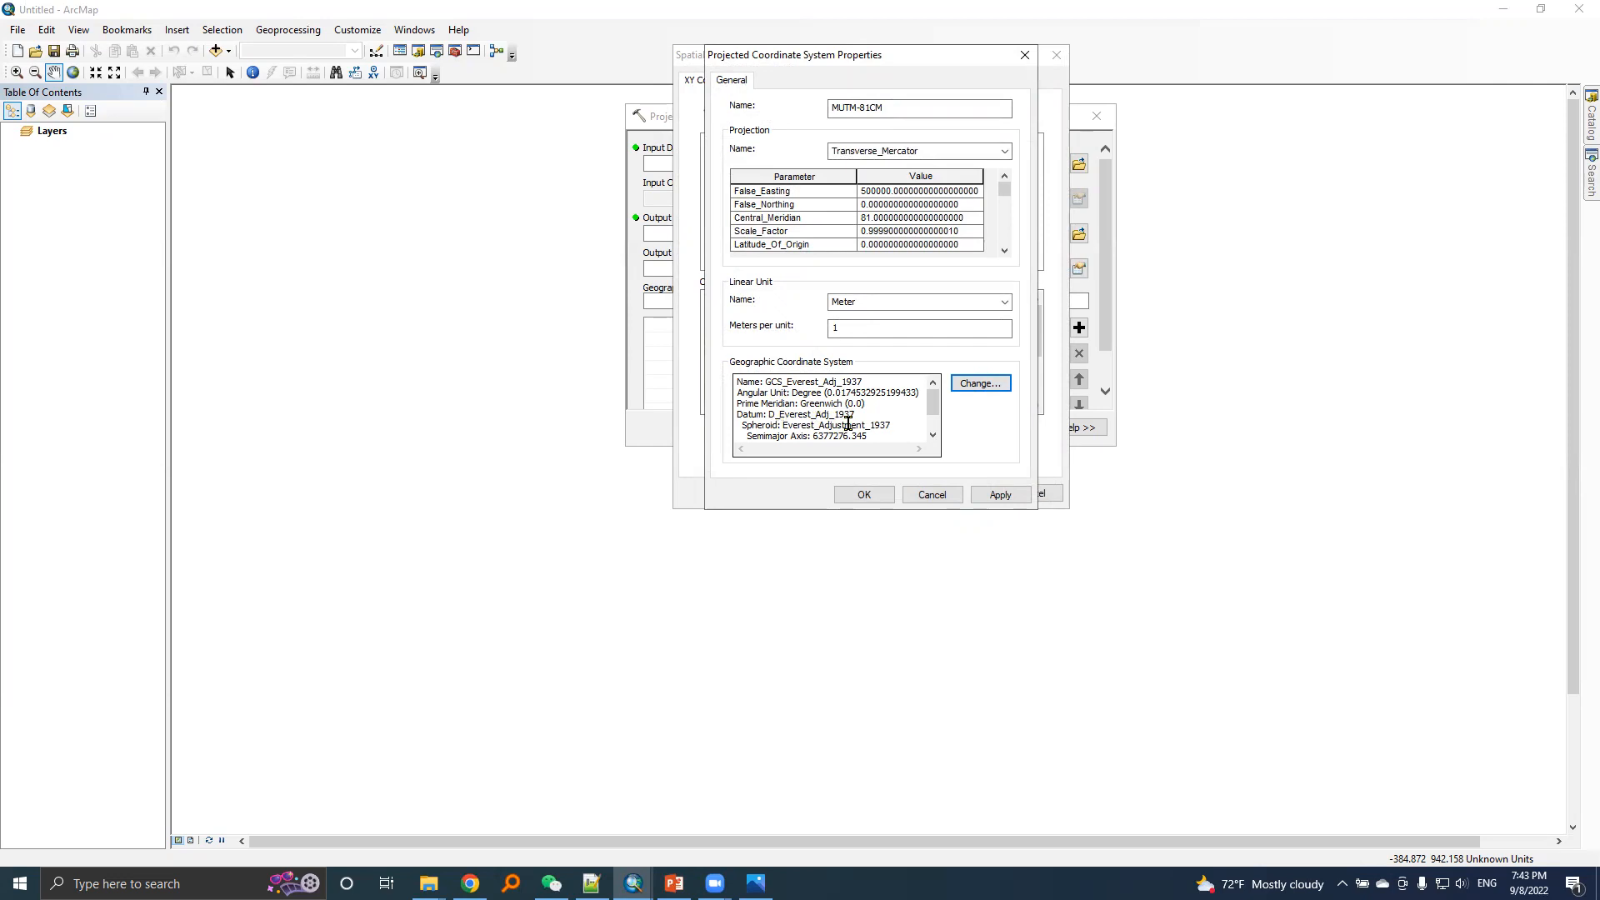
# Review the Everest_Adj_1937 details, adjust the MUTM-81CM name and confirm the custom projection.
pyautogui.click(918, 109)
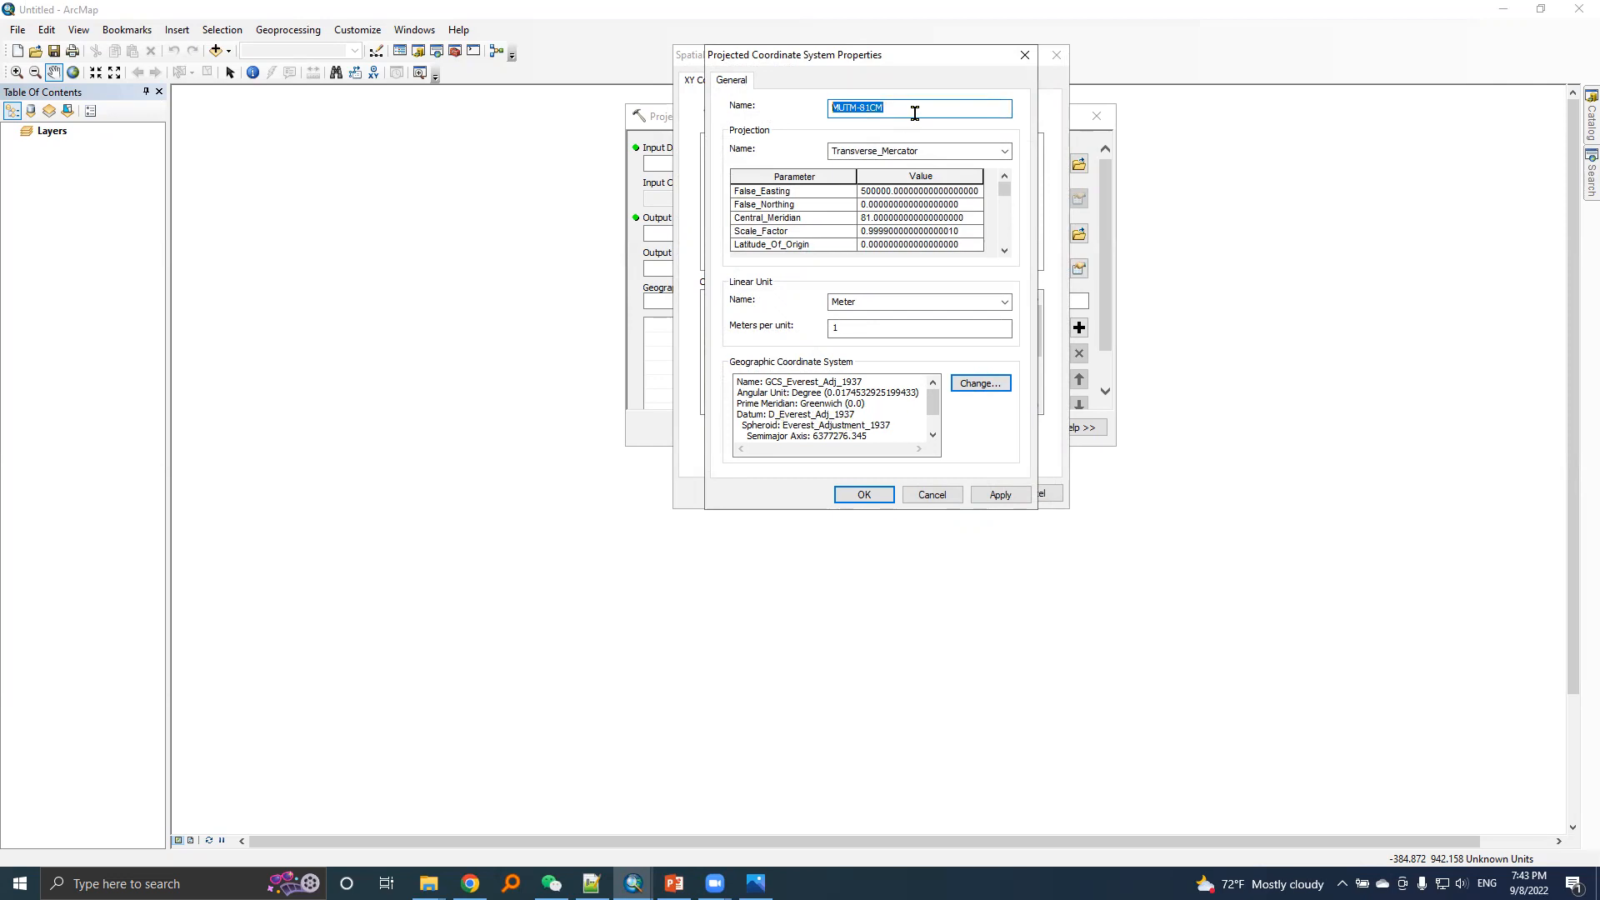
pyautogui.click(862, 106)
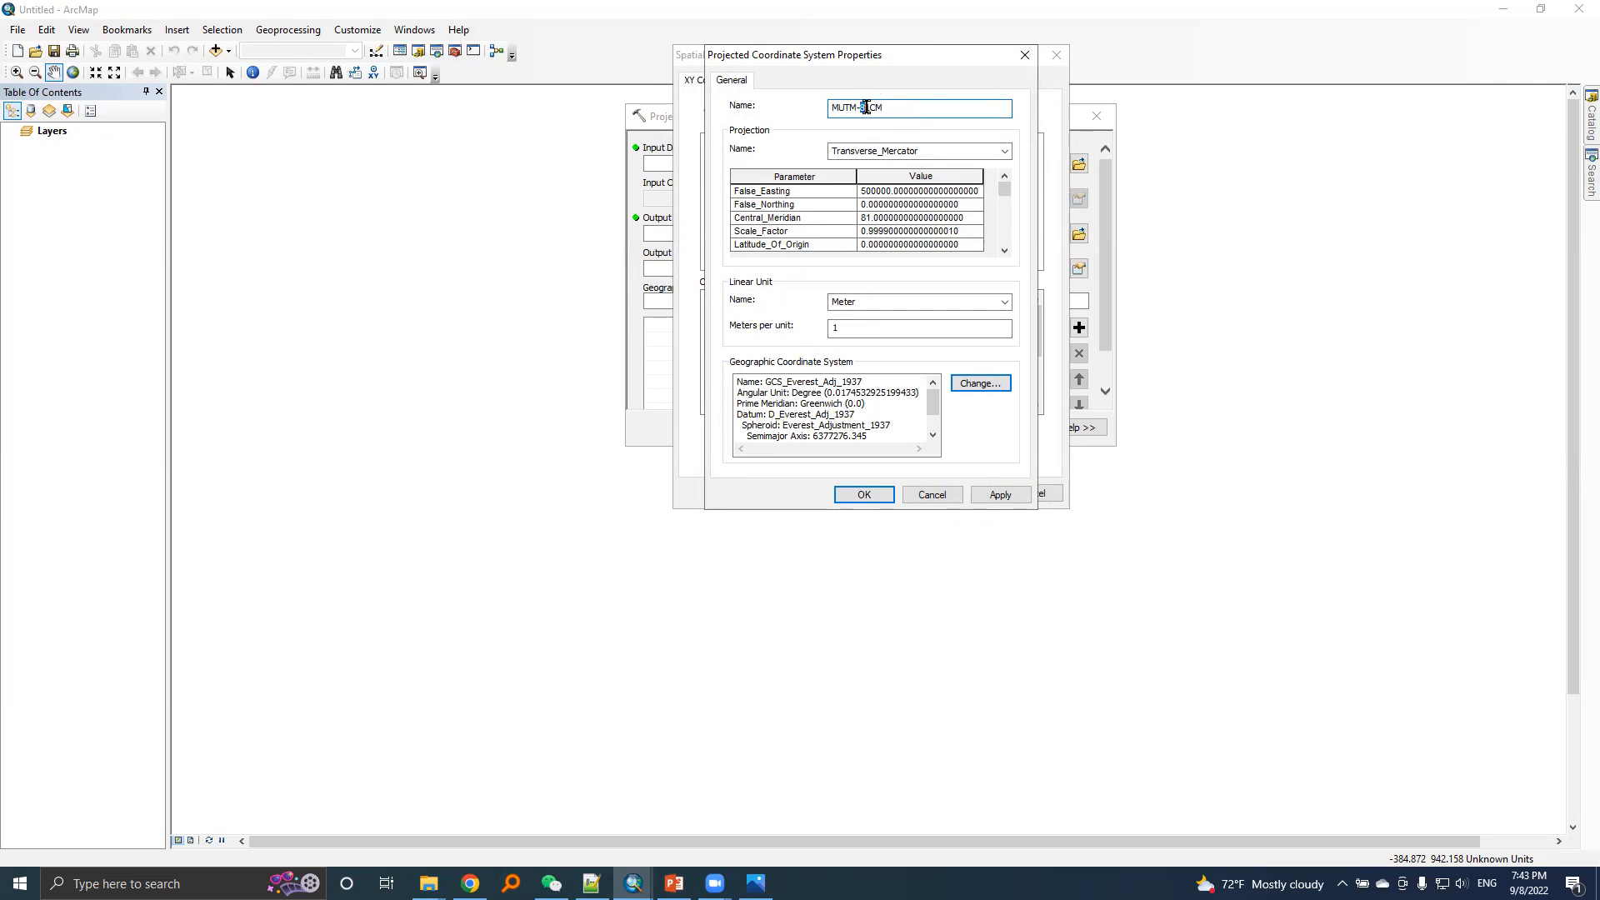
pyautogui.doubleClick(870, 106)
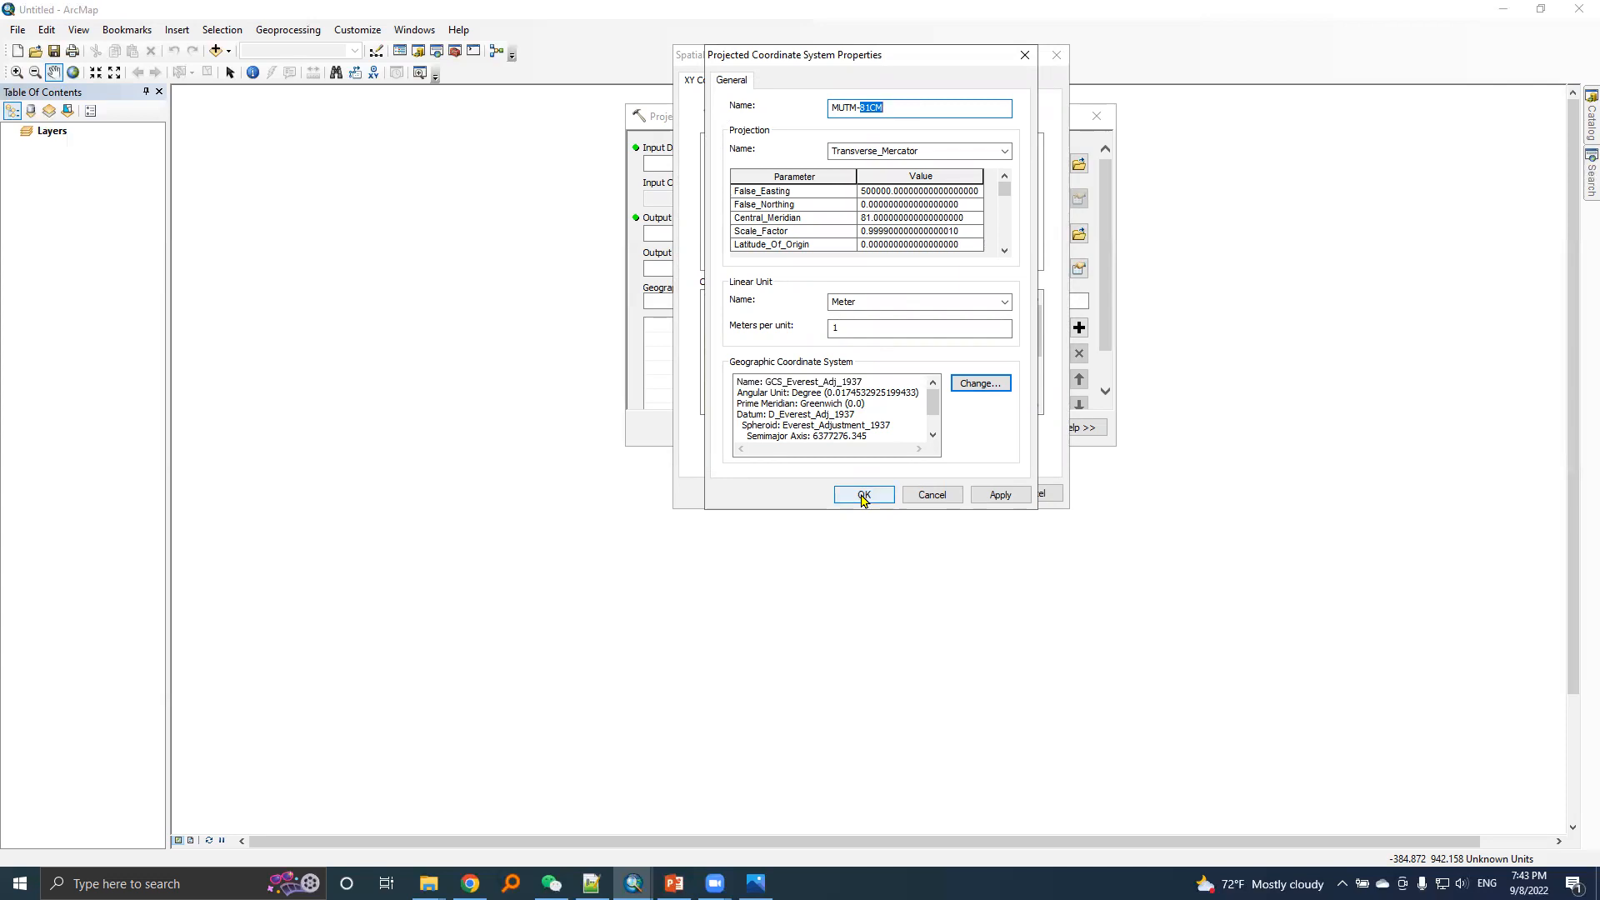
pyautogui.click(862, 495)
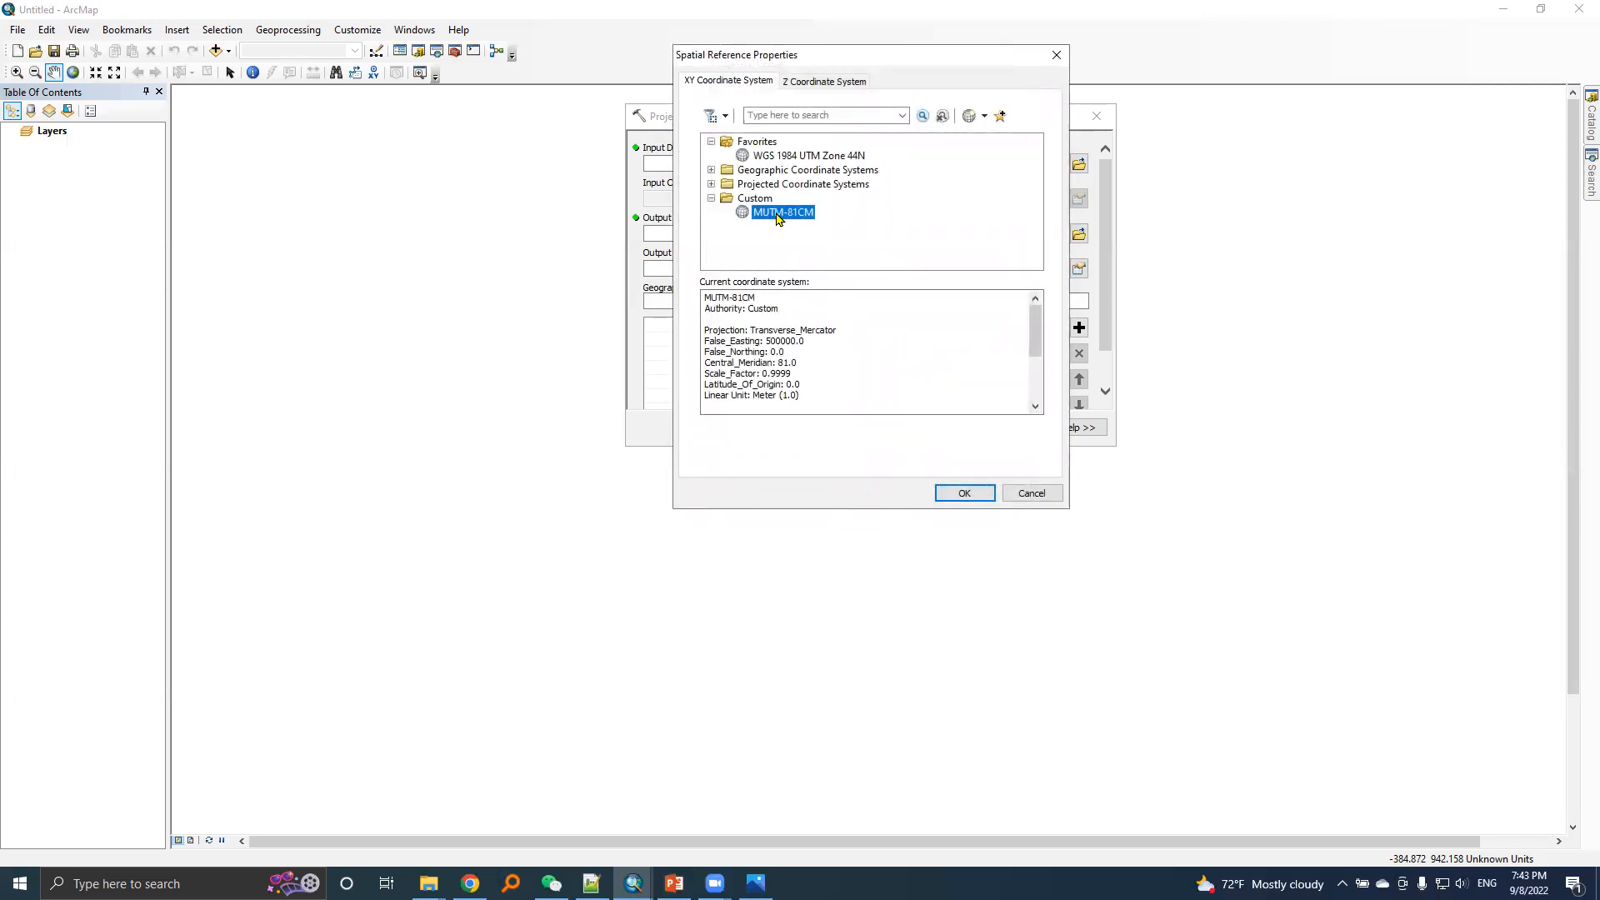
# Save the custom MUTM-81CM system as MUTM-81CM.prj in the project folder and close the settings.
pyautogui.rightClick(783, 211)
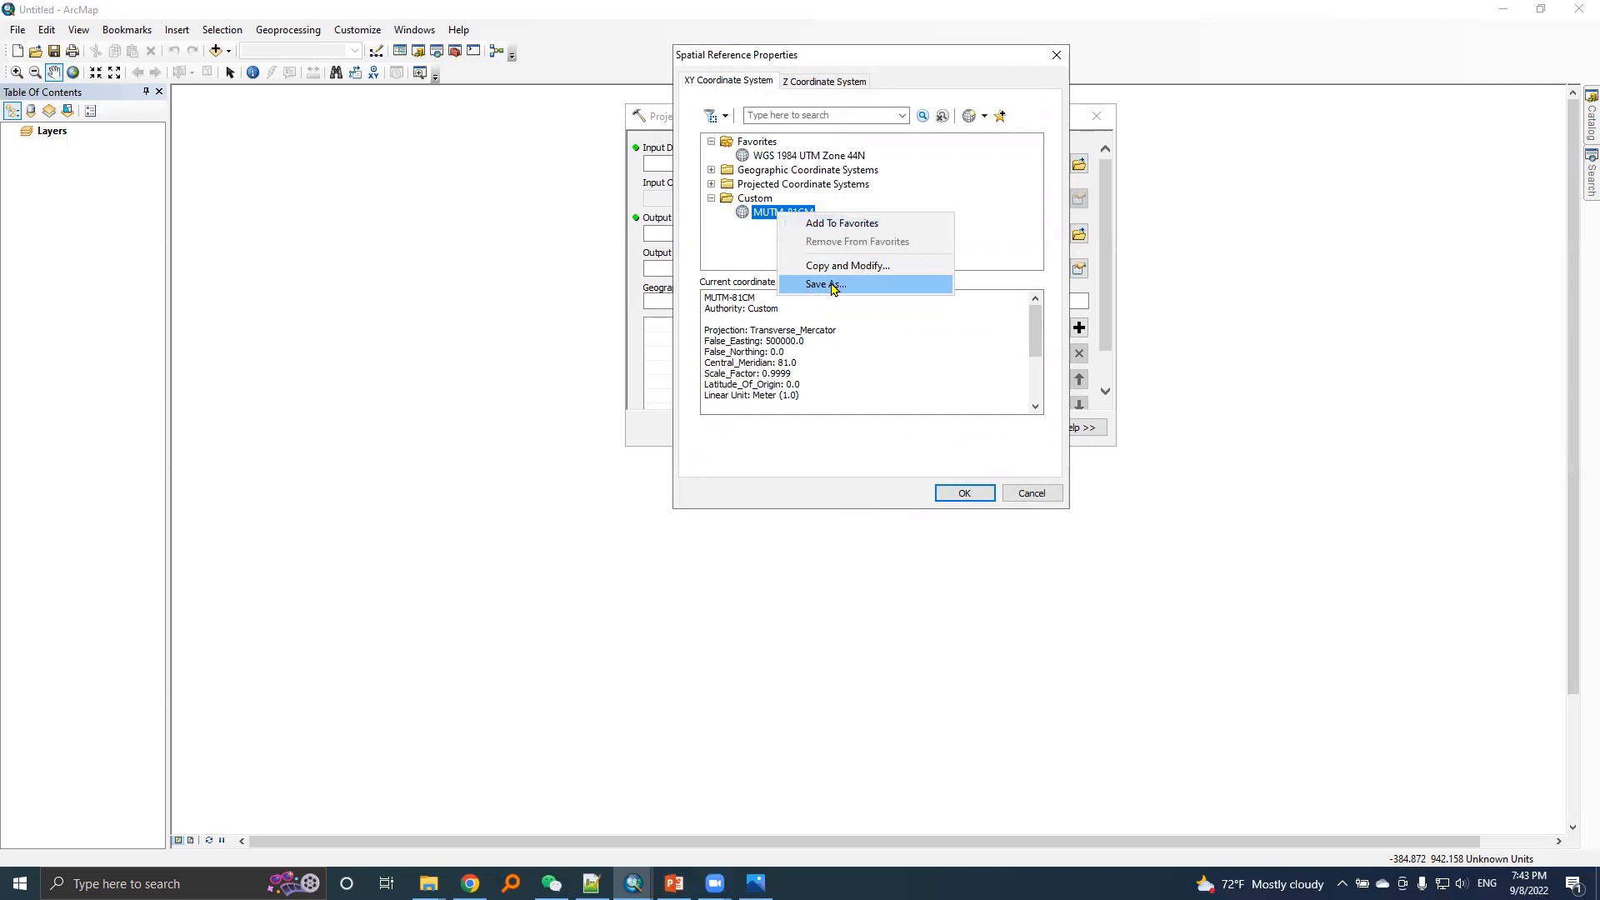
pyautogui.click(825, 284)
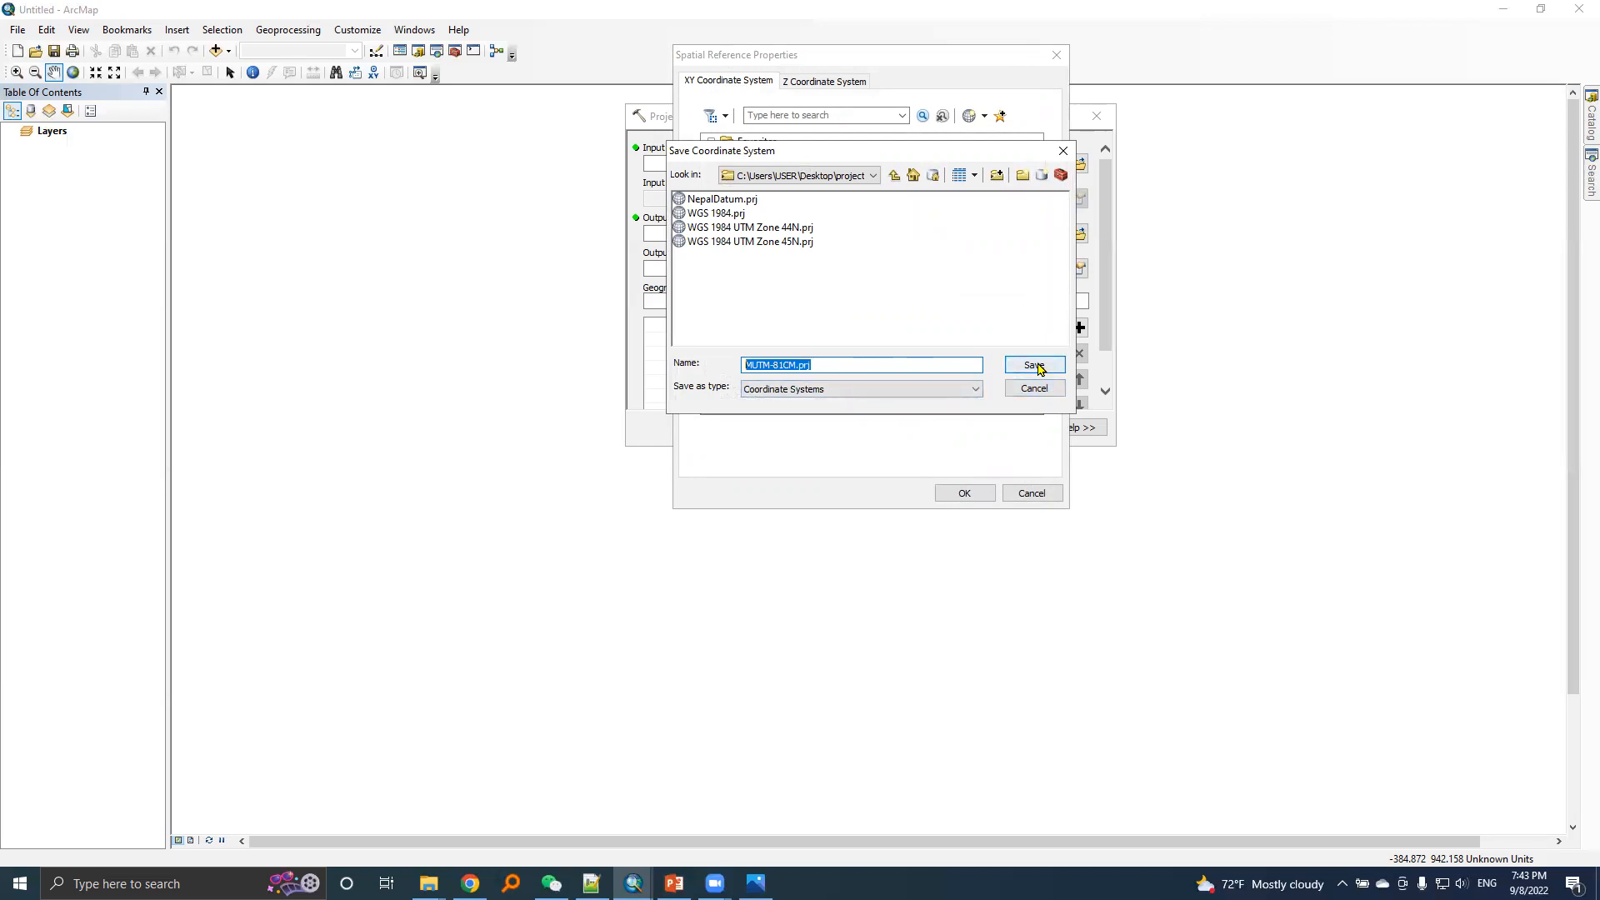
pyautogui.click(1034, 365)
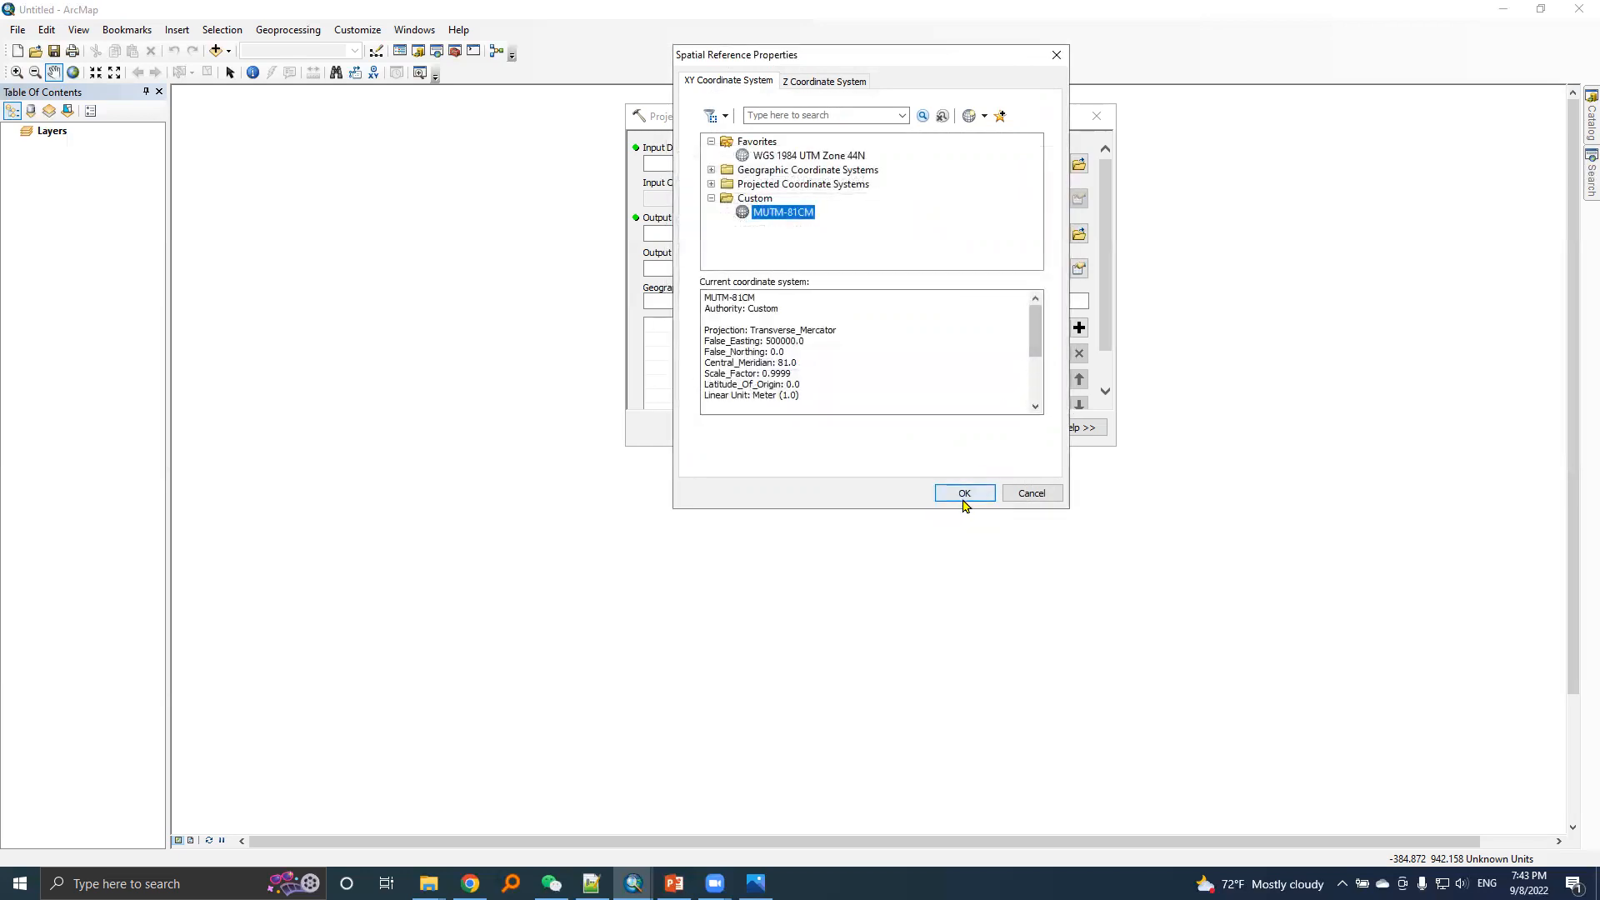
pyautogui.click(963, 493)
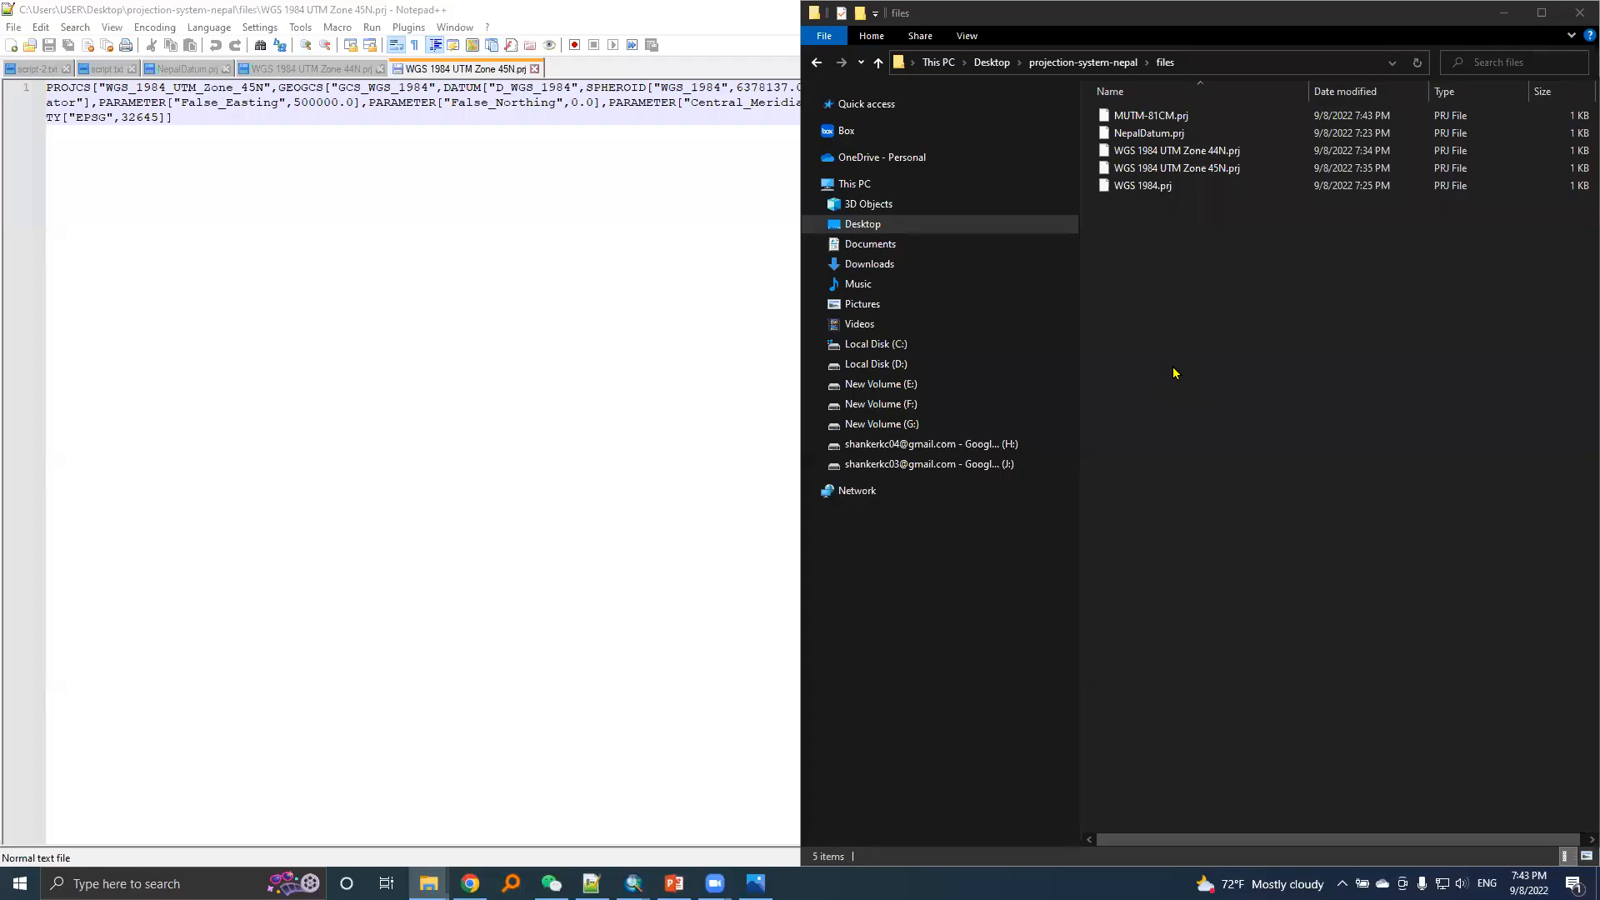
# Open MUTM-81CM.prj in Notepad++ to read its Transverse Mercator definition text.
pyautogui.click(1148, 115)
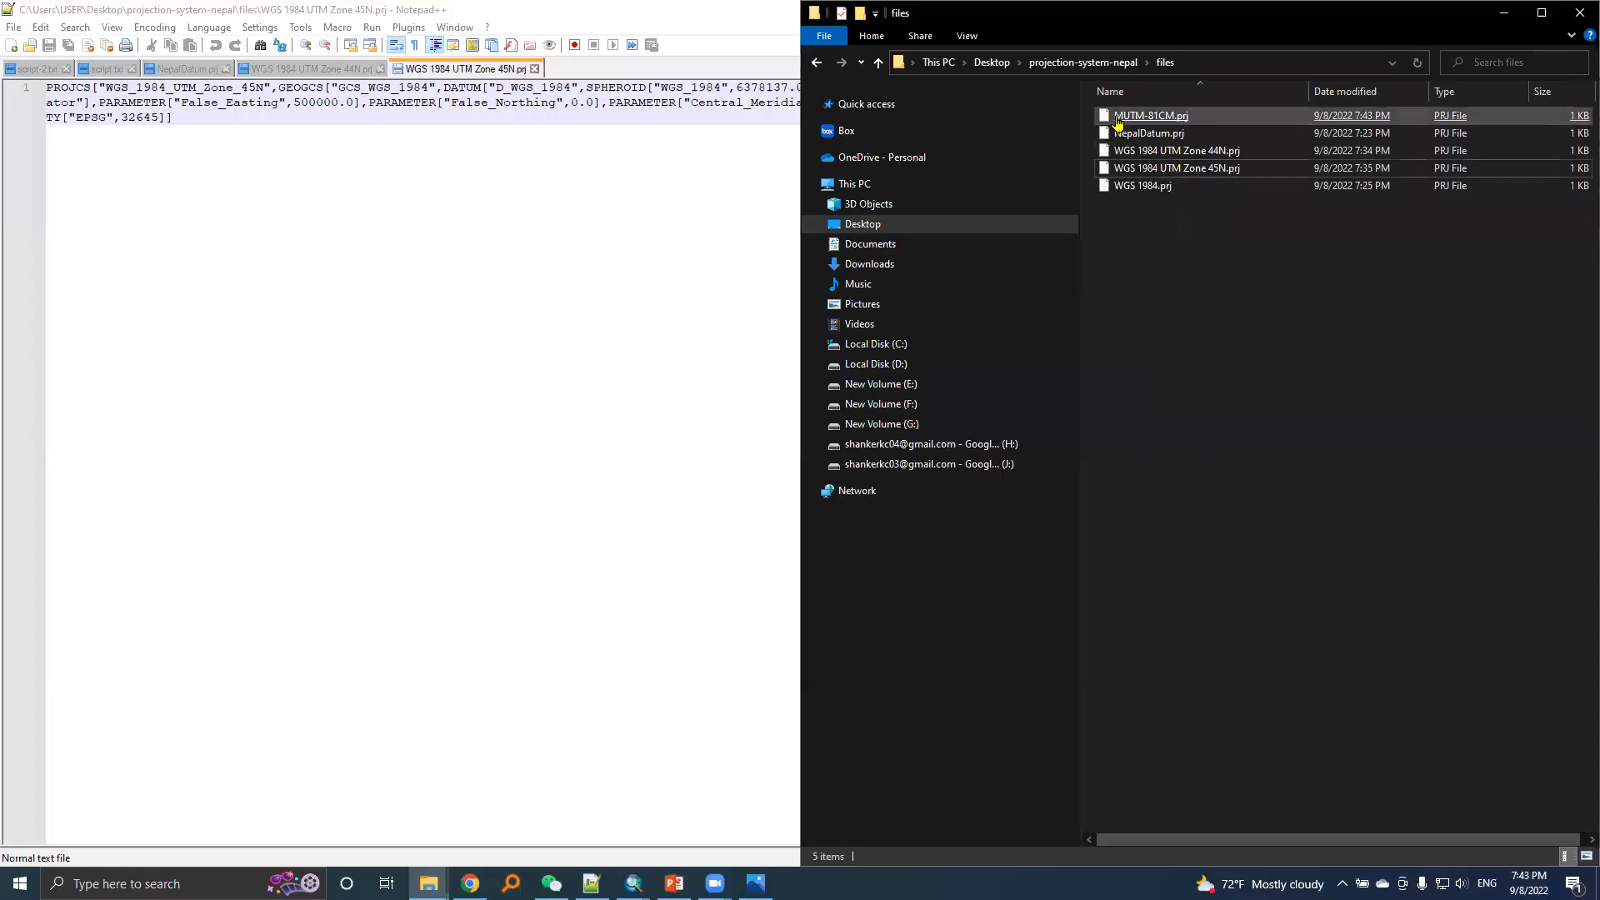
pyautogui.click(1149, 115)
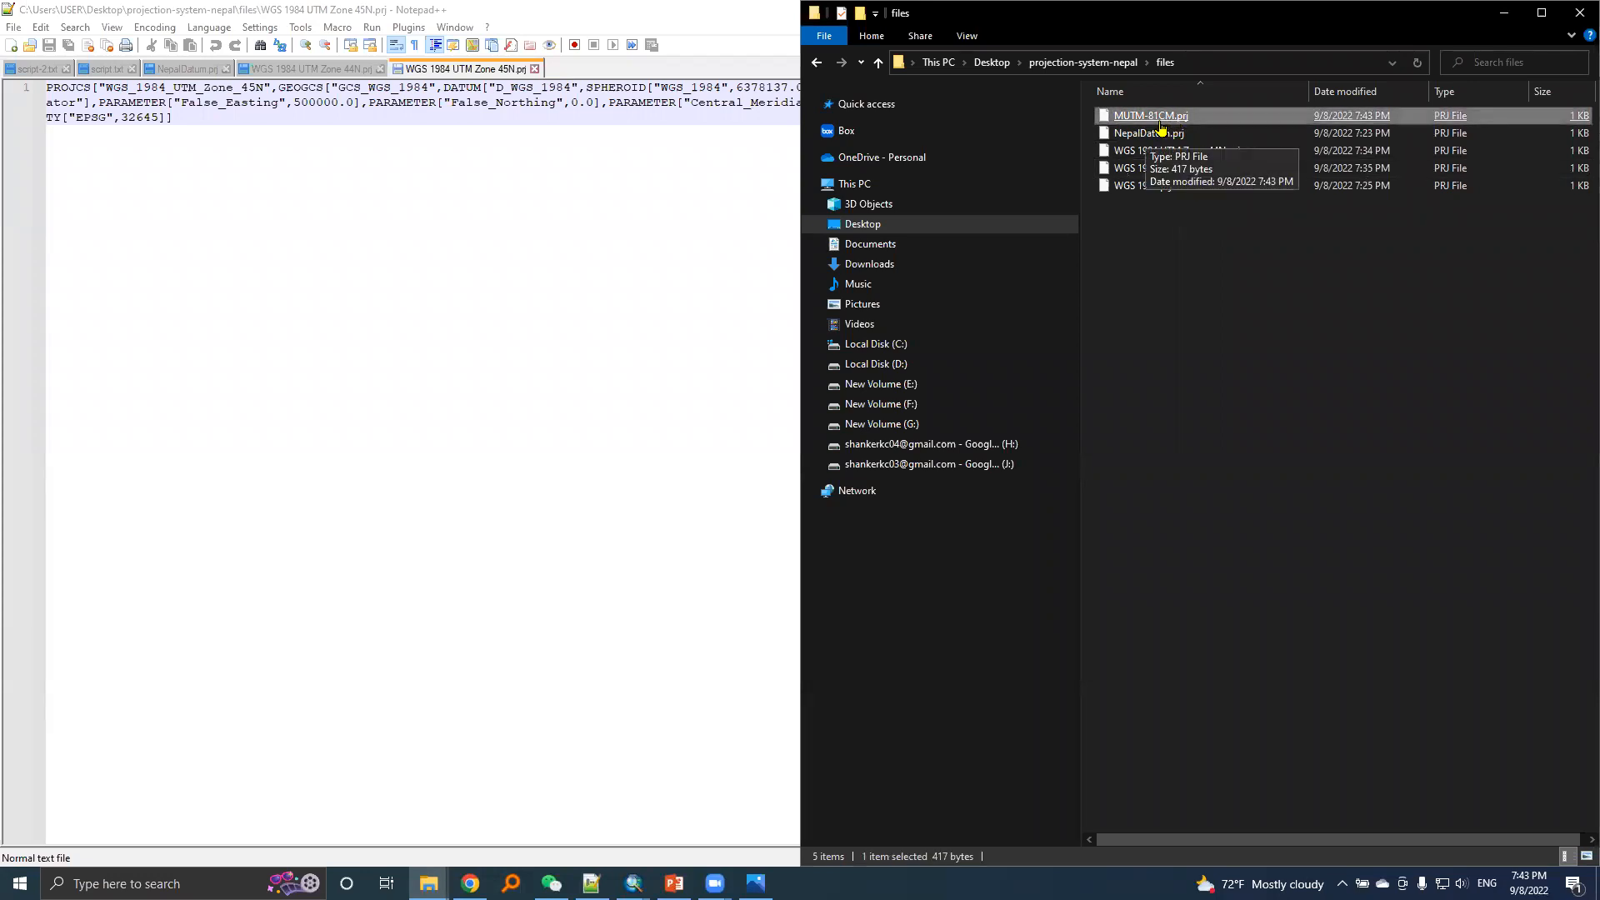
pyautogui.doubleClick(1149, 115)
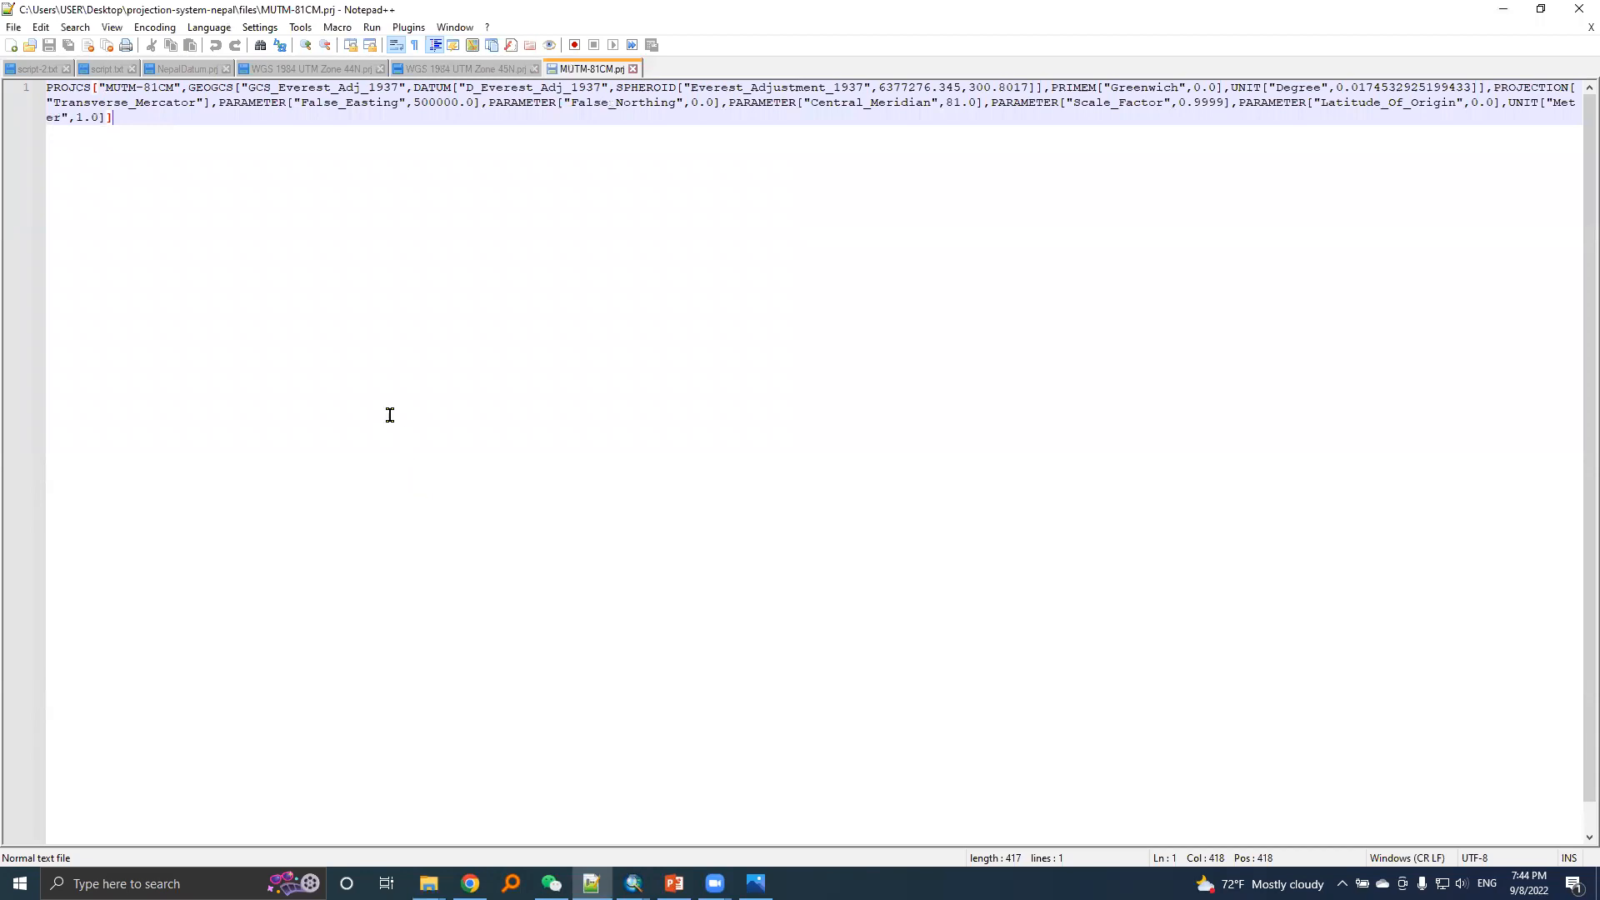
pyautogui.moveTo(199, 147)
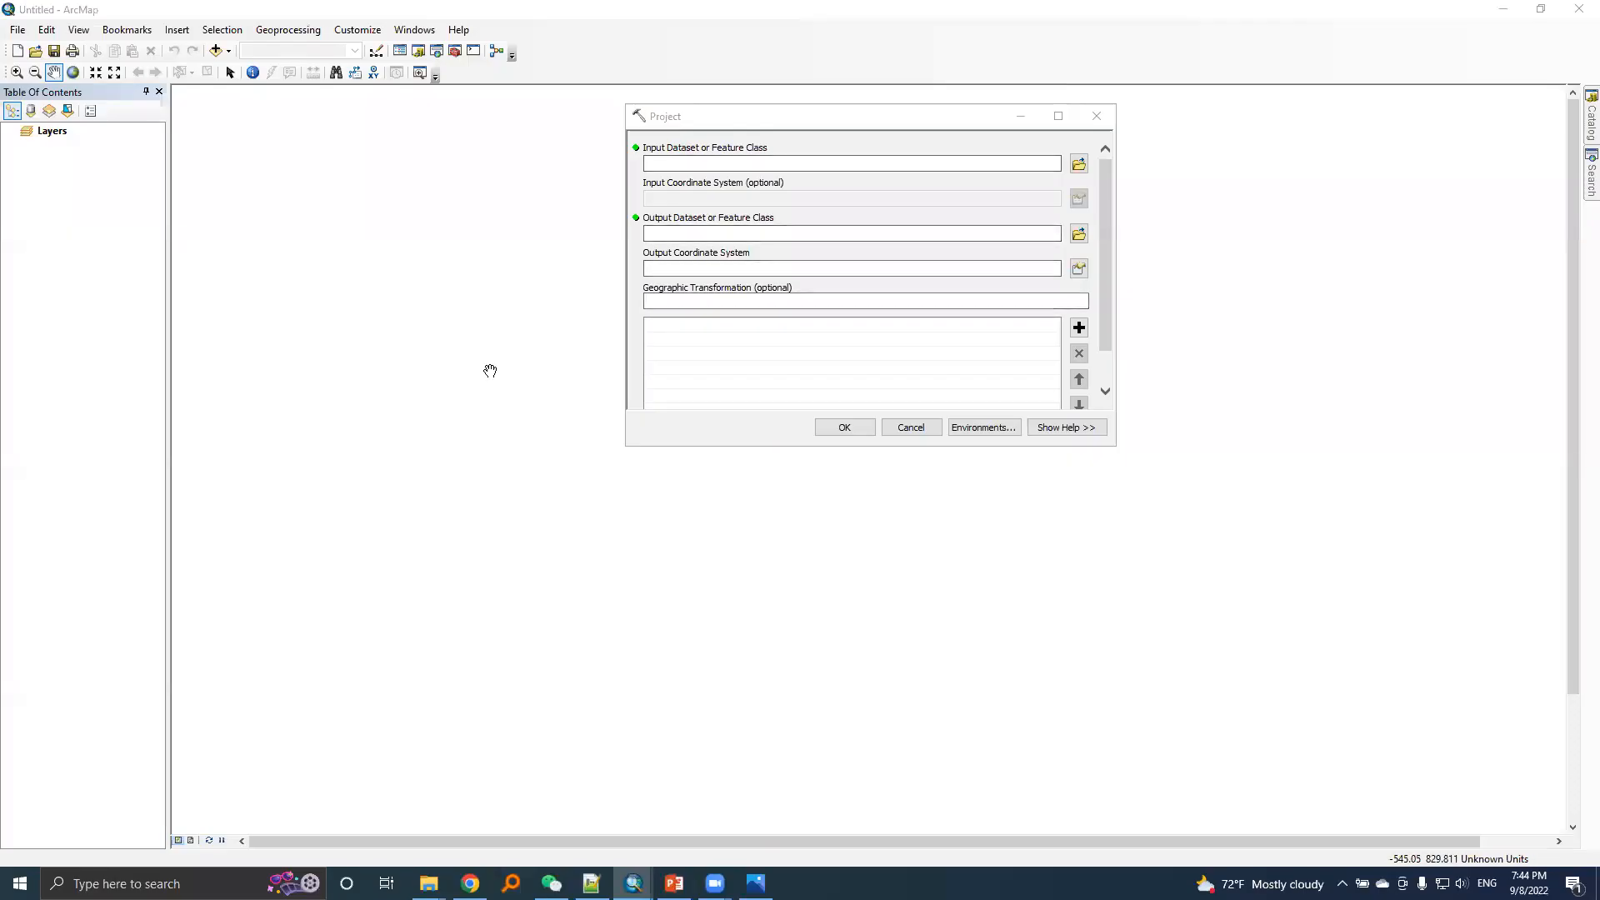
pyautogui.moveTo(535, 355)
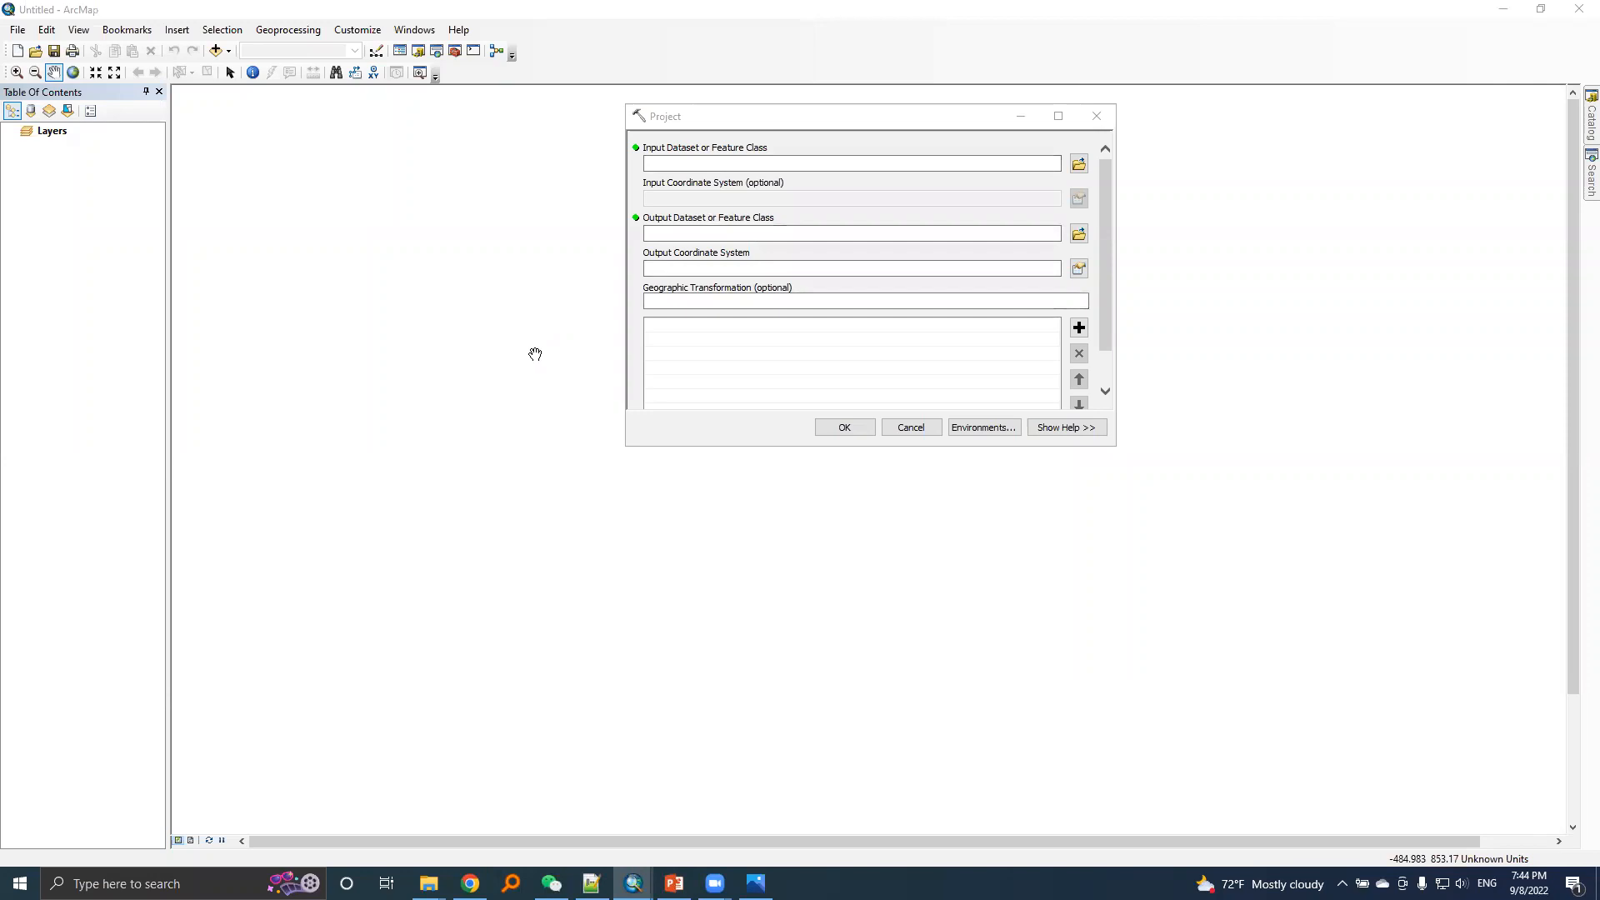
pyautogui.moveTo(611, 341)
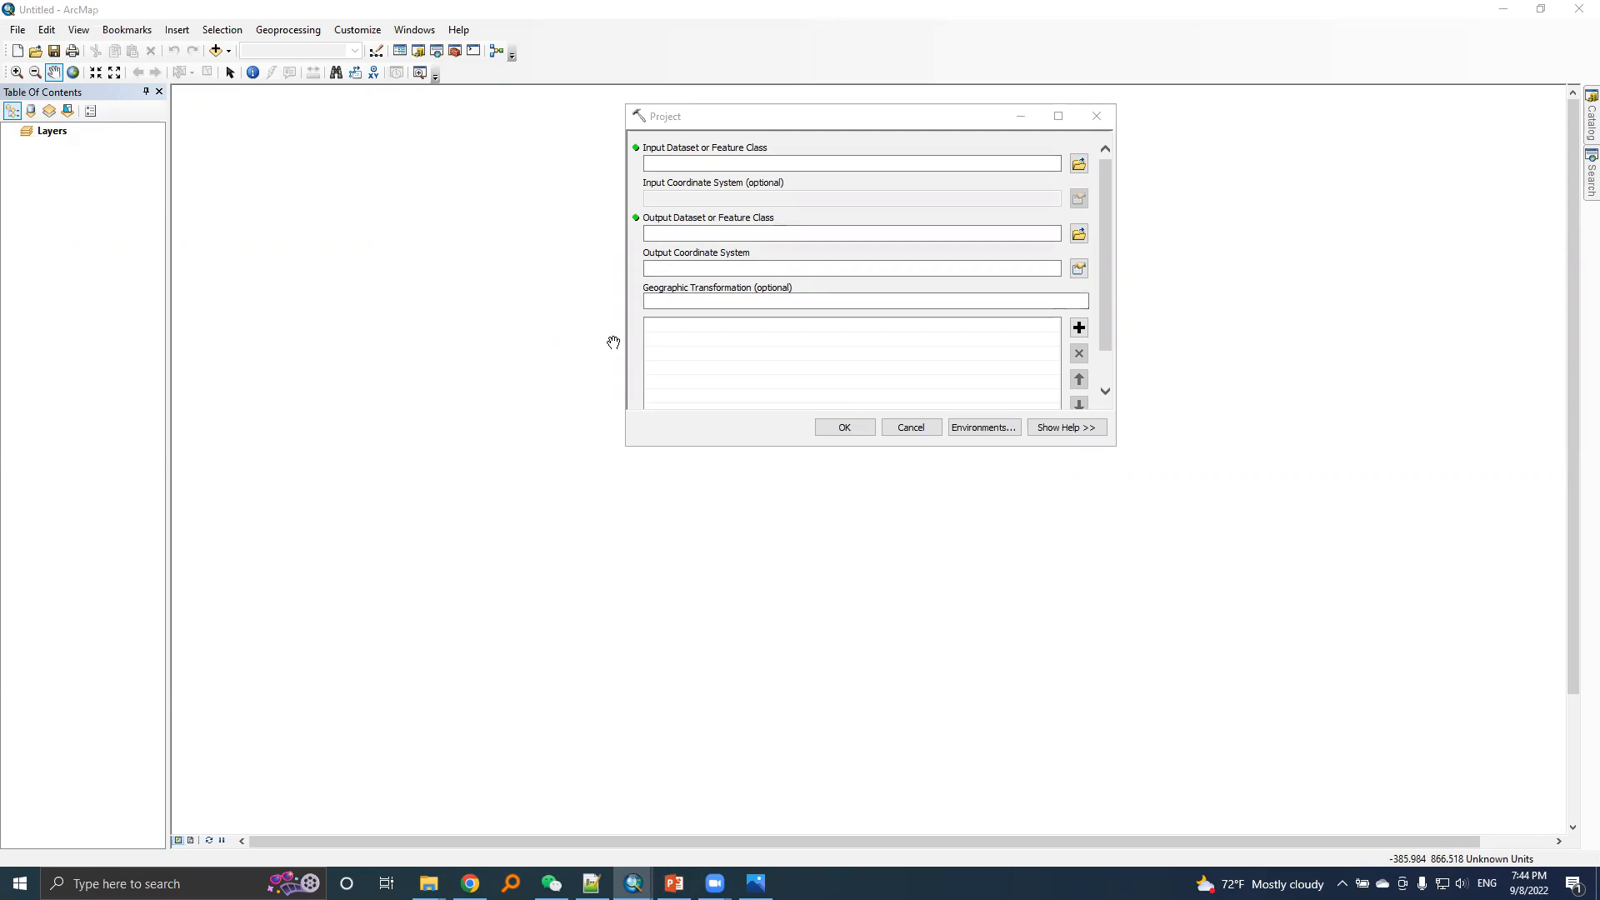
# Bring up Spatial Reference Properties for the Project tool's output coordinate system.
pyautogui.click(1079, 268)
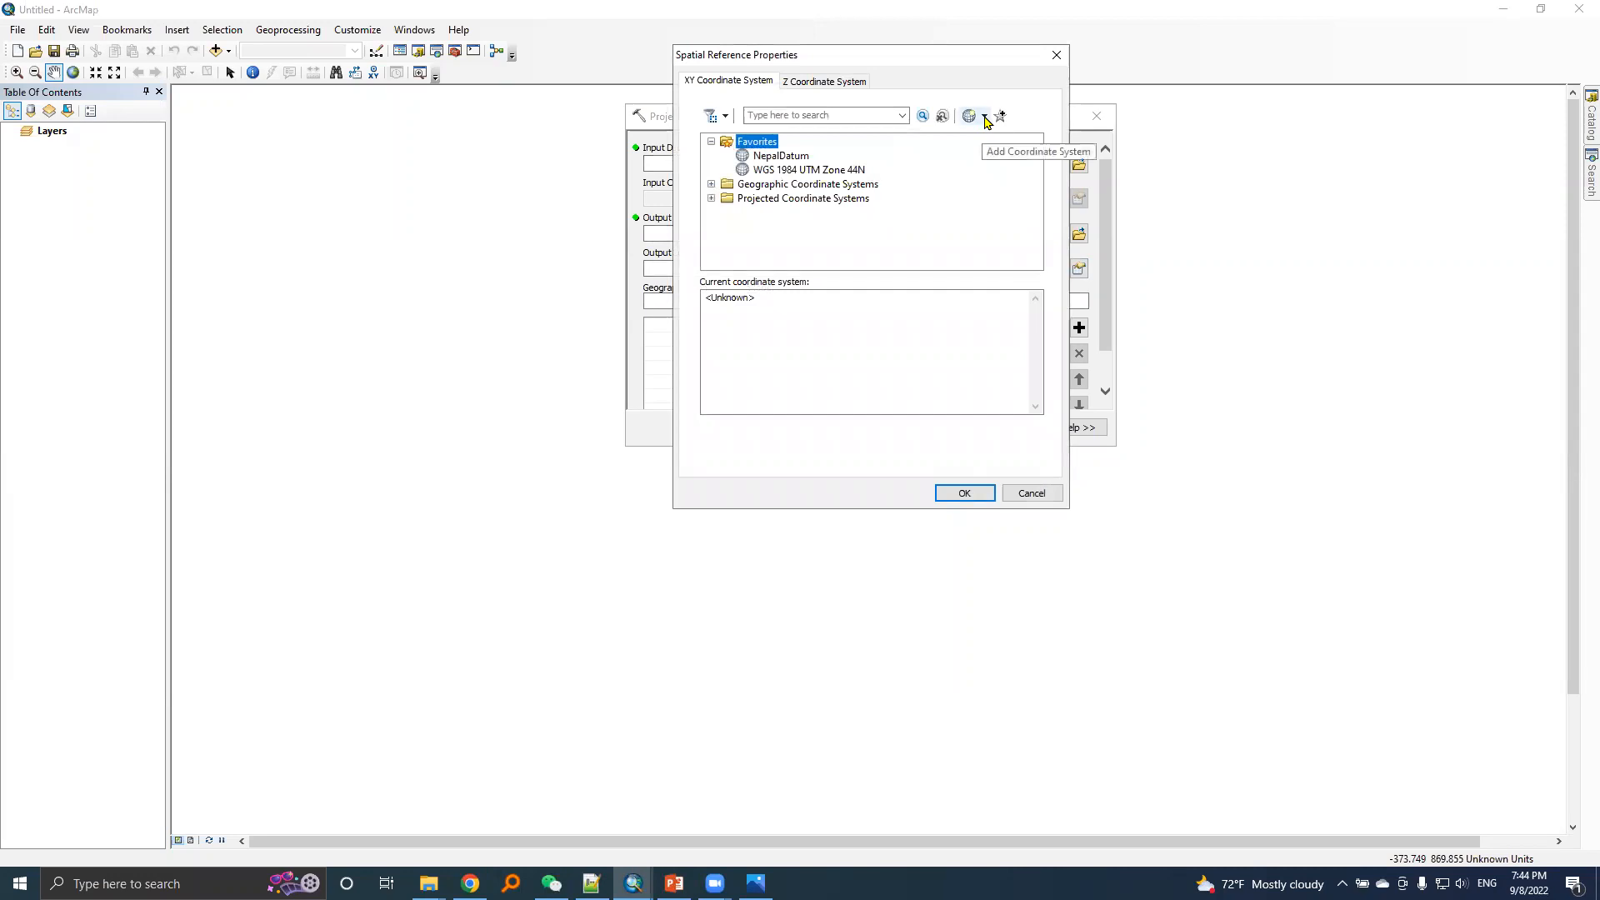
# Import MUTM-81CM.prj from the project folder into Favorites and bring up its options.
pyautogui.click(980, 115)
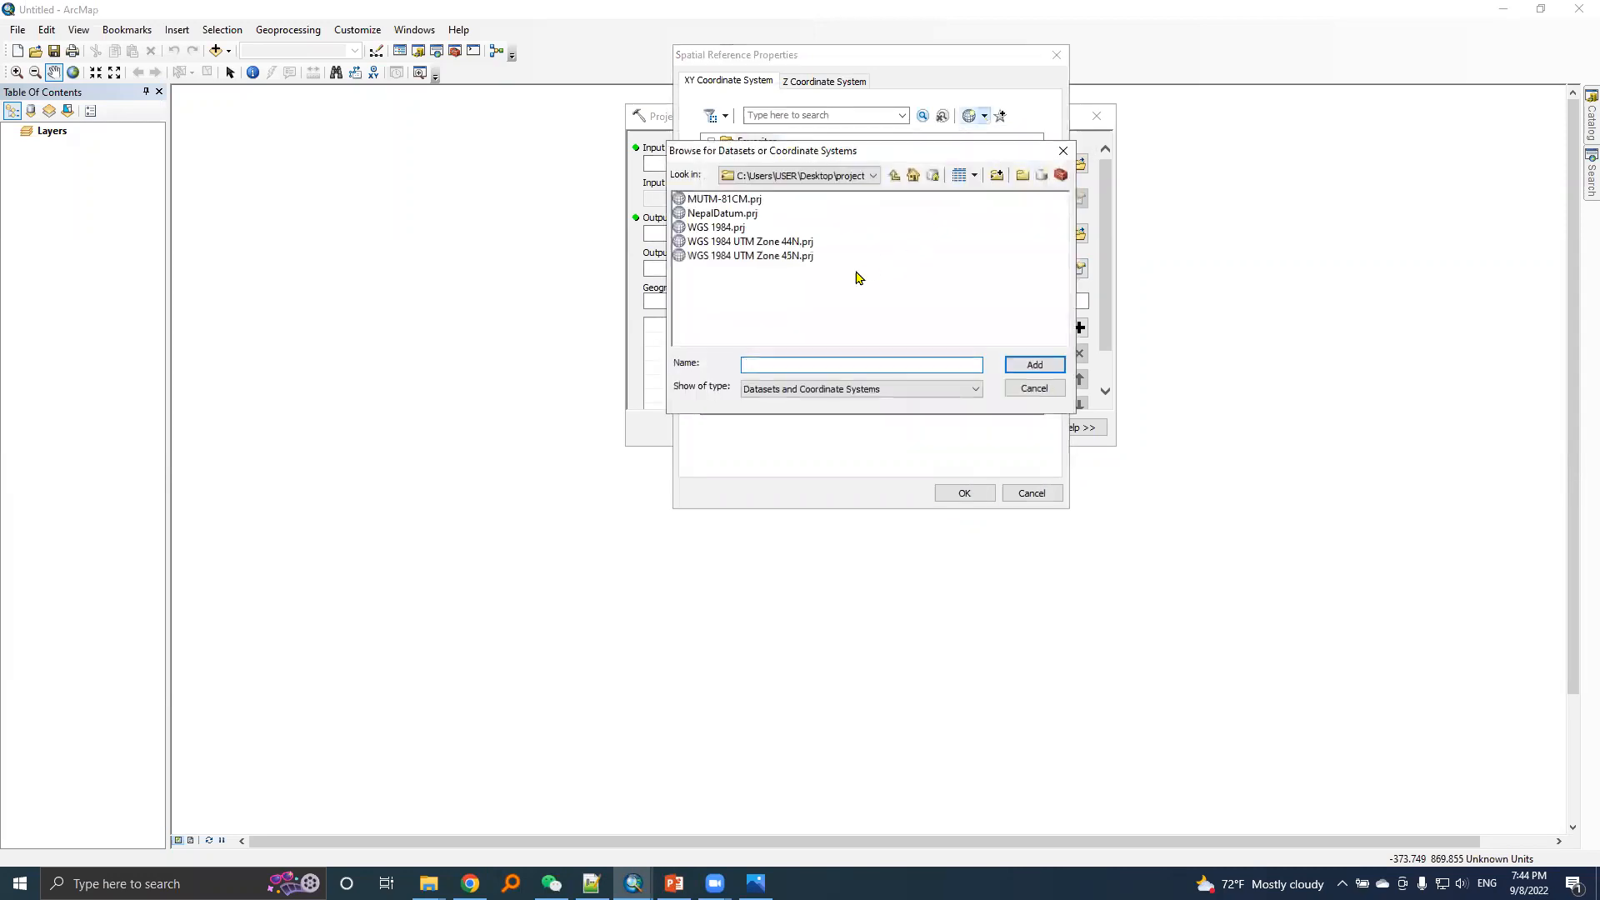
pyautogui.click(725, 198)
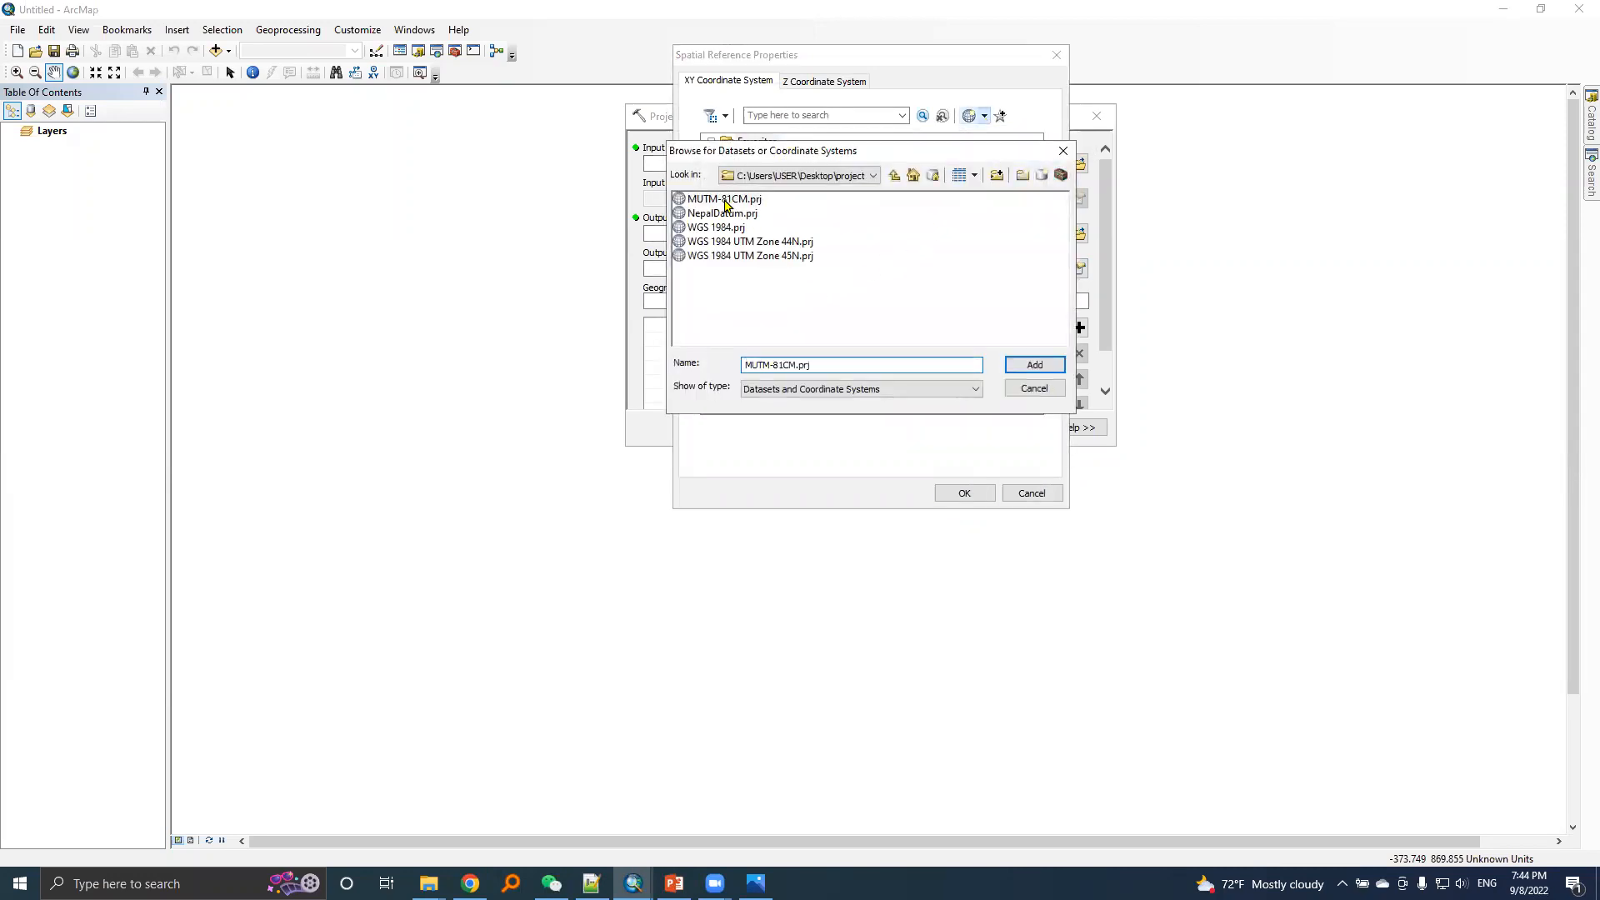
pyautogui.click(723, 198)
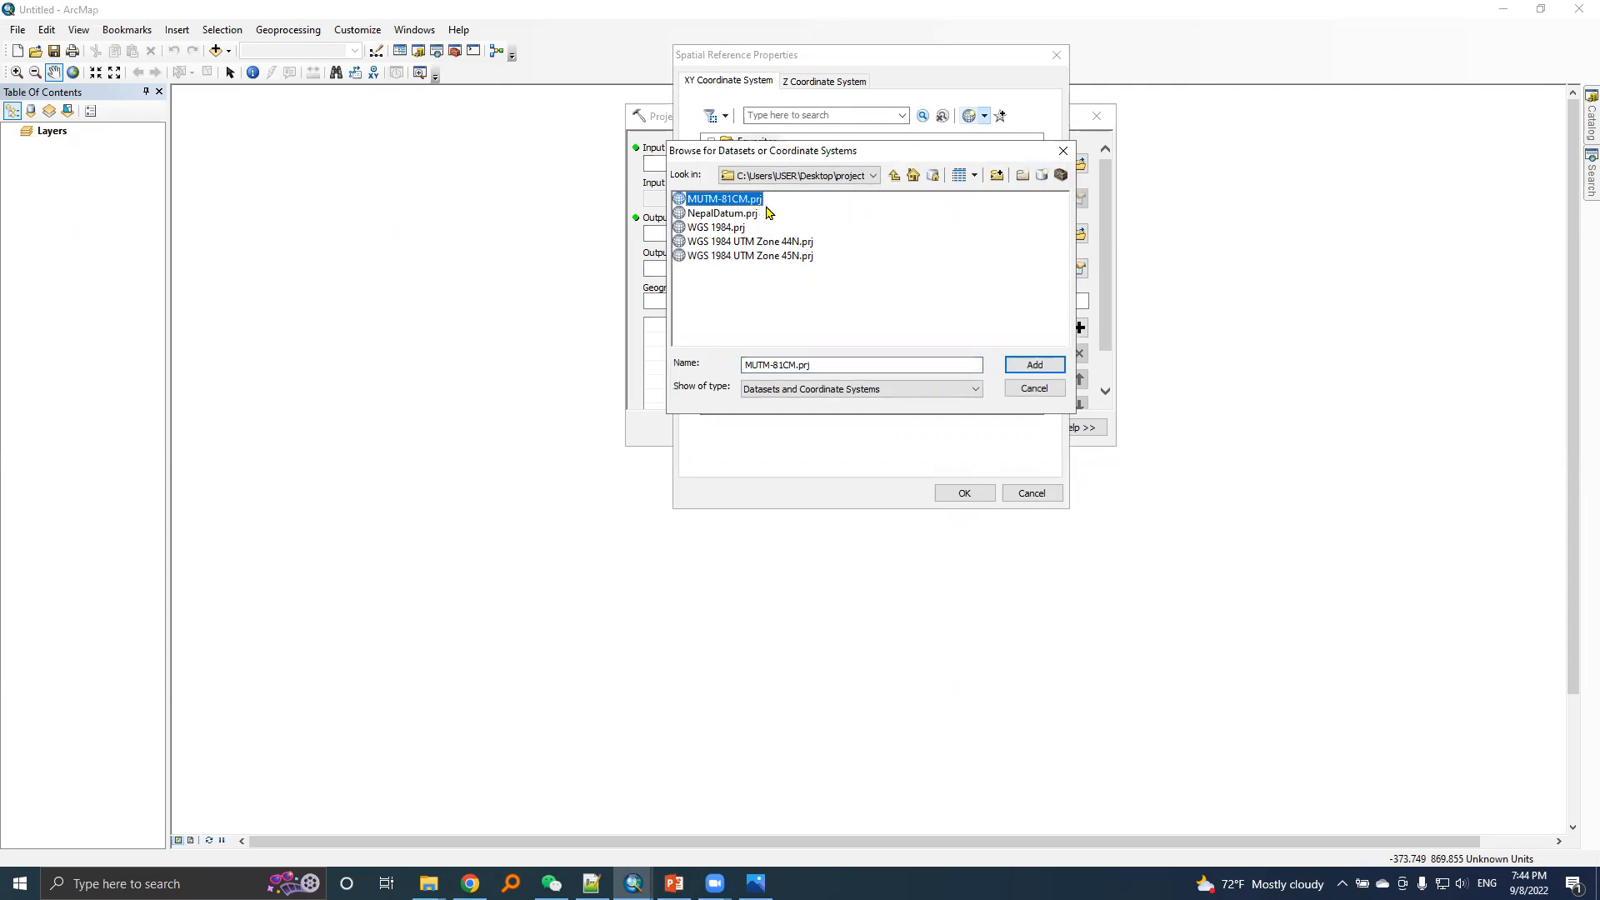
pyautogui.click(1033, 365)
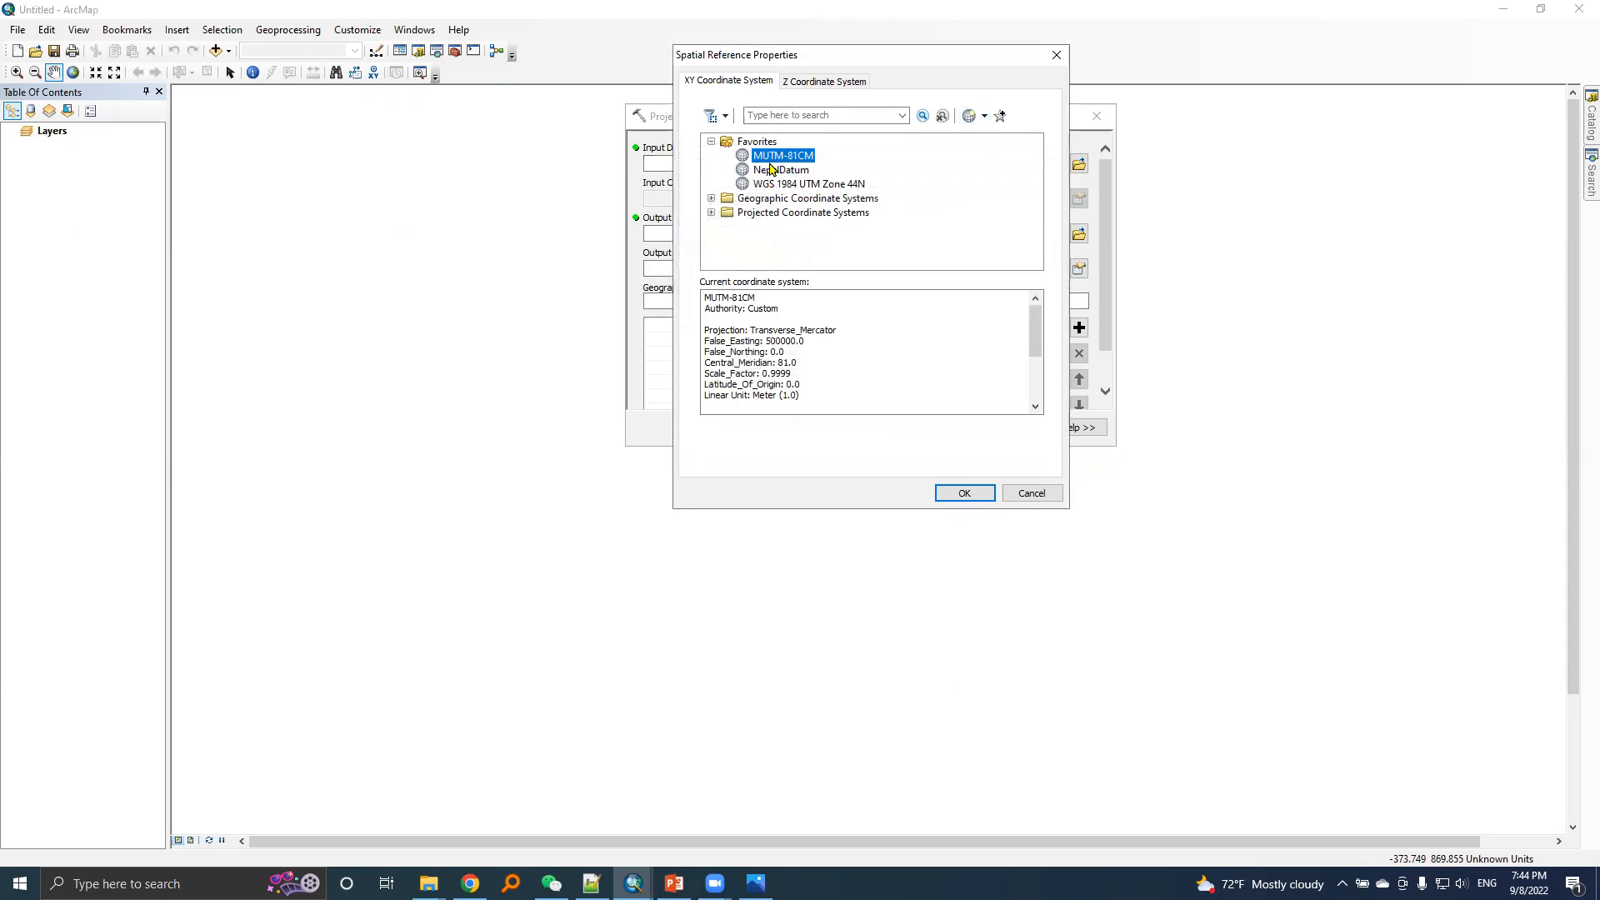
pyautogui.rightClick(784, 155)
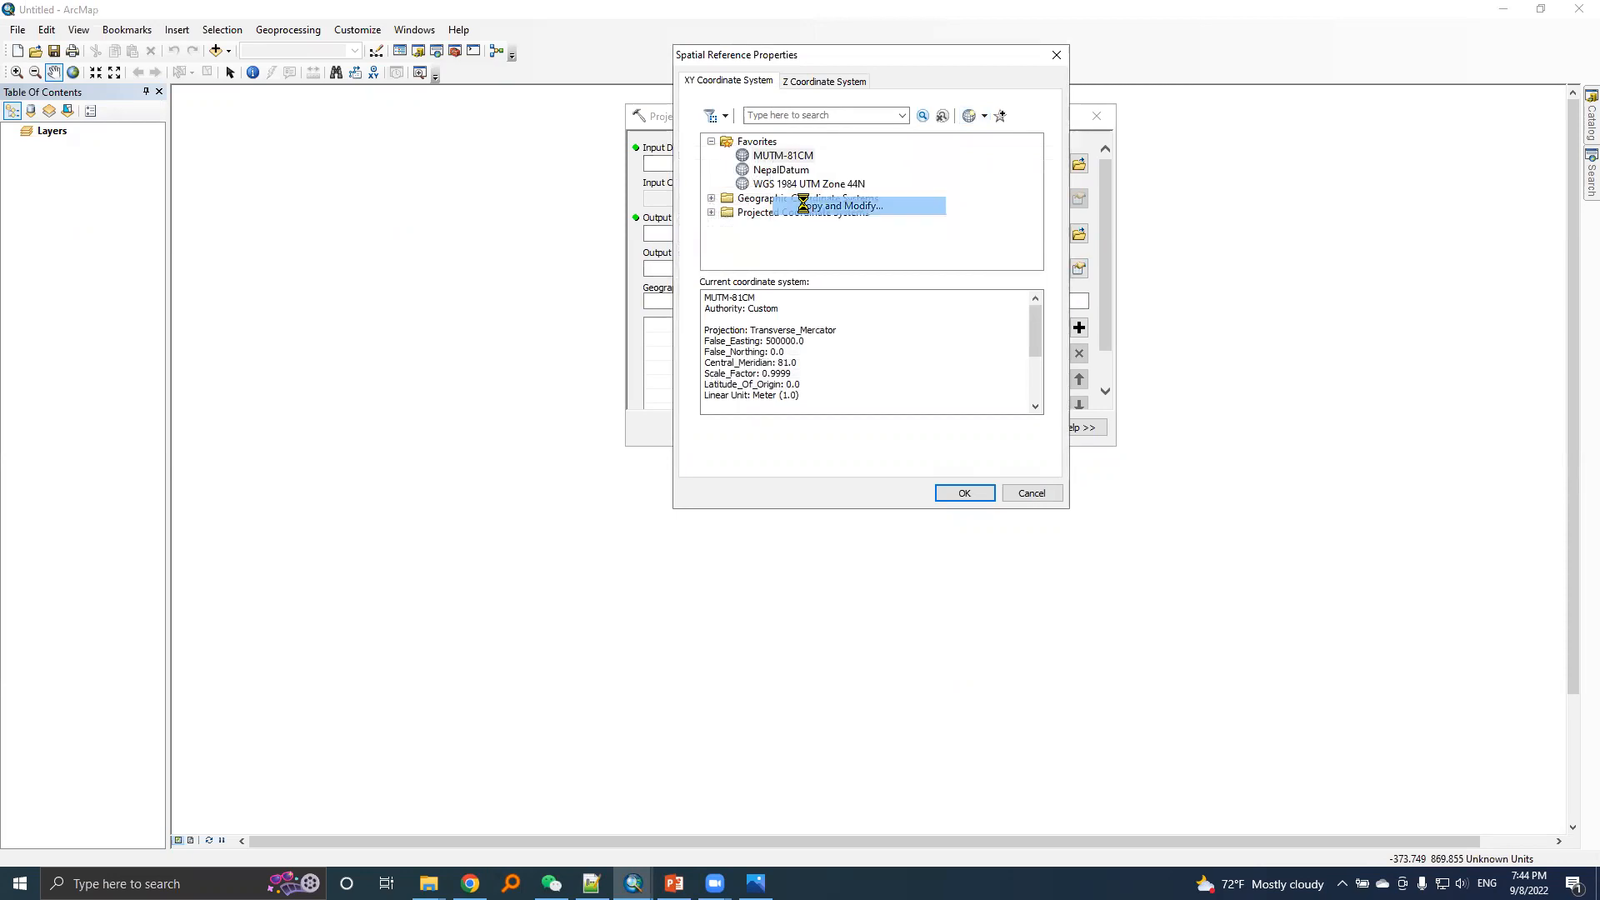
# Copy MUTM-81CM as MUTM-84CM with Central_Meridian 84 and confirm it.
pyautogui.click(840, 205)
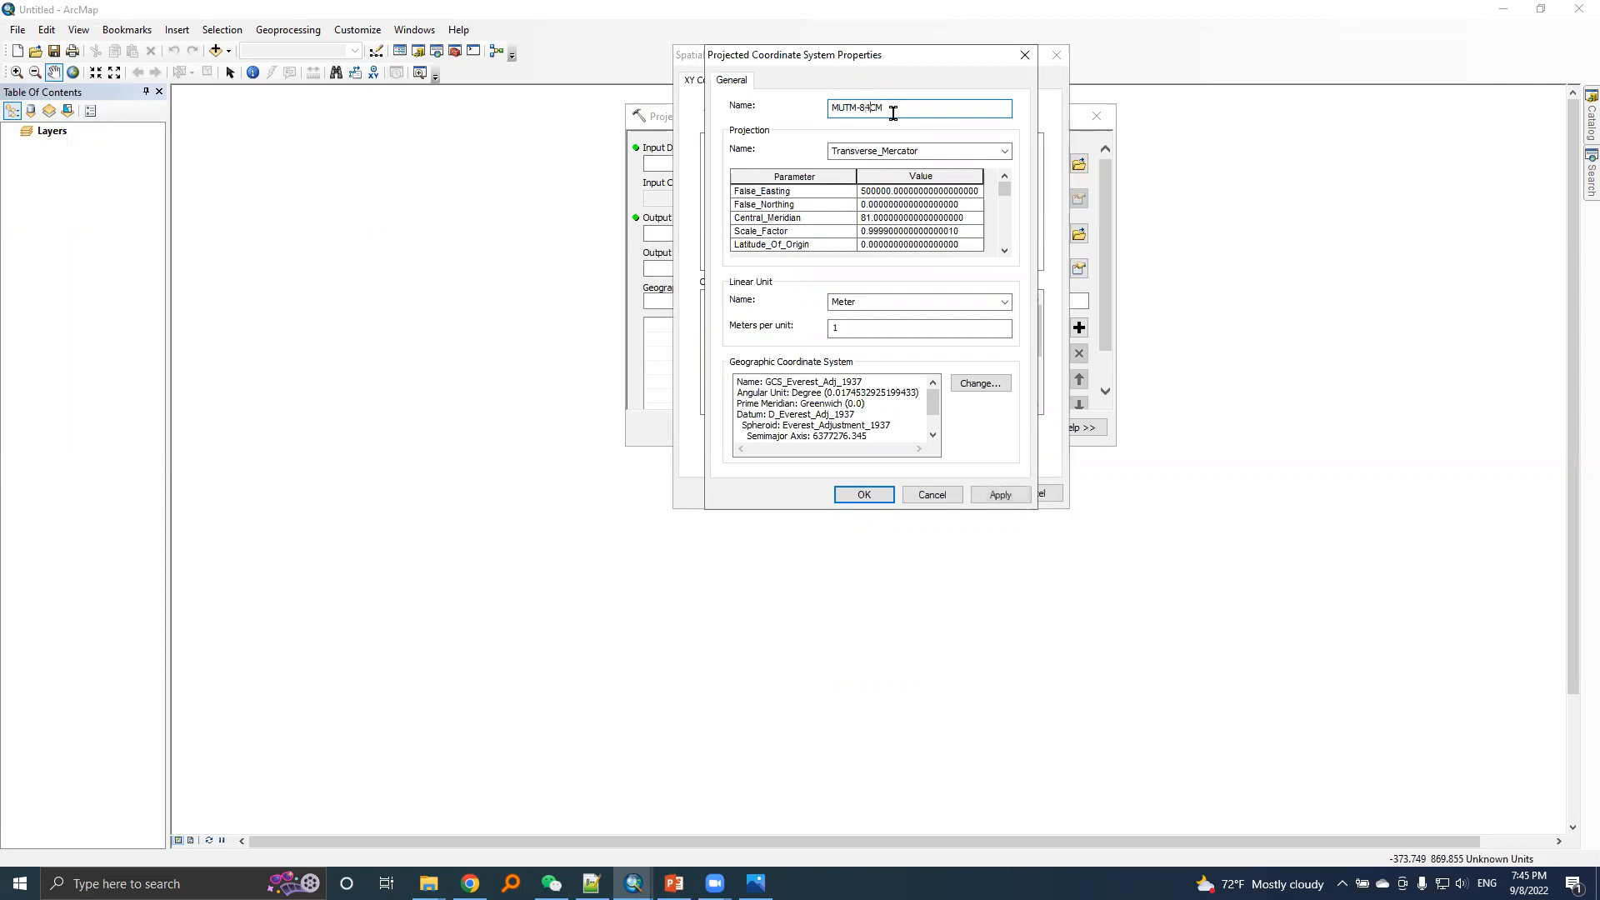
pyautogui.click(919, 217)
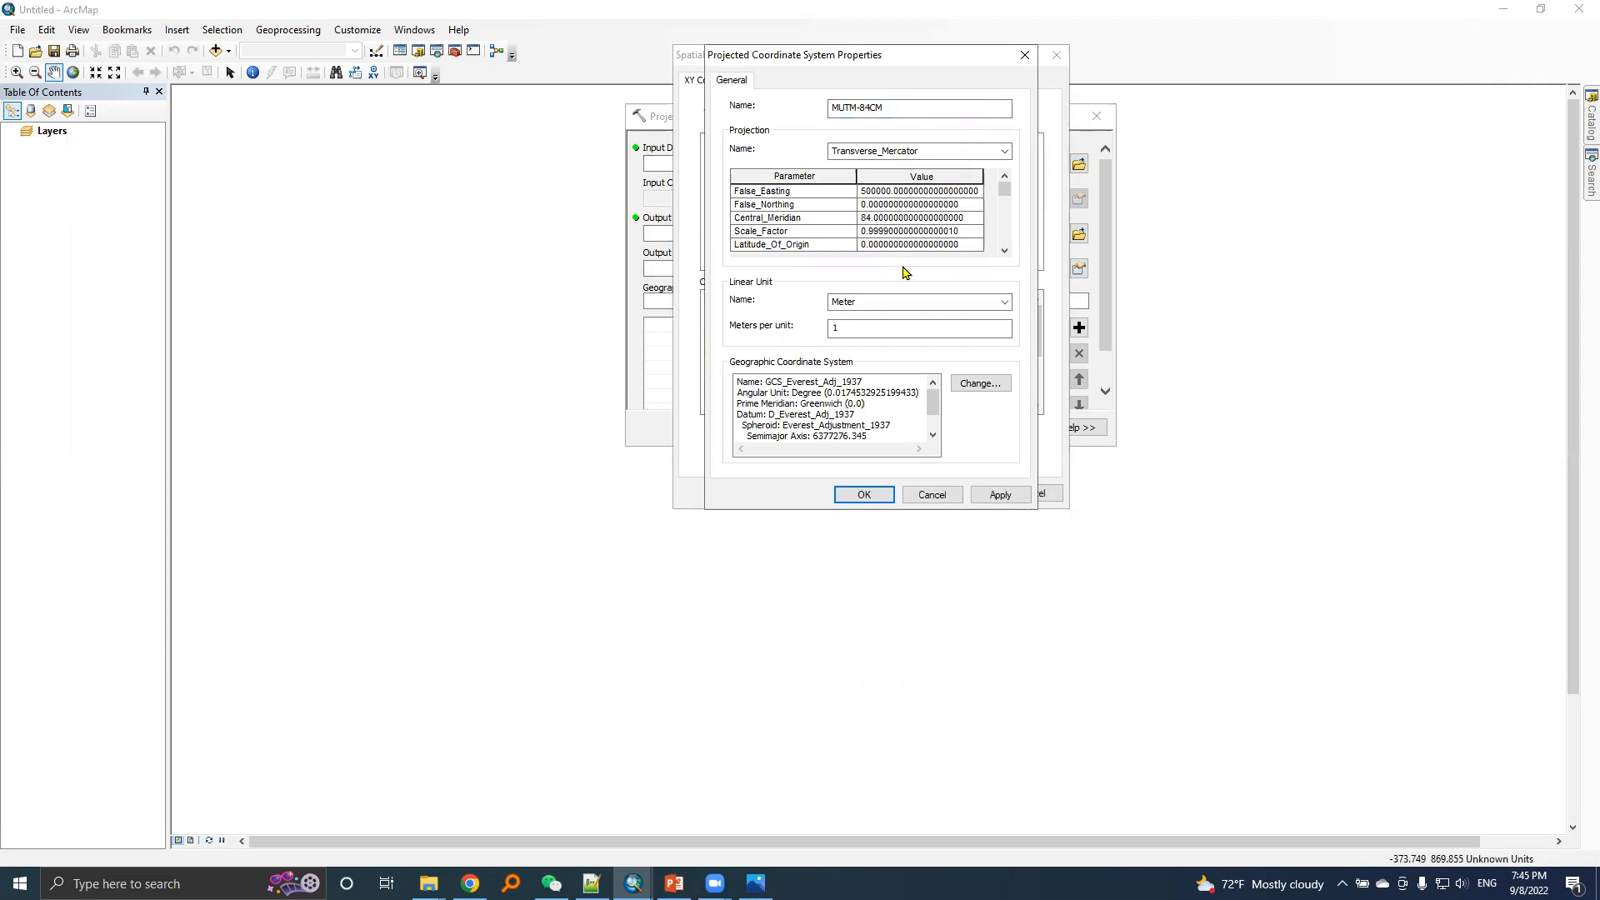
pyautogui.moveTo(935, 273)
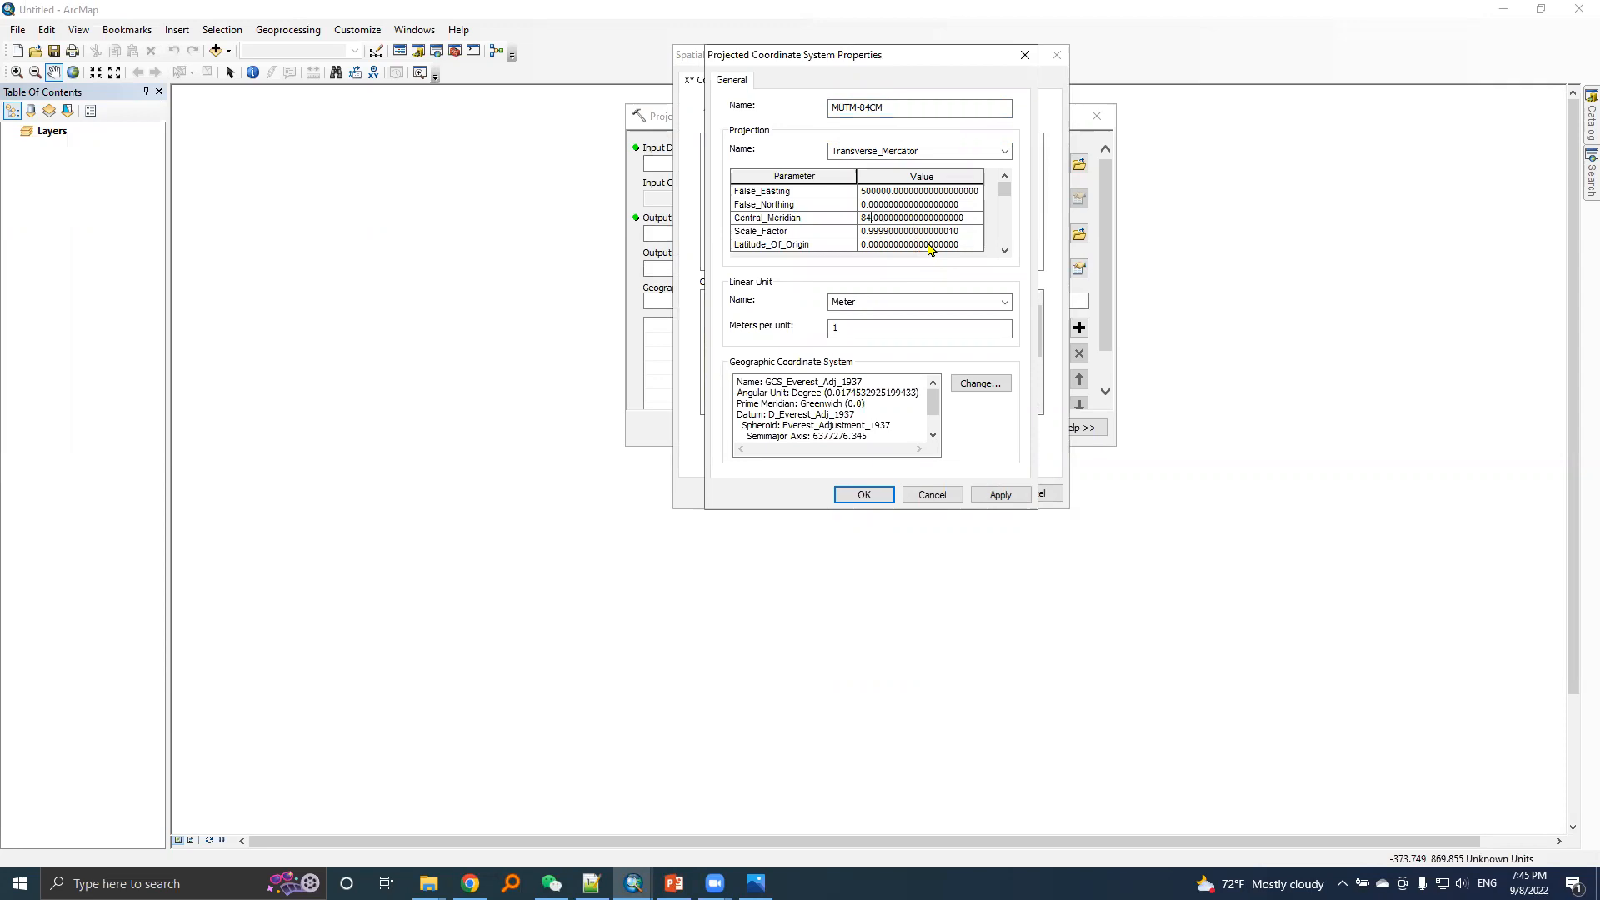
pyautogui.click(861, 494)
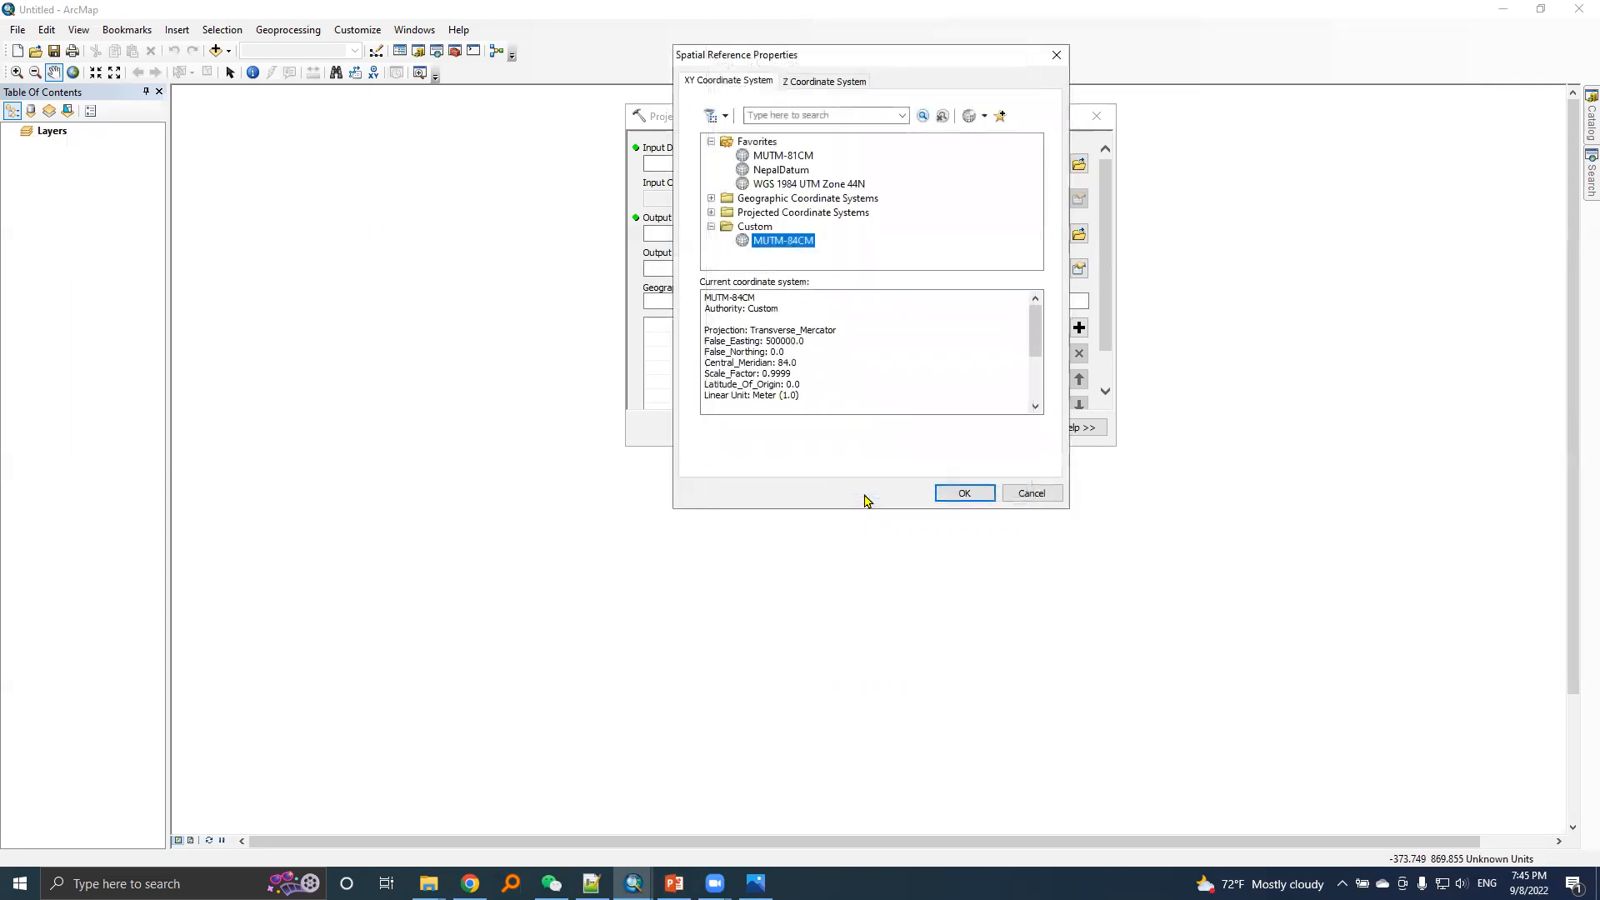
# Save MUTM-84CM as MUTM-84CM.prj in the project folder, then reselect MUTM-81CM.
pyautogui.rightClick(782, 240)
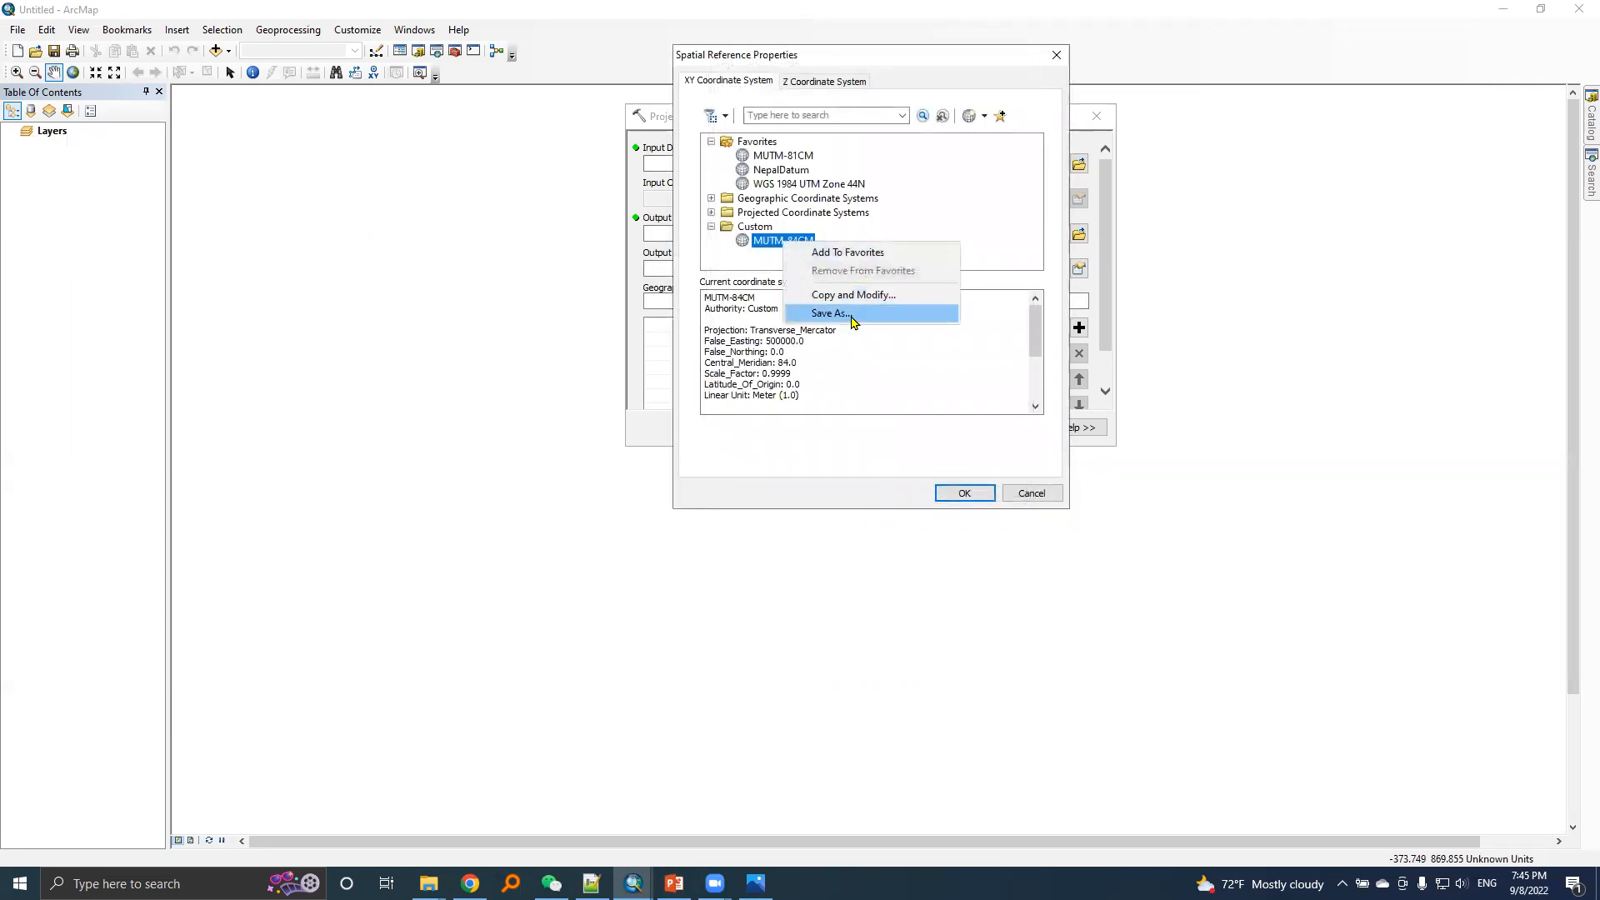
pyautogui.click(828, 313)
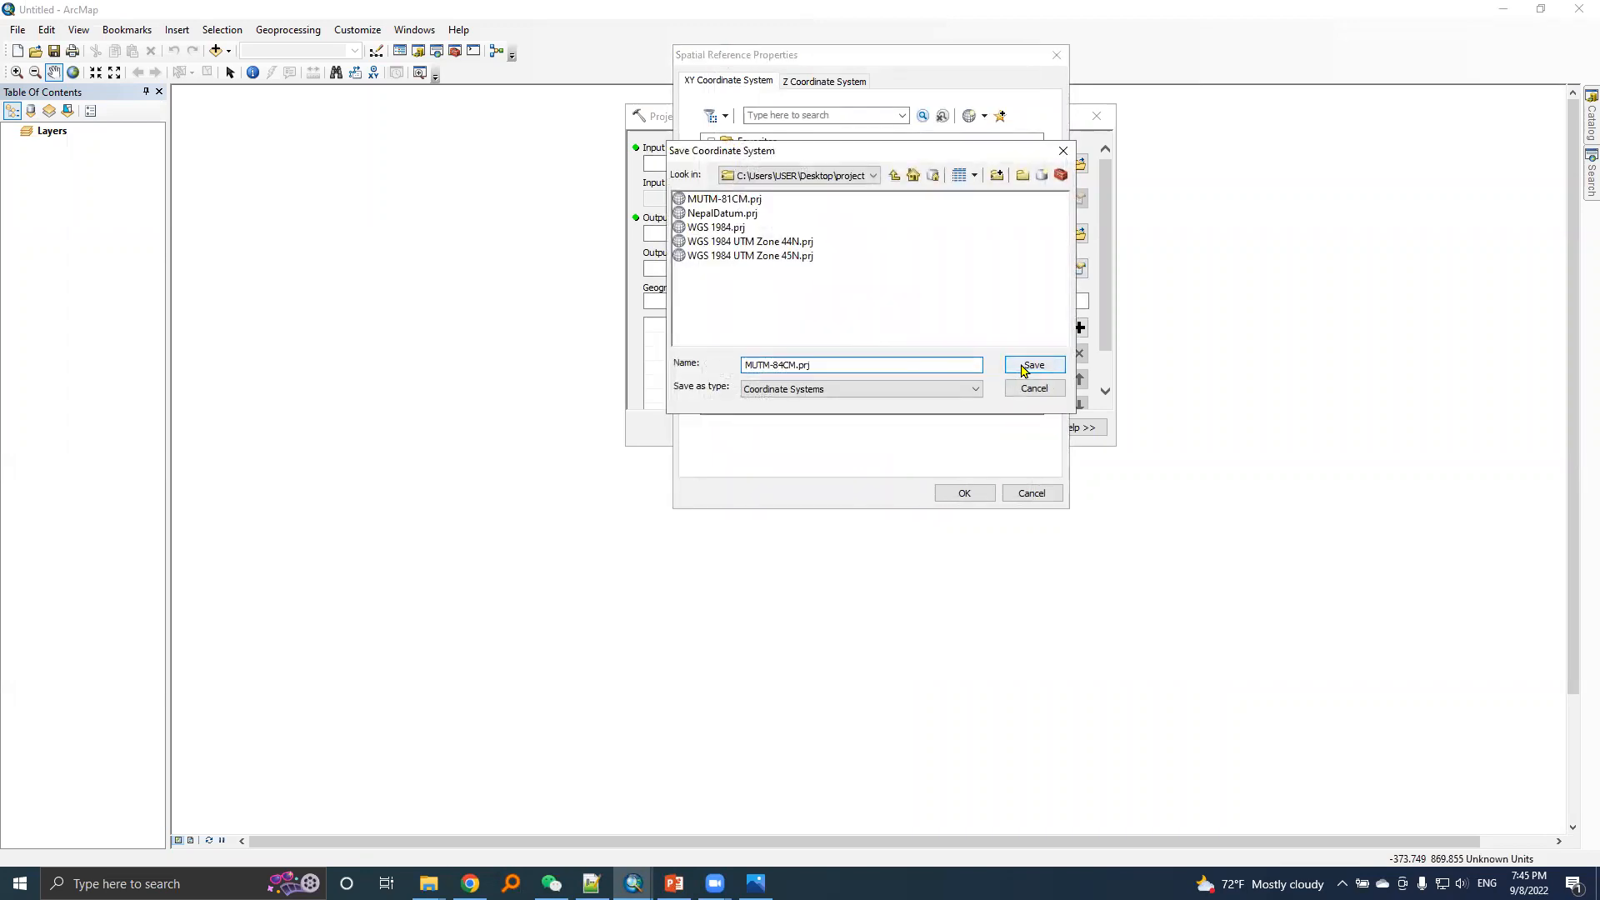
pyautogui.click(1031, 365)
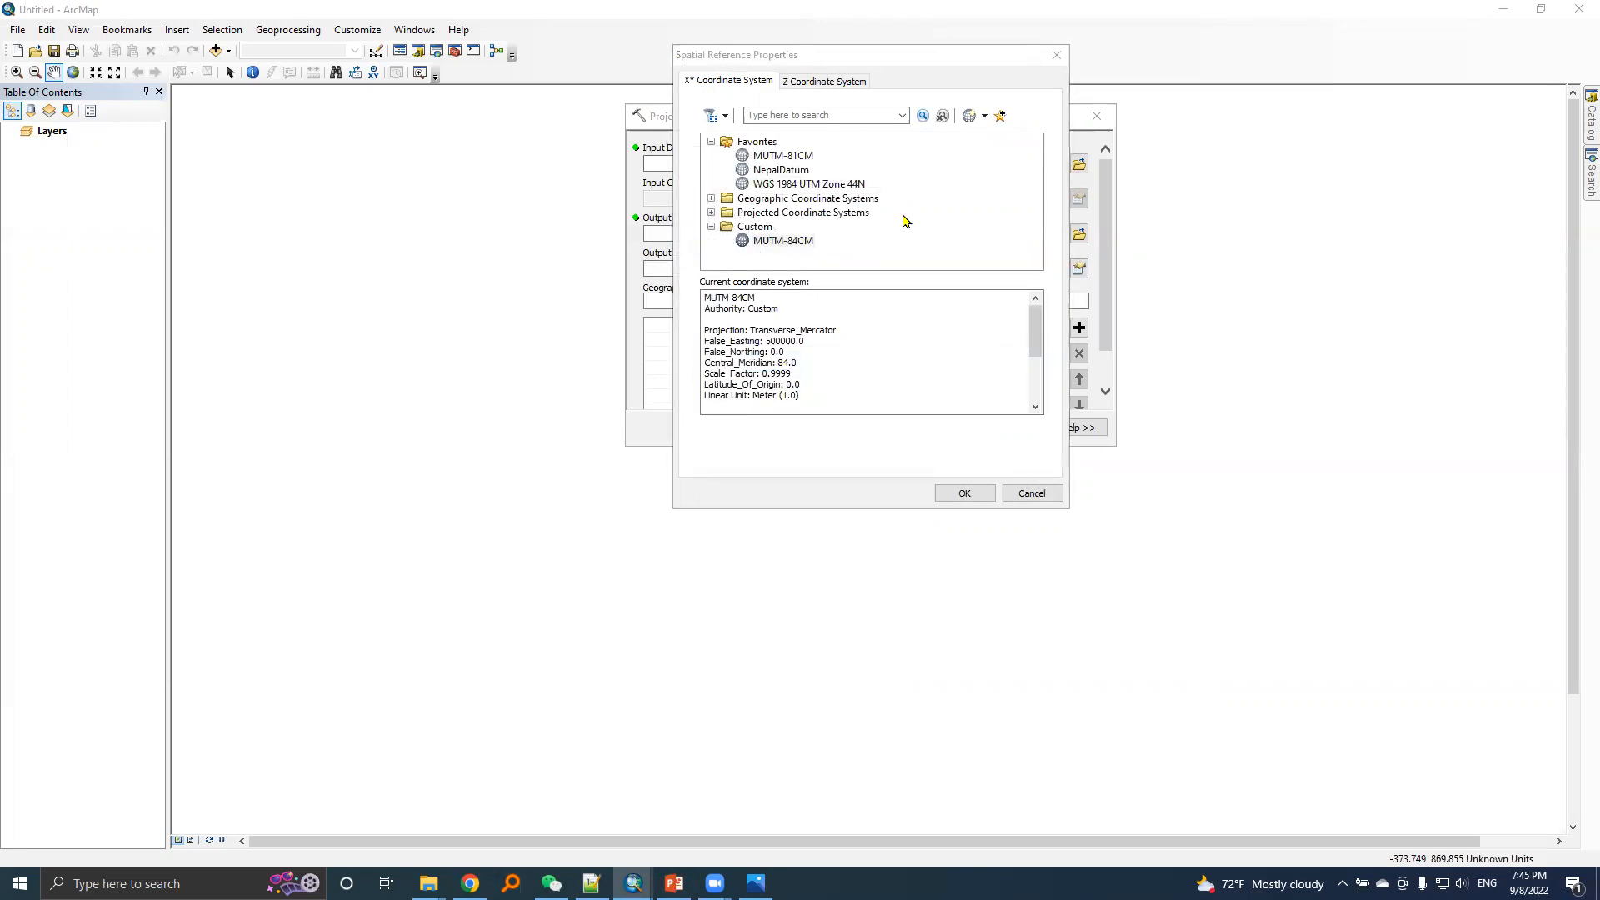
pyautogui.click(783, 155)
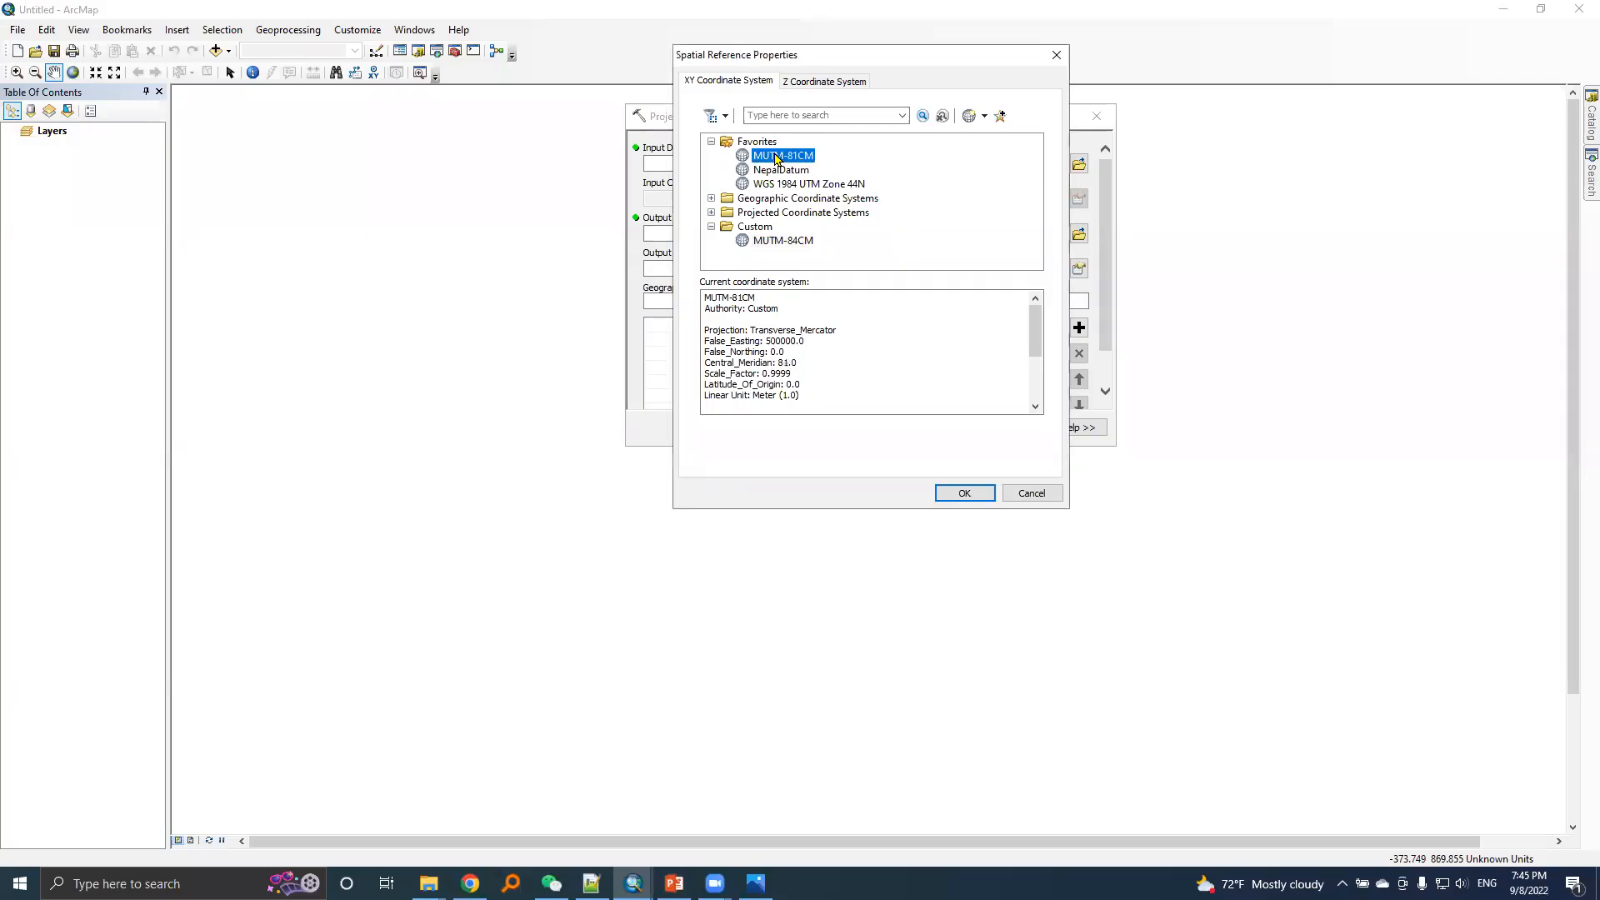
# Copy MUTM-81CM as MUTM-87CM with Central_Meridian 87 and save it as MUTM-87CM.prj.
pyautogui.rightClick(784, 155)
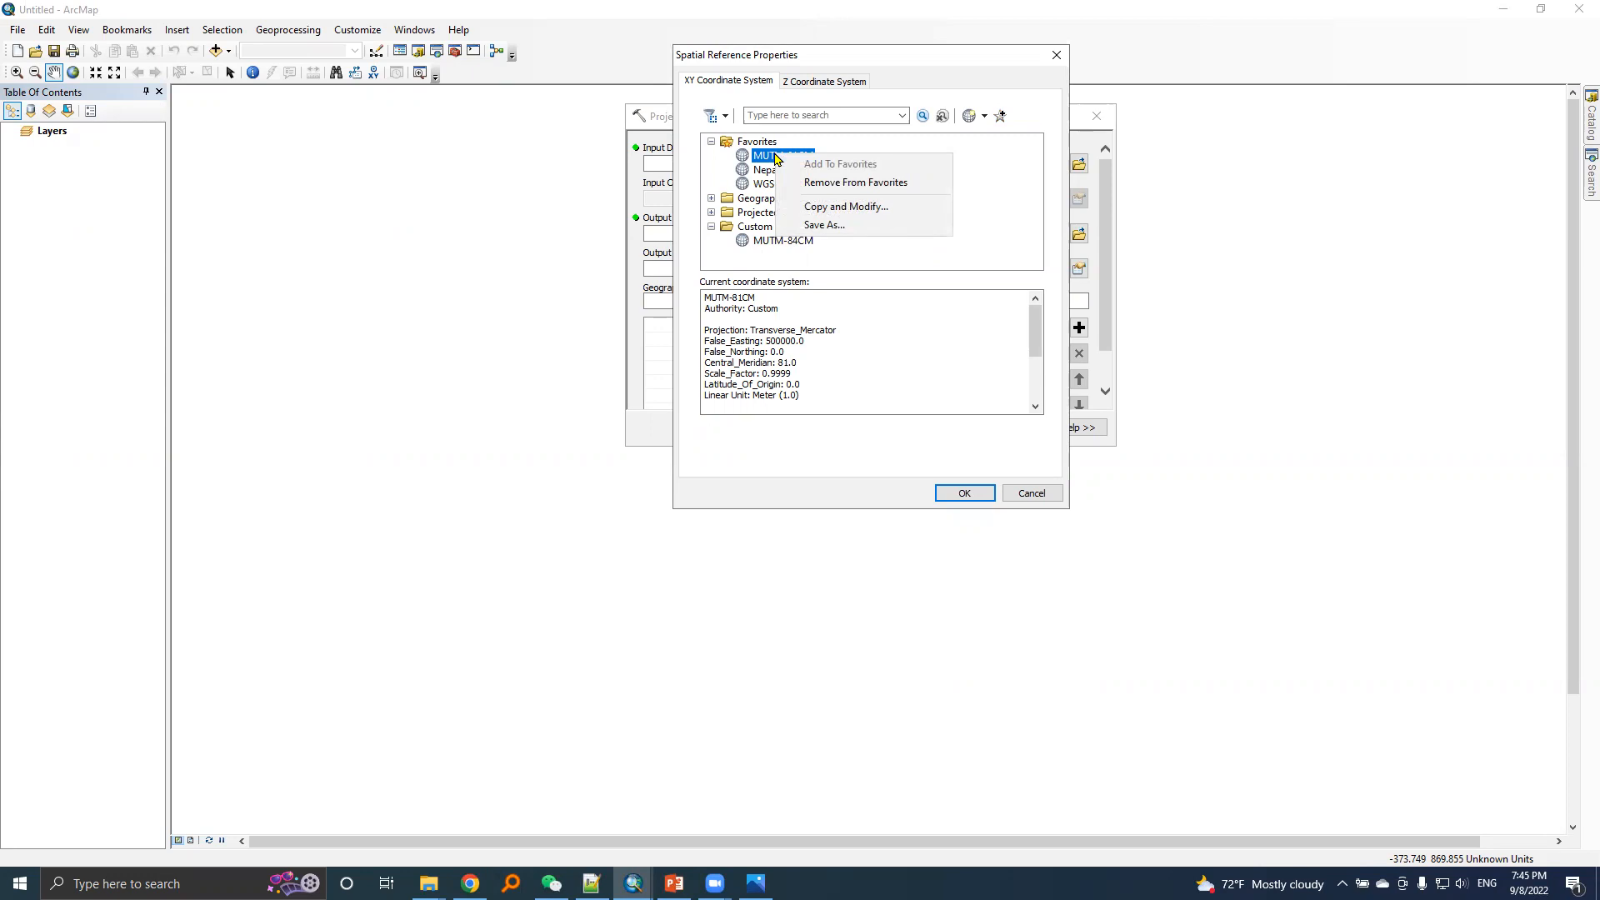
pyautogui.moveTo(825, 187)
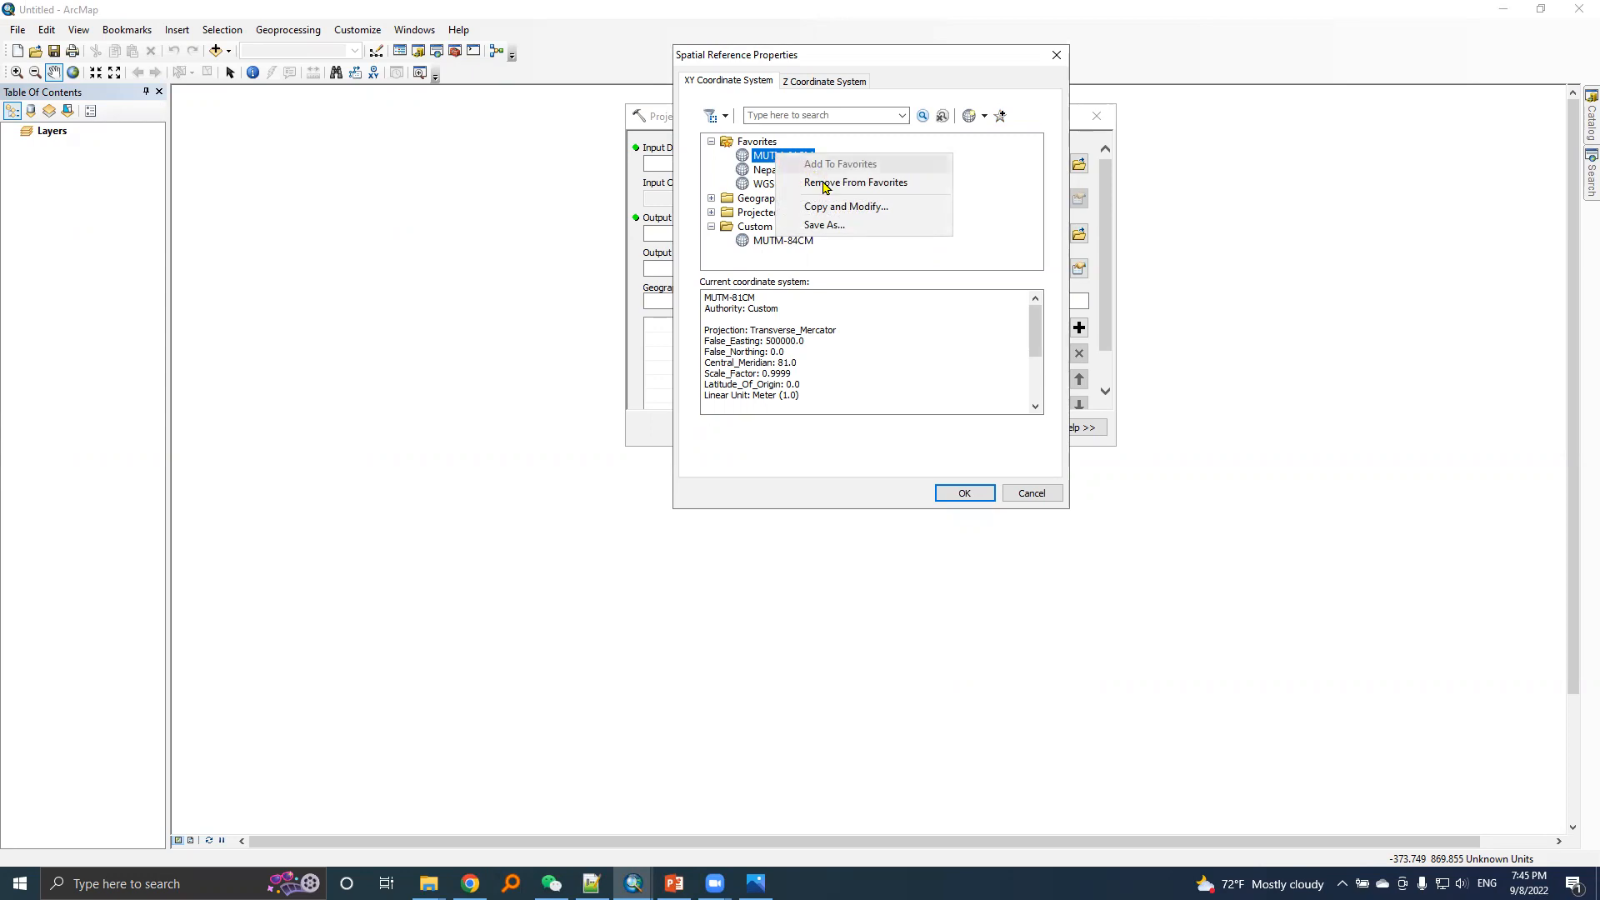
pyautogui.click(845, 207)
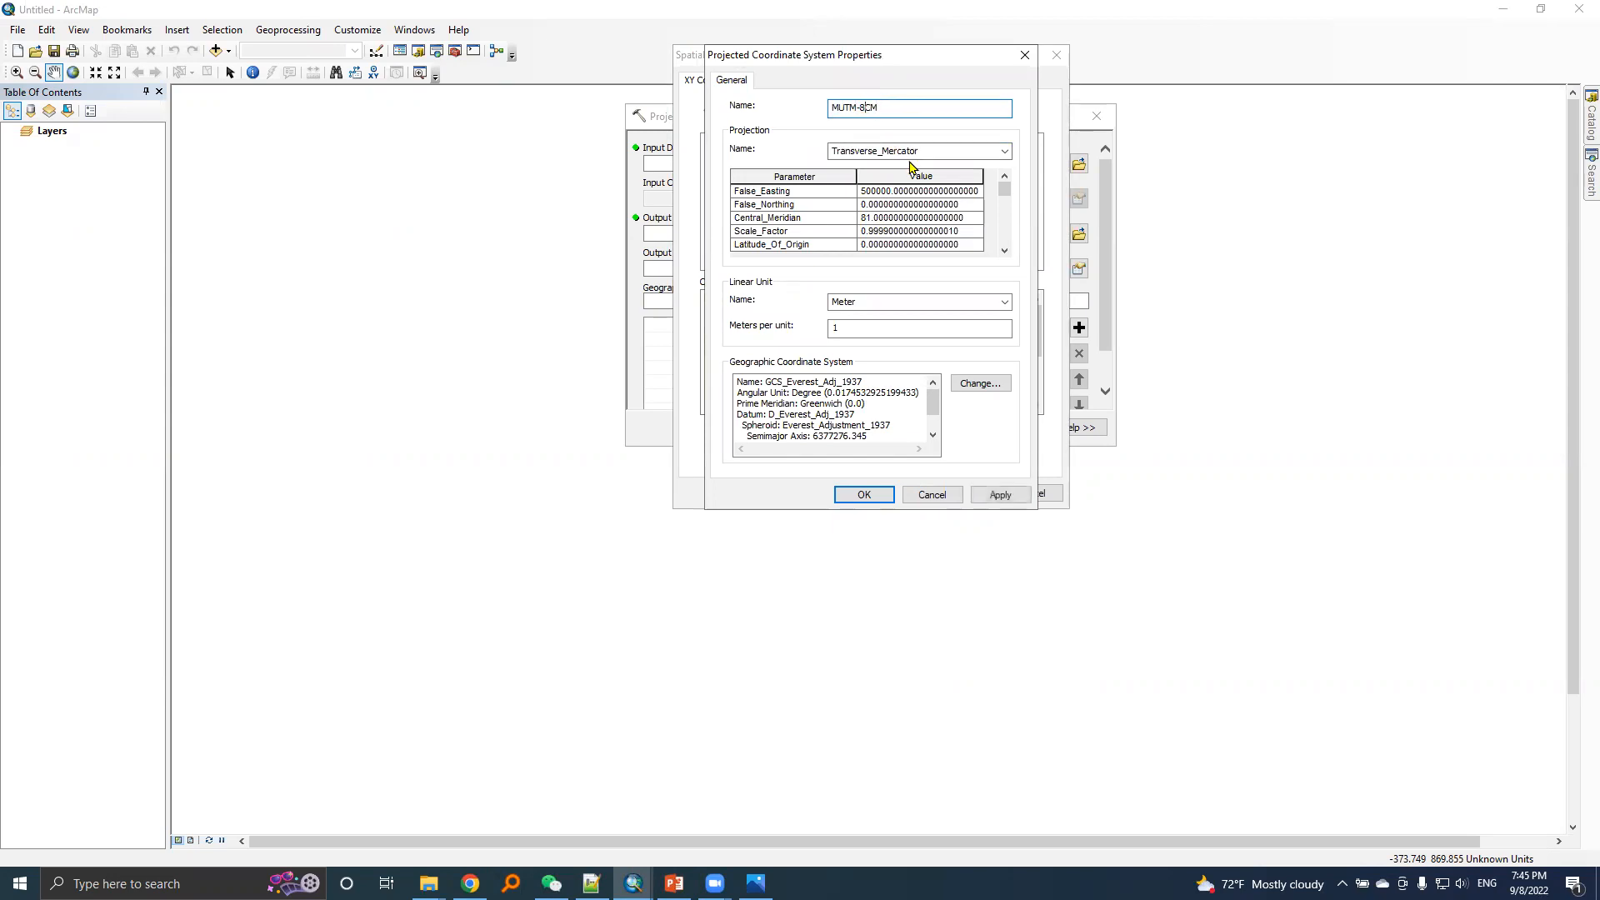
pyautogui.write('7')
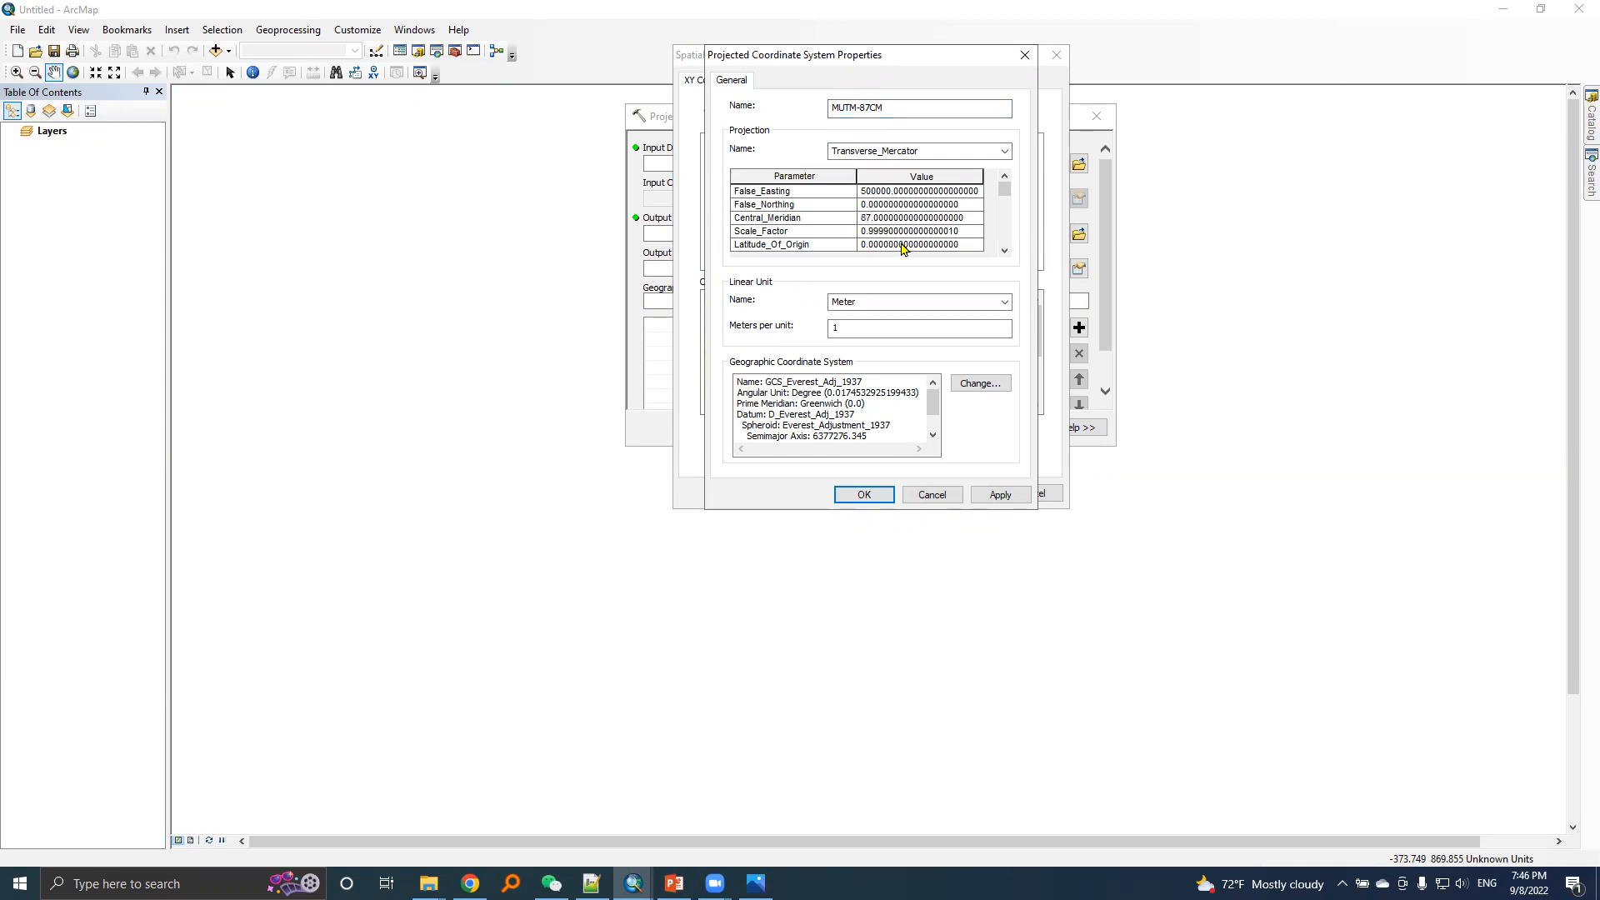
pyautogui.moveTo(913, 295)
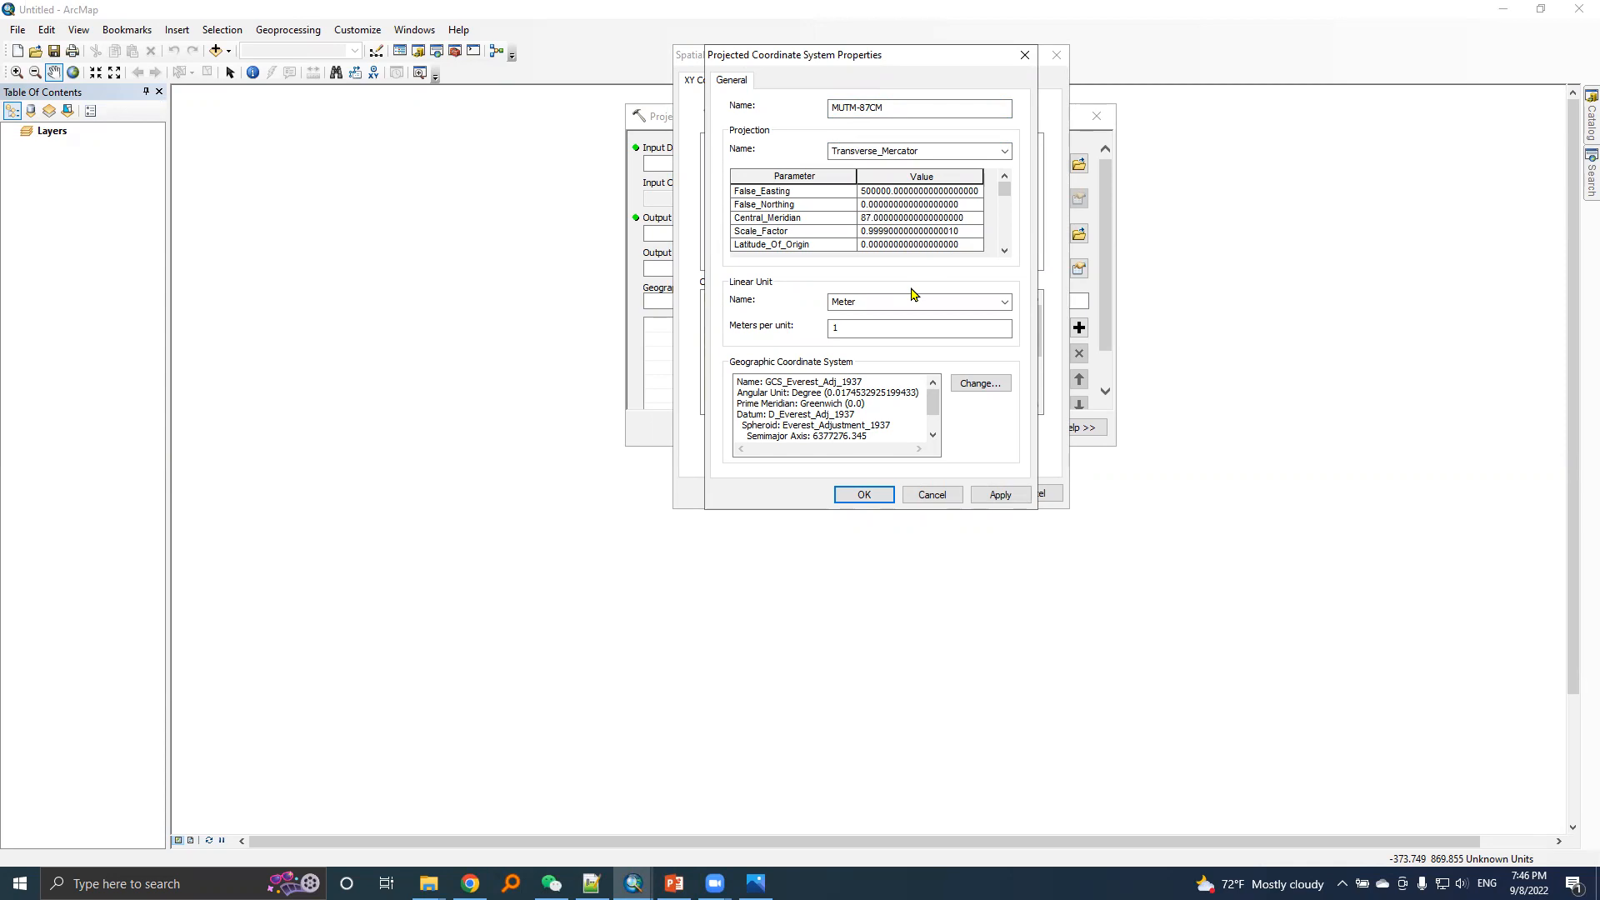
pyautogui.click(862, 494)
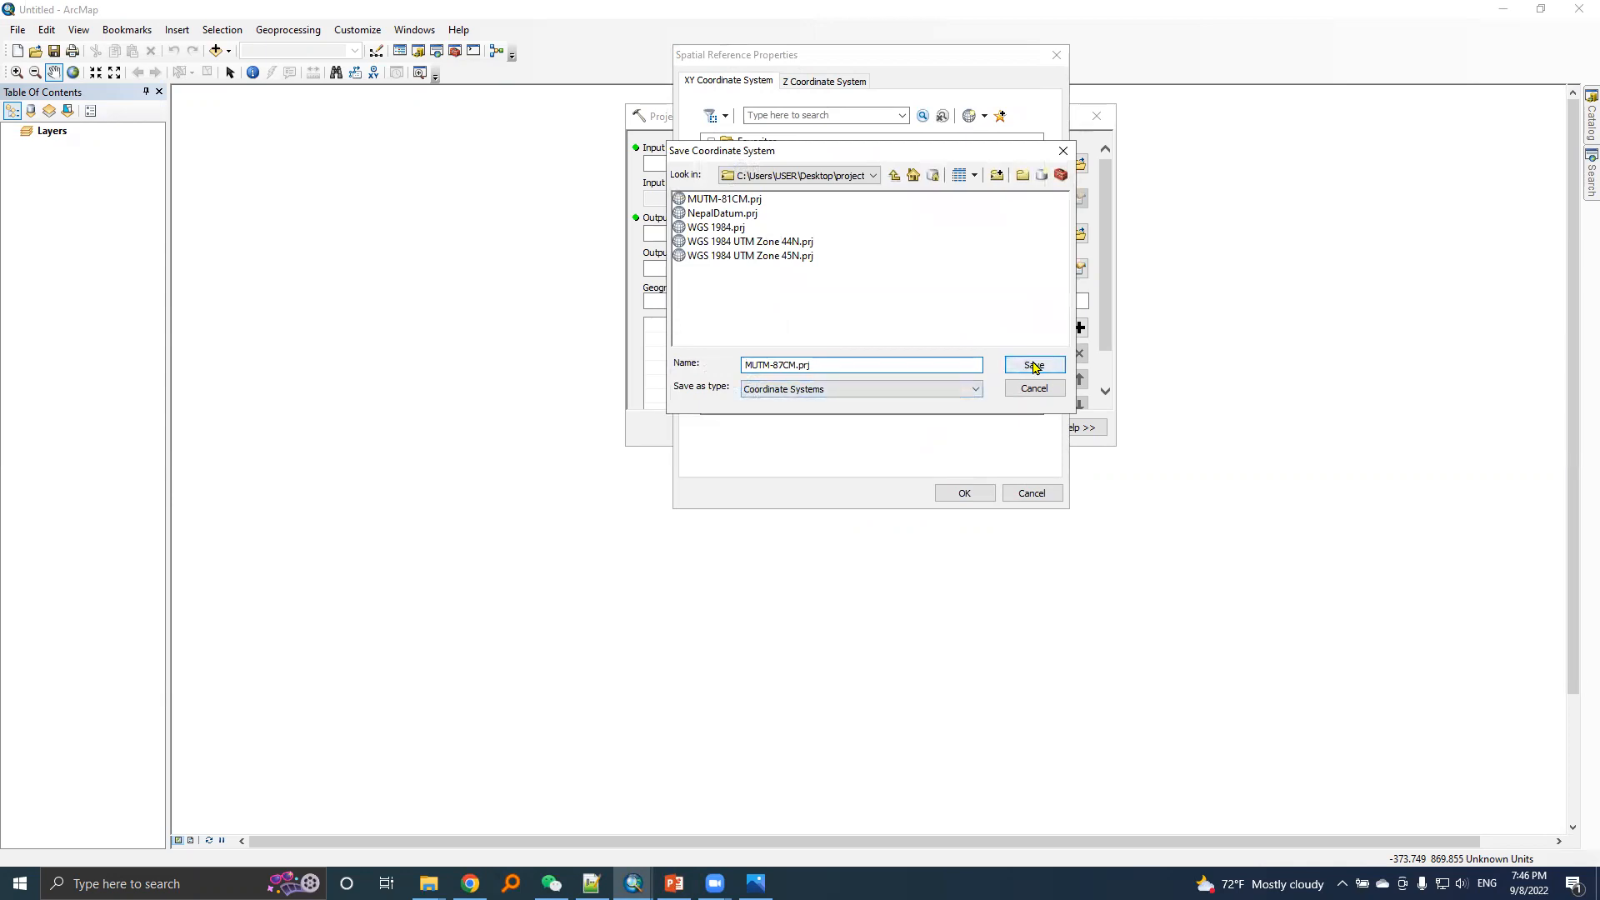
pyautogui.click(1033, 365)
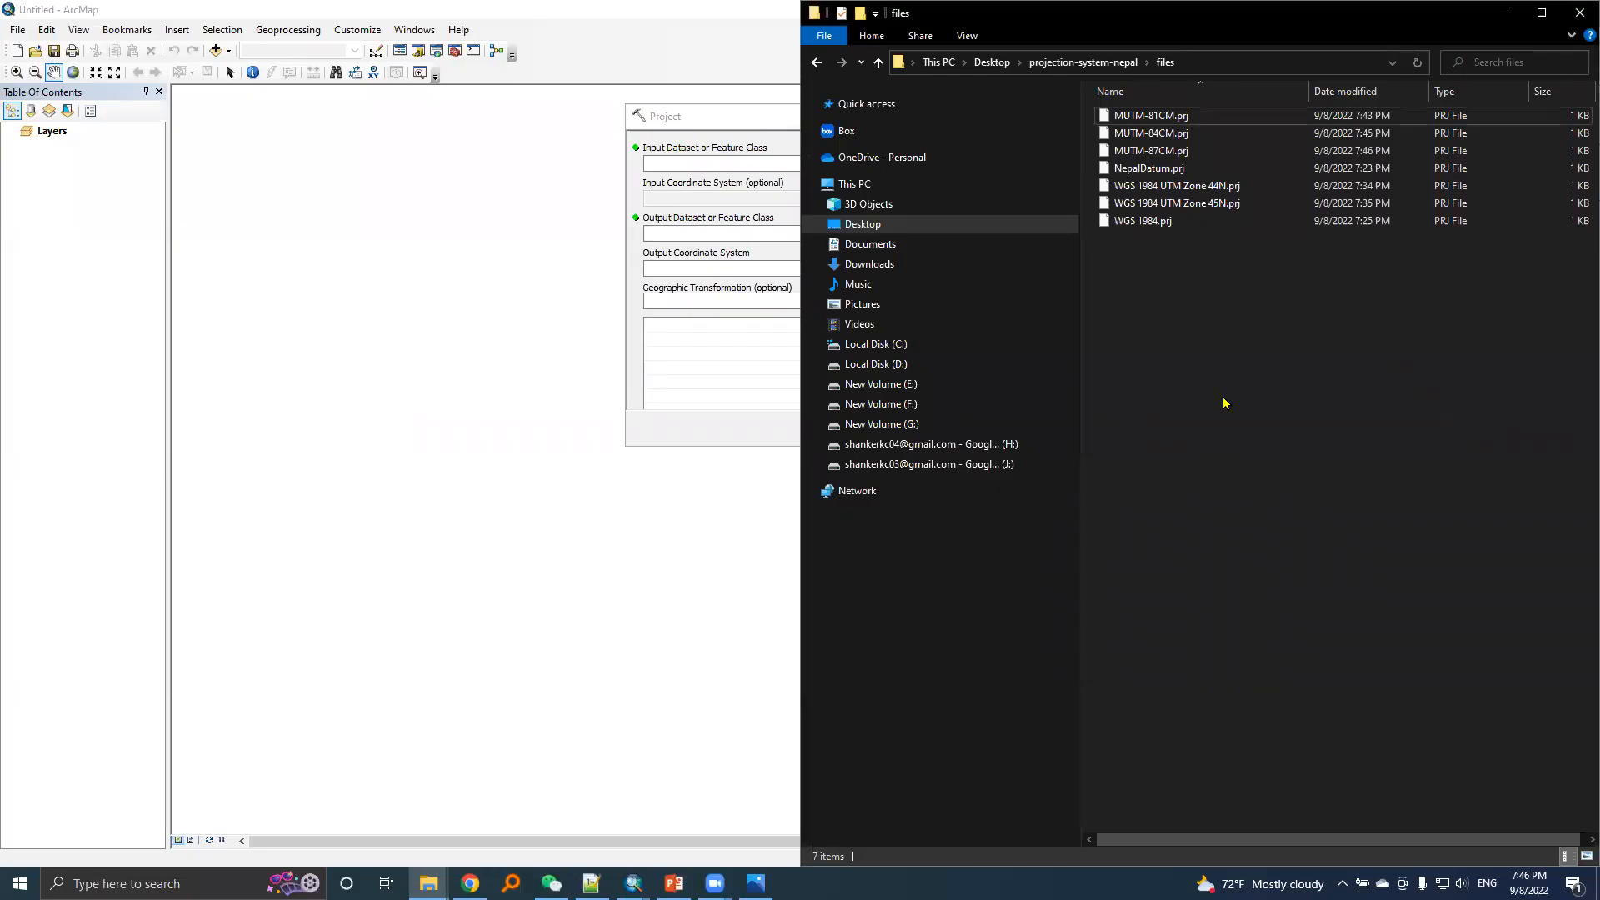
pyautogui.click(1150, 115)
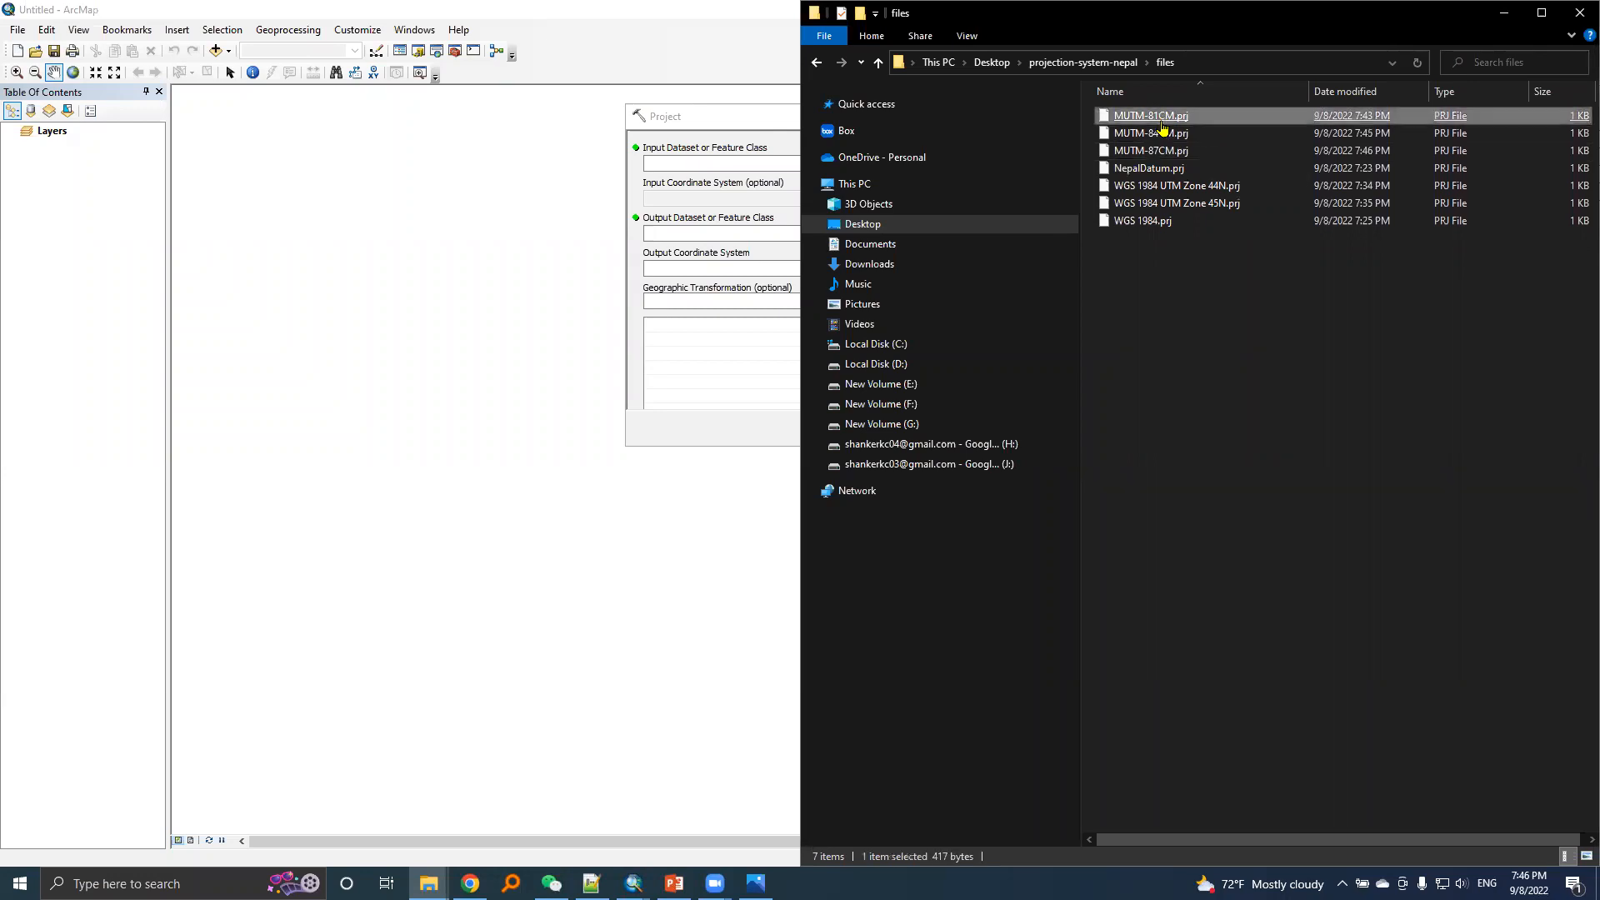
pyautogui.click(1150, 150)
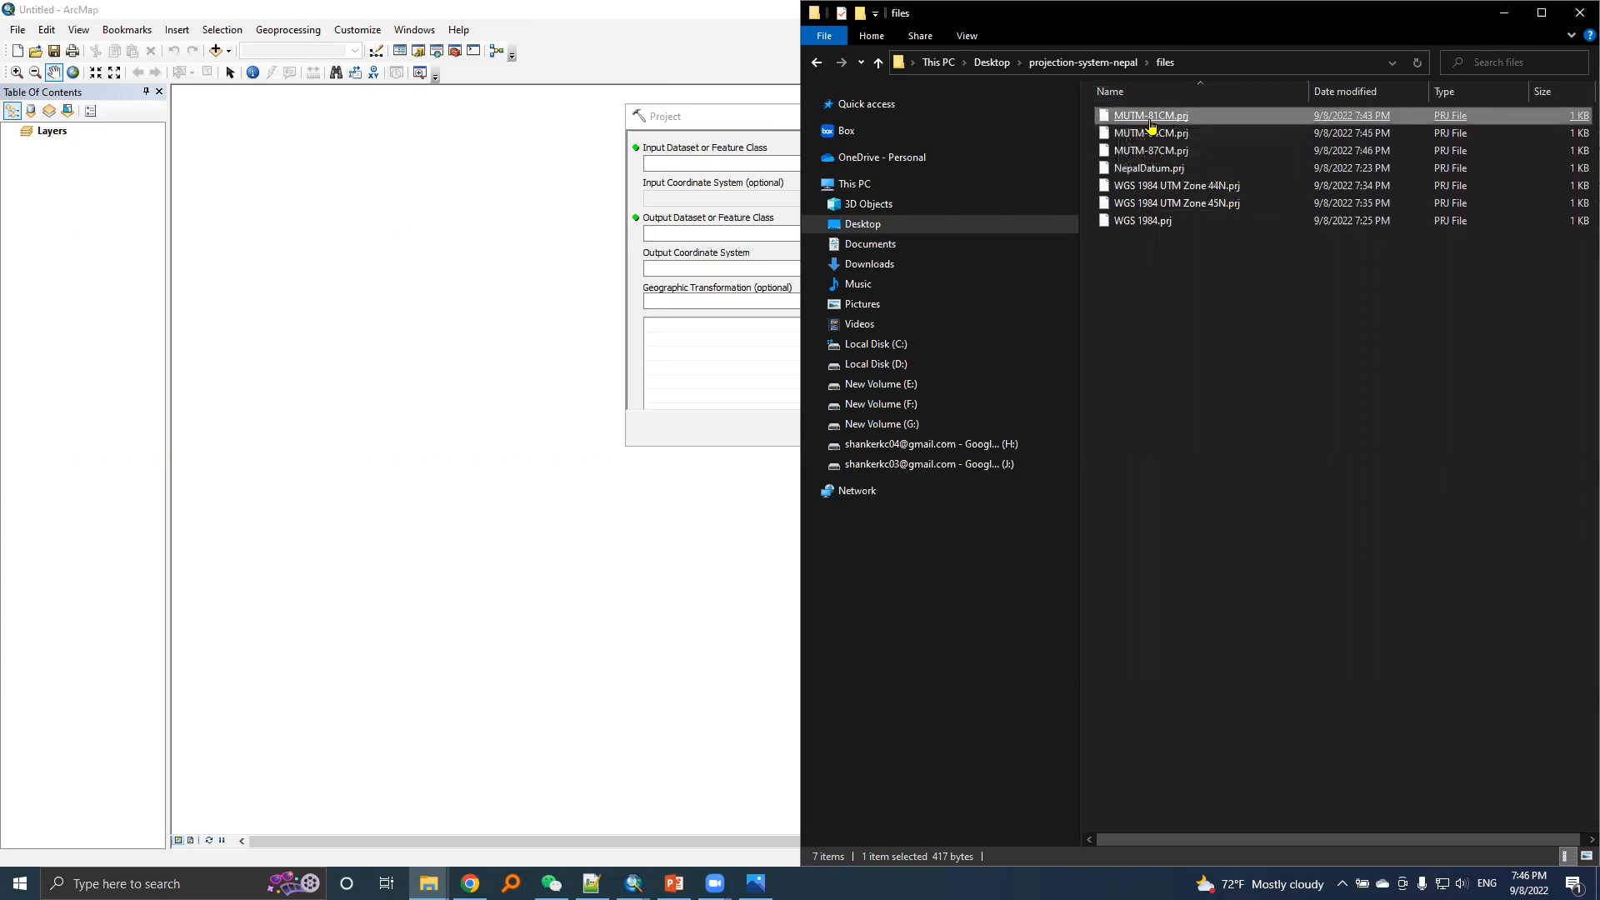
pyautogui.click(1148, 133)
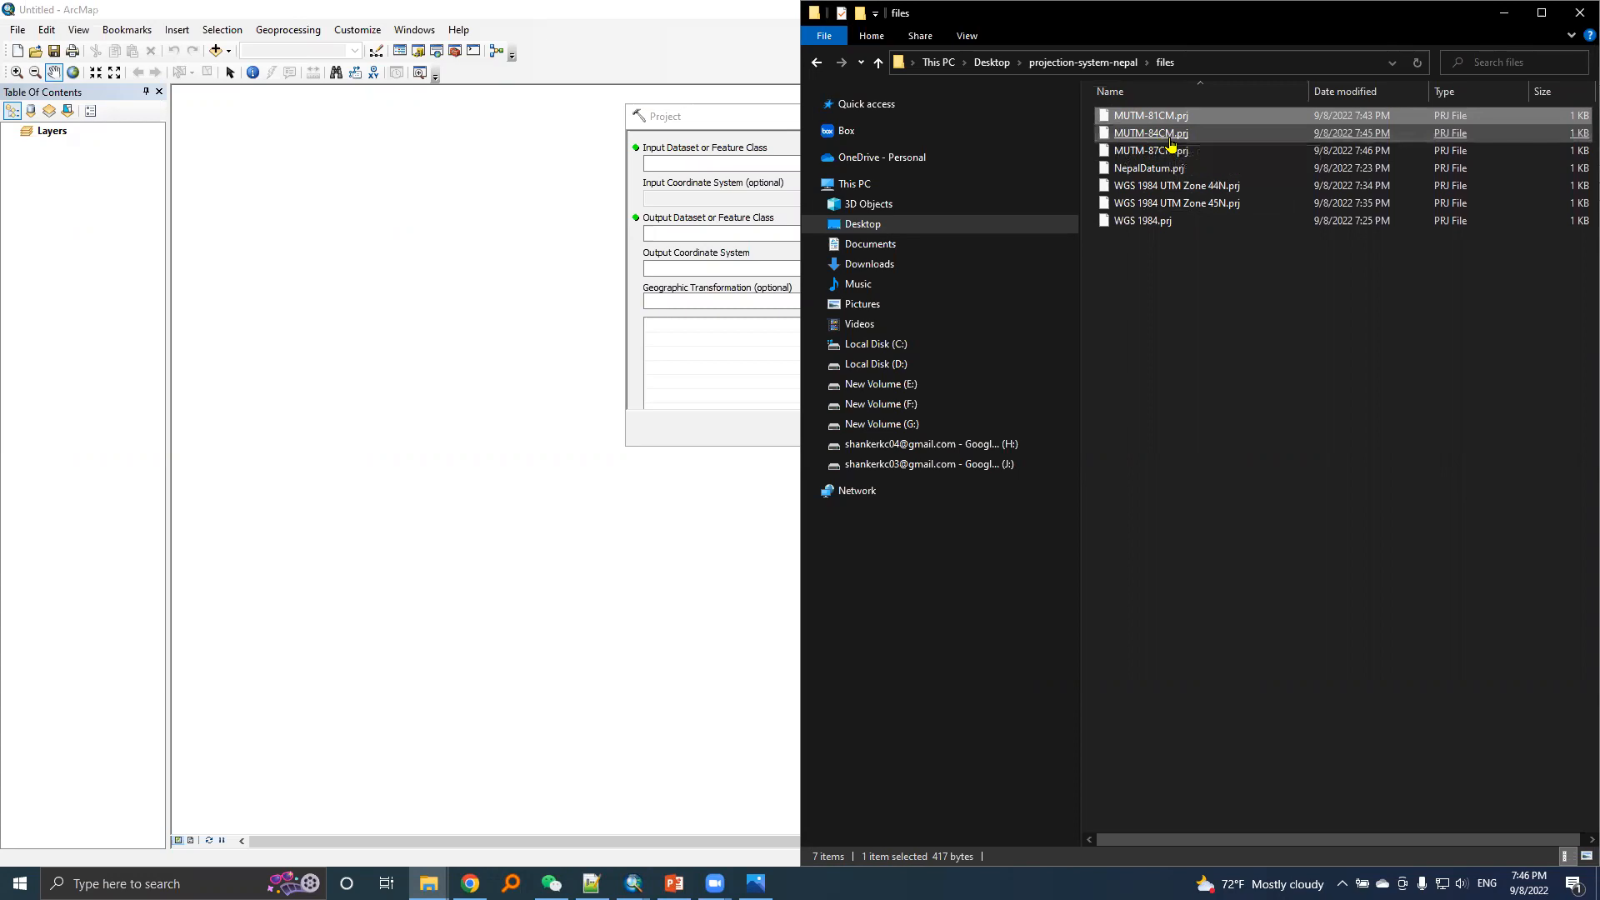
pyautogui.moveTo(1149, 150)
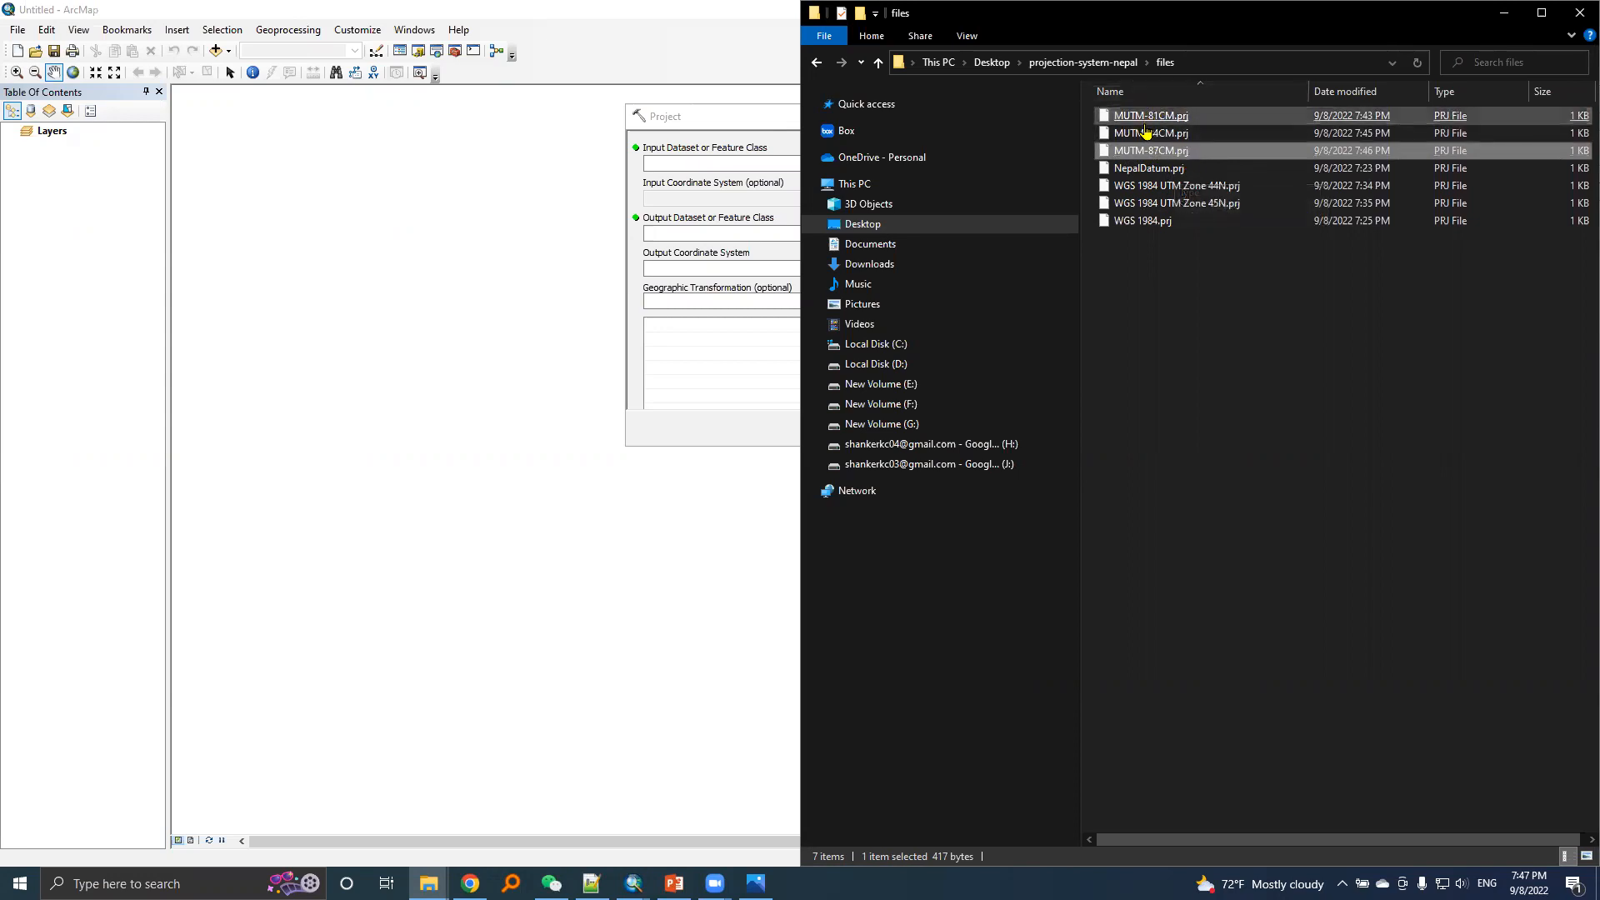
pyautogui.click(1149, 150)
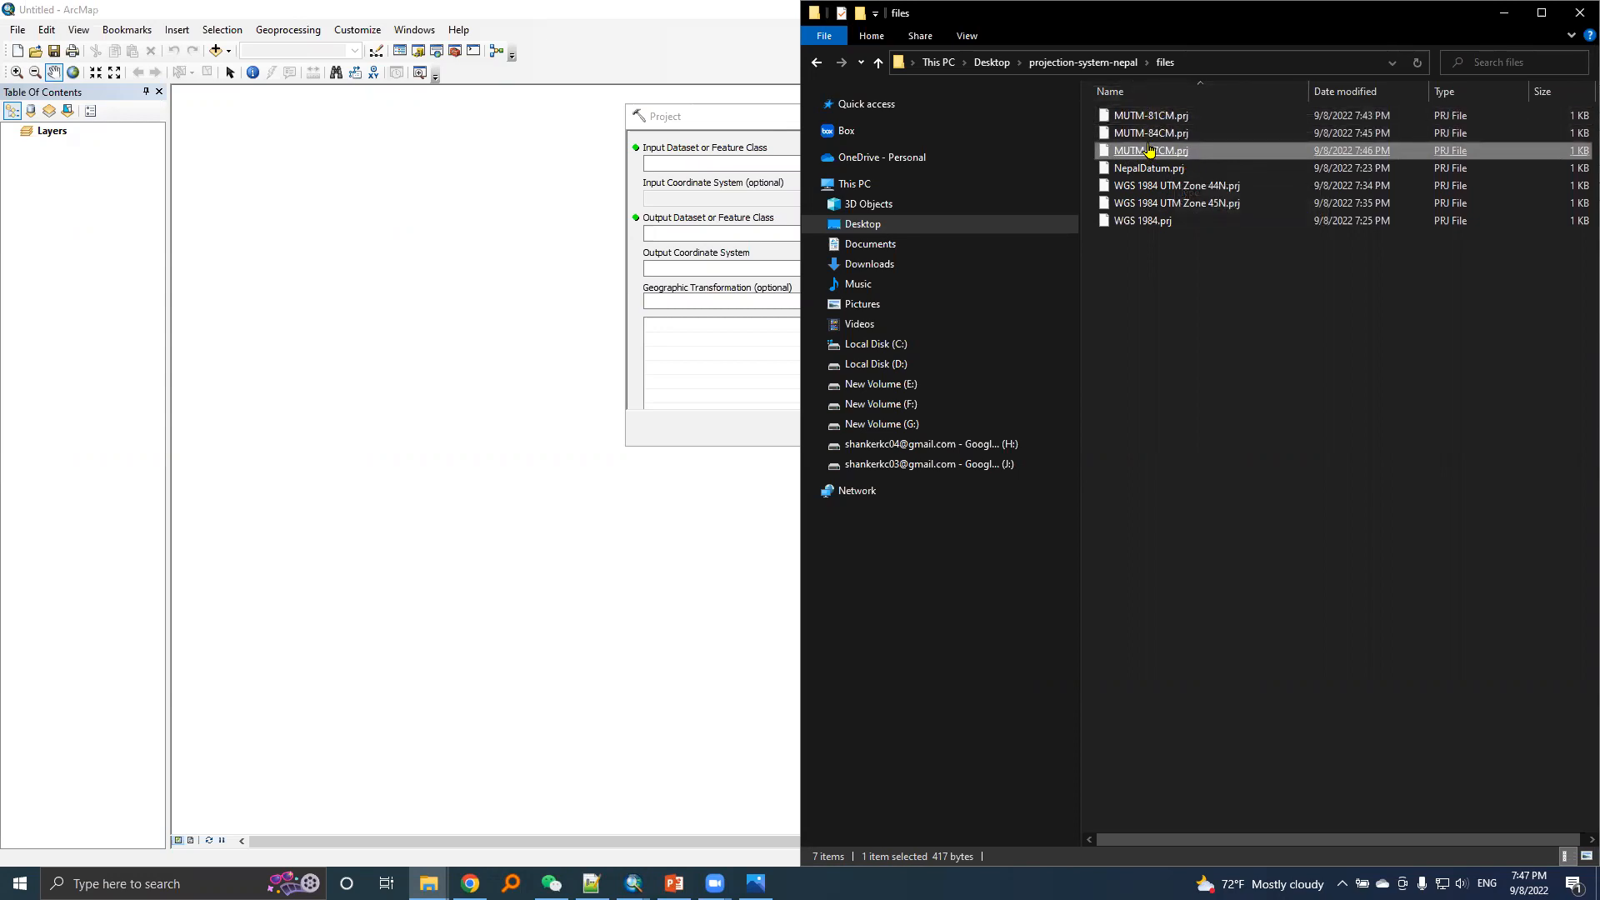